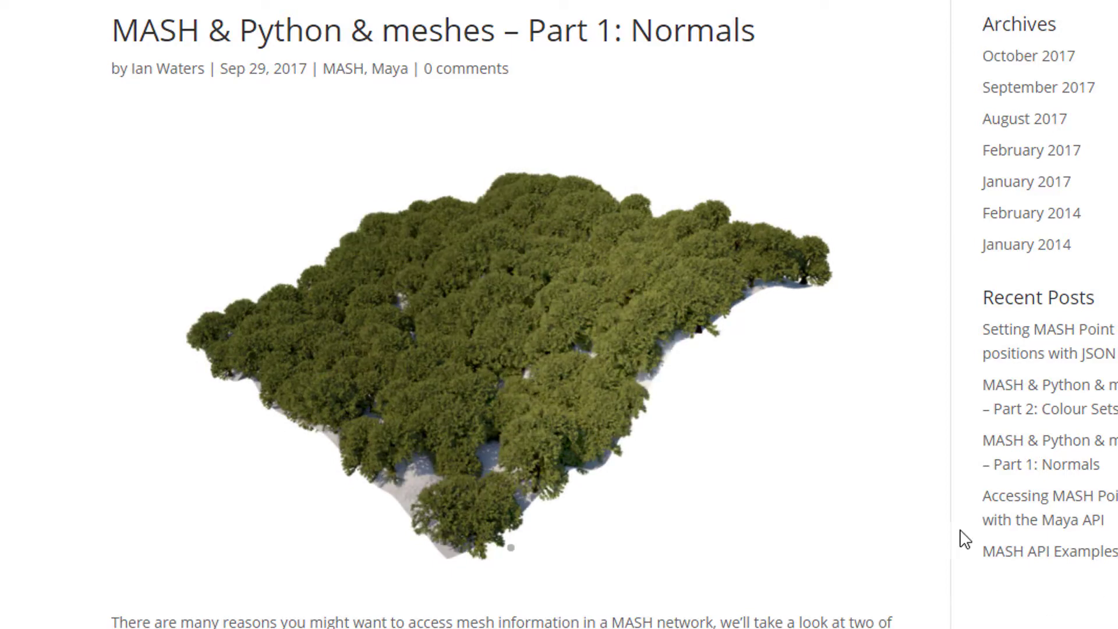
mouse_move(882, 522)
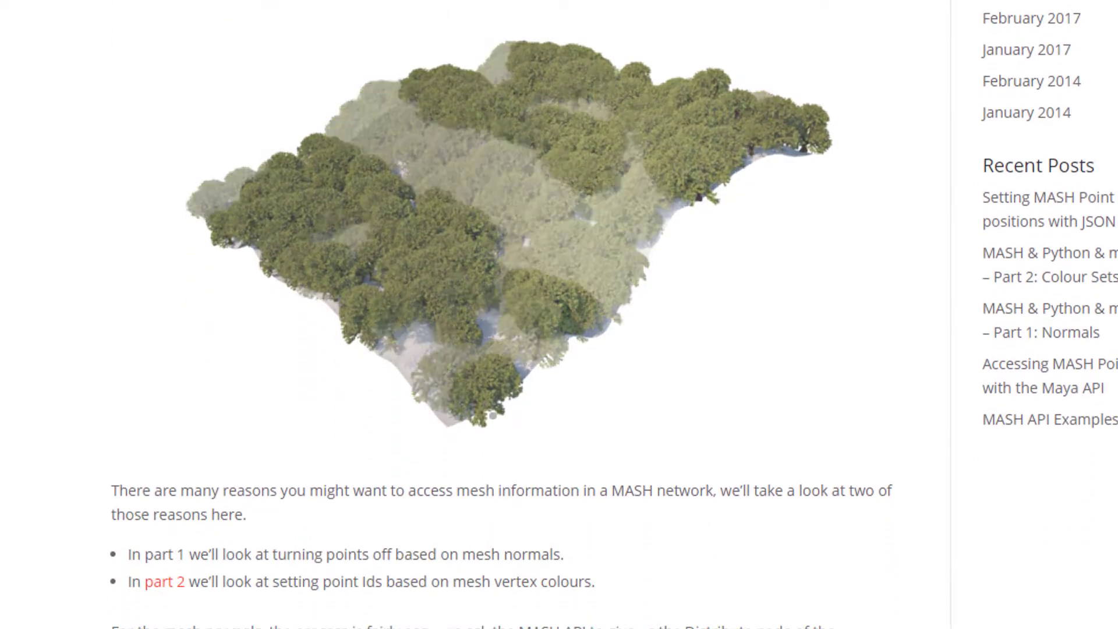
- Scroll to the 'Filter based on mesh normals' code block and toggle it to plain copyable code
scroll(down, 3)
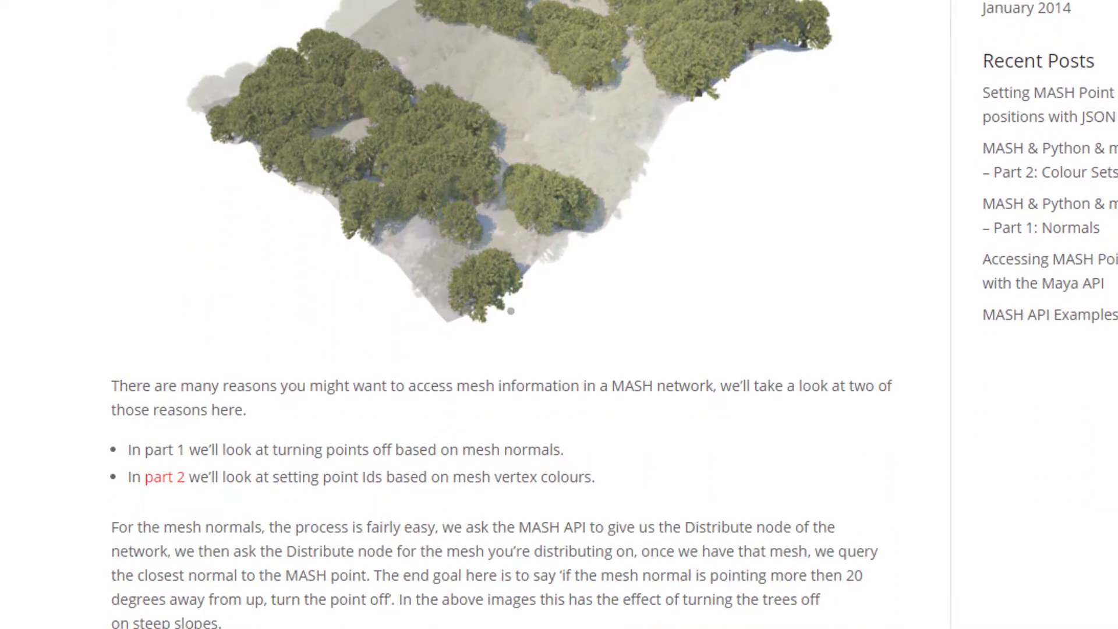
scroll(down, 3)
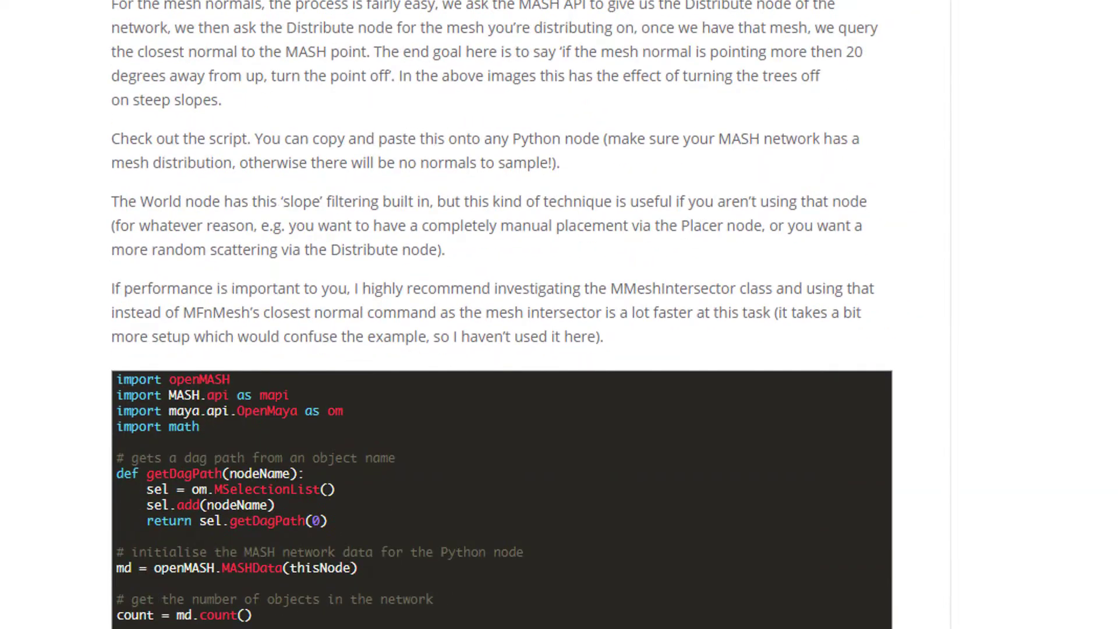
scroll(down, 3)
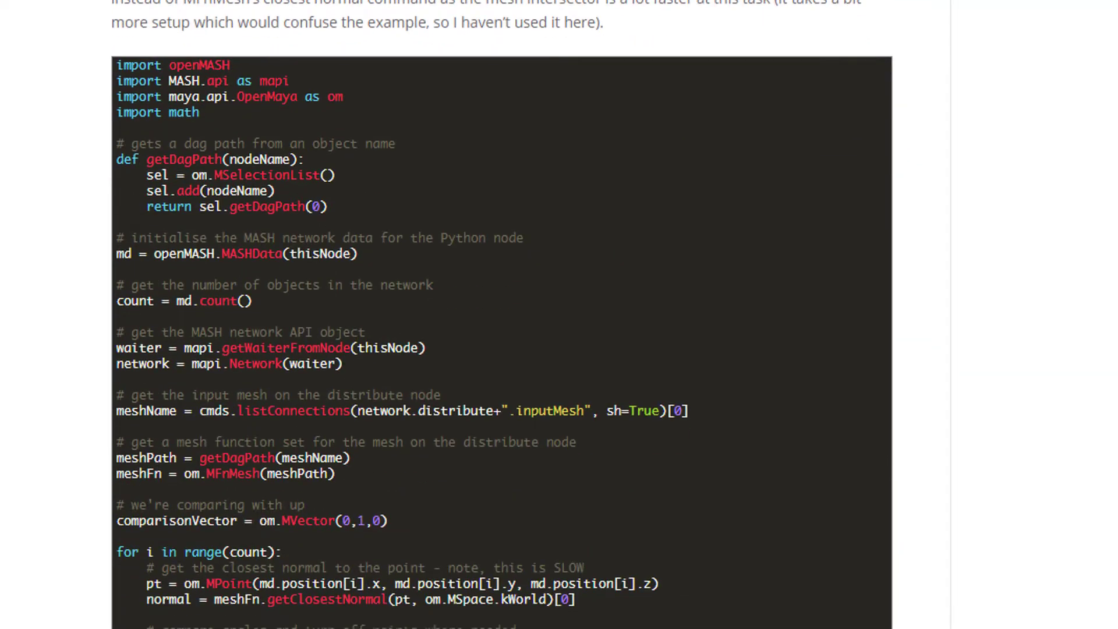
scroll(down, 3)
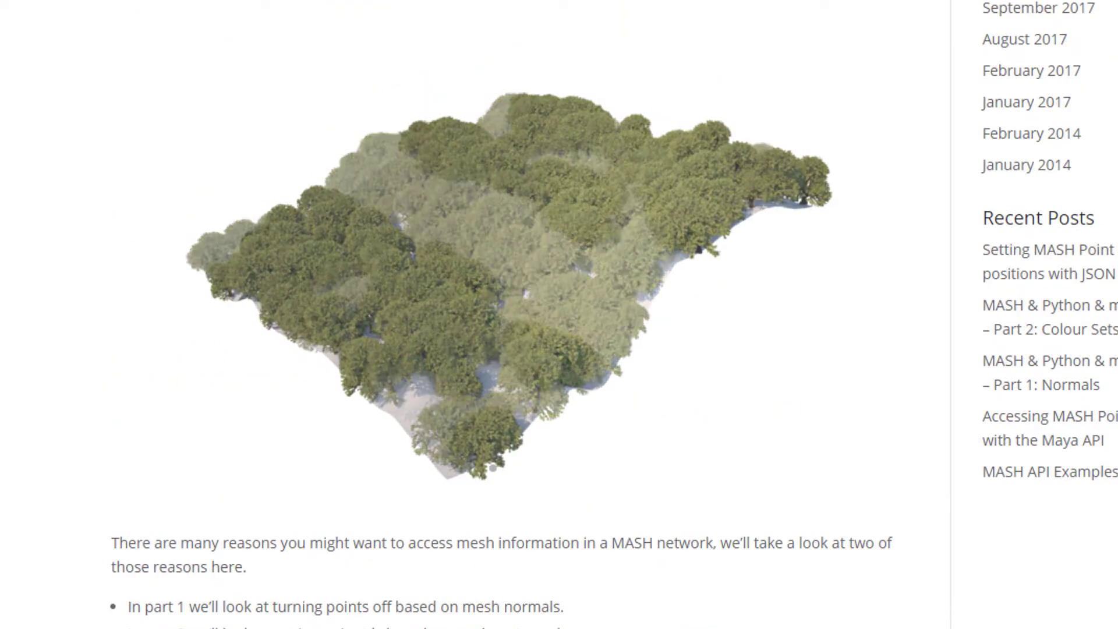
scroll(down, 3)
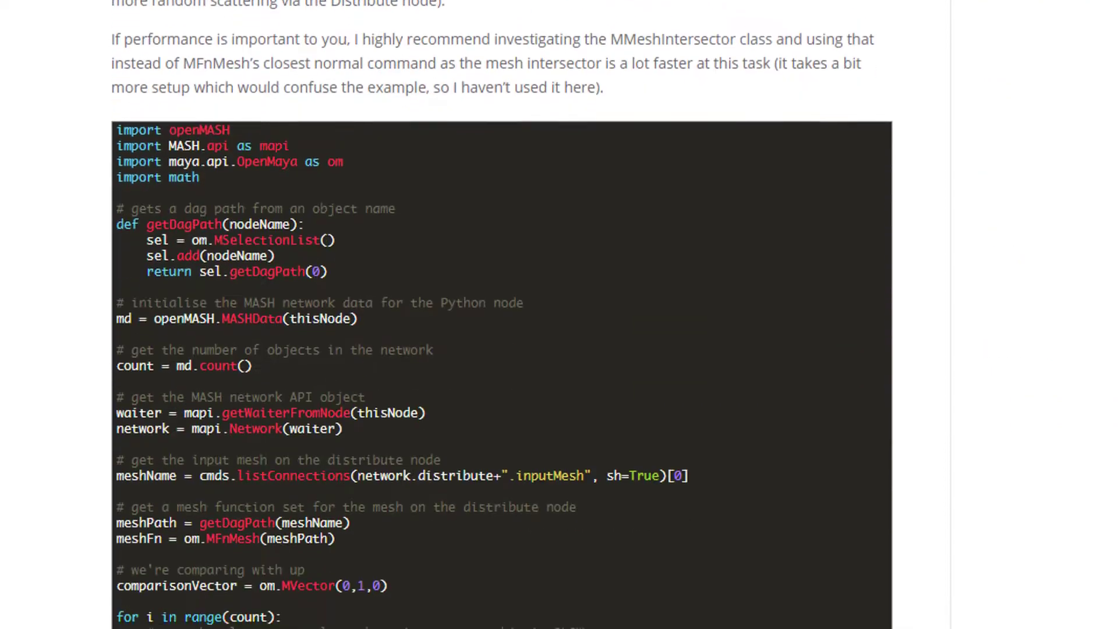
scroll(down, 3)
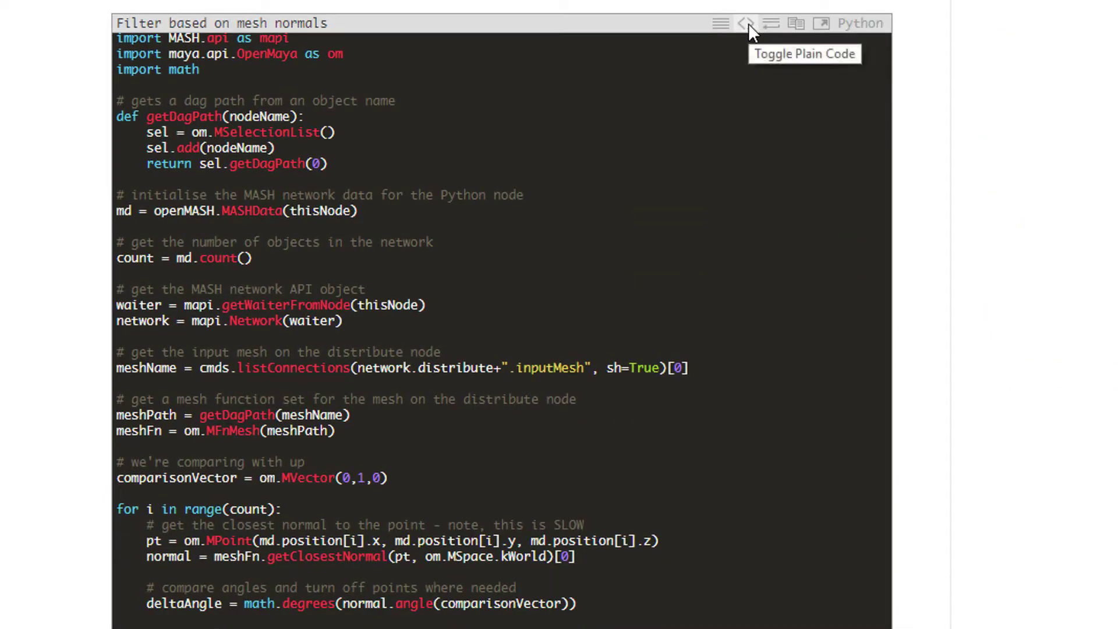
click(748, 23)
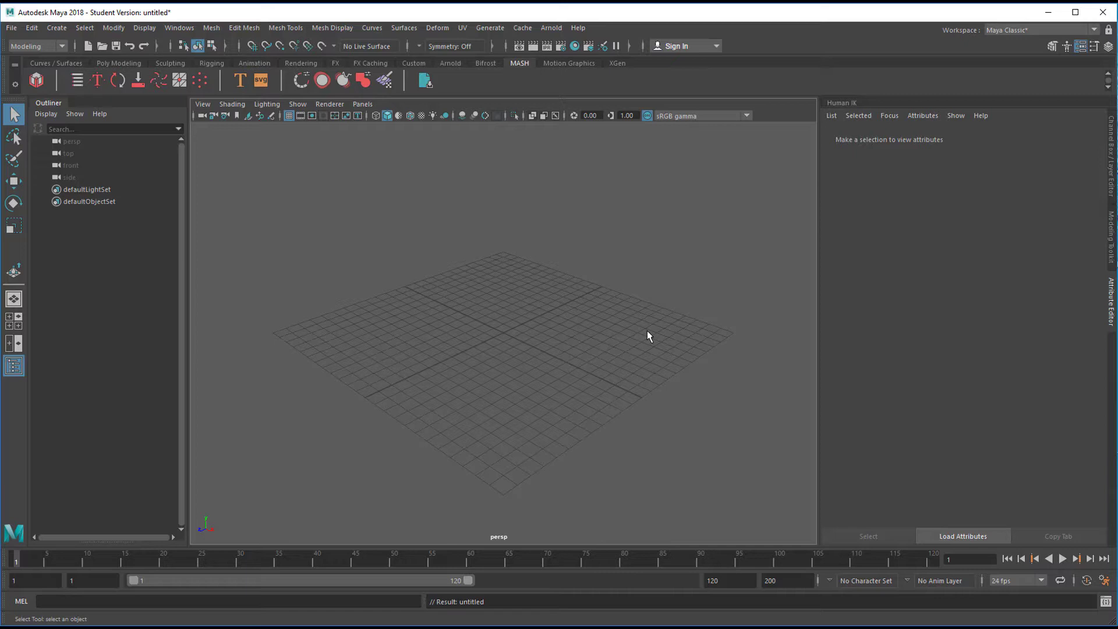
mouse_move(488, 446)
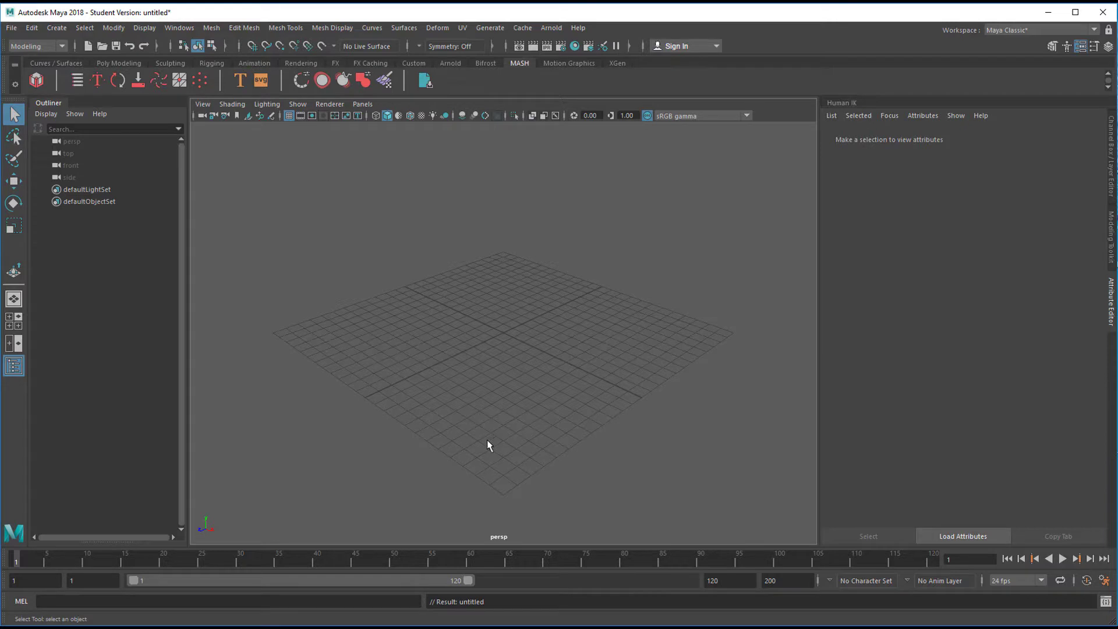
mouse_move(389, 468)
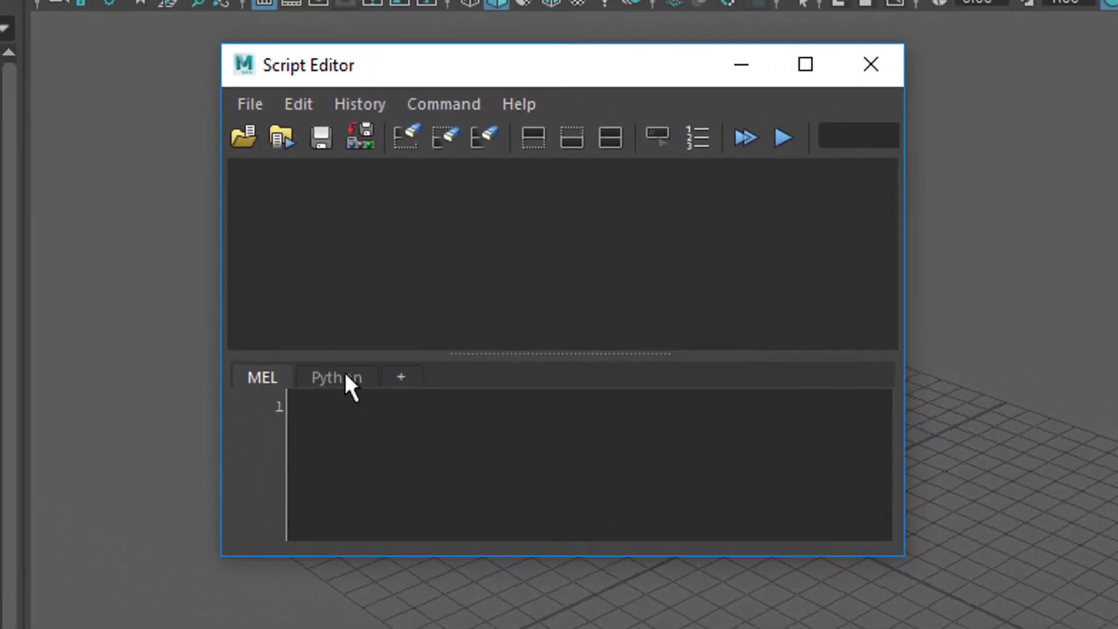
- Run the pasted mesh-normals script in the Python tab, get the object-not-found error, and close the editor
click(336, 376)
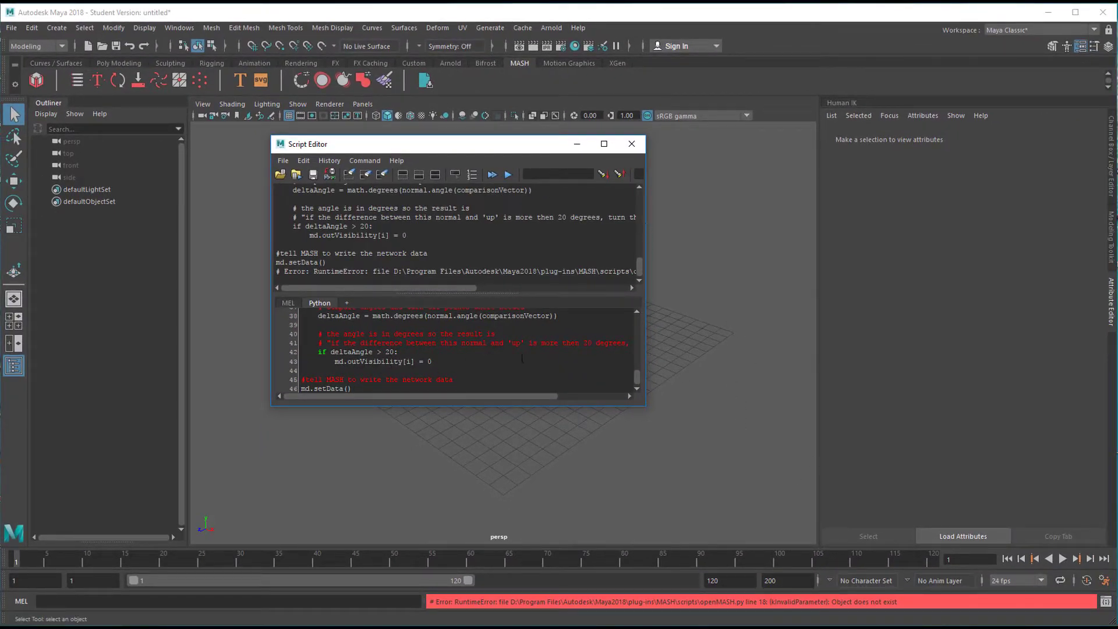
mouse_move(696, 207)
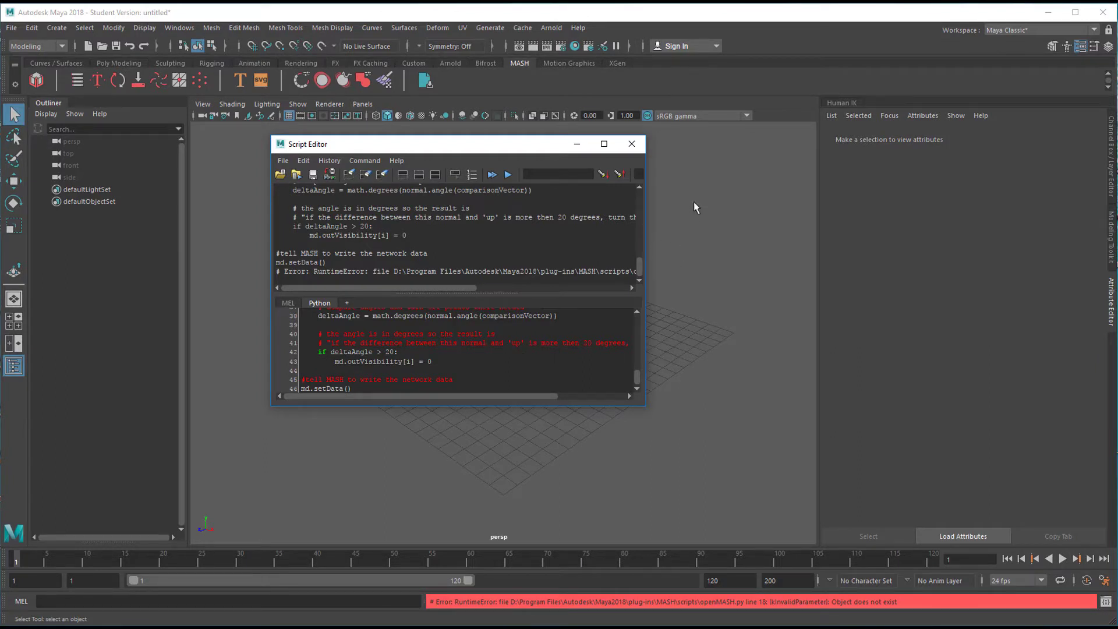
click(630, 143)
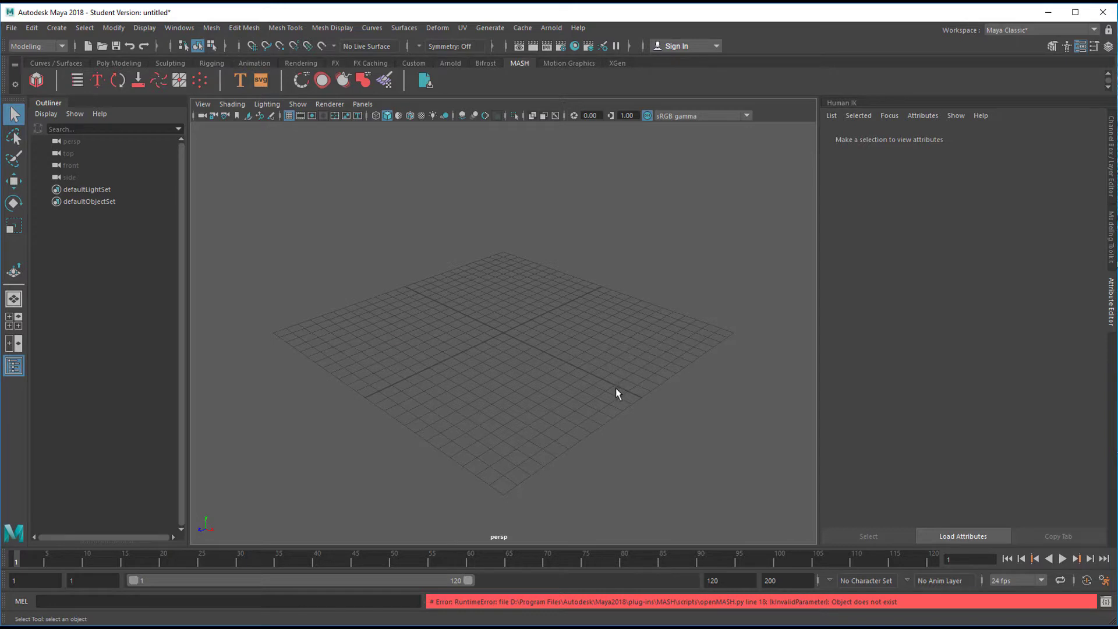
mouse_move(617, 389)
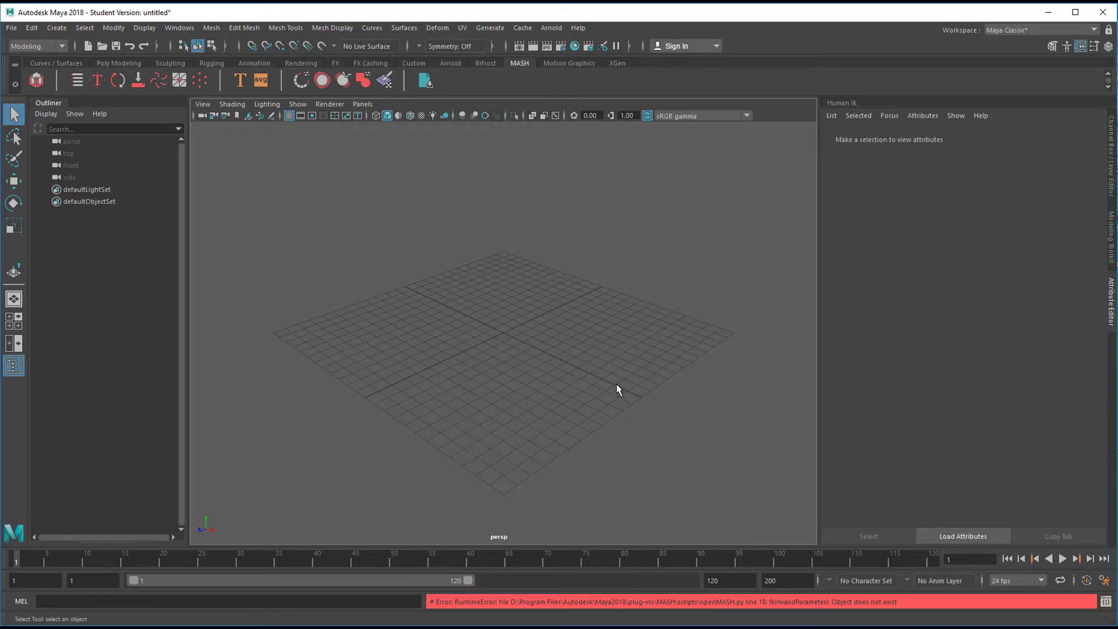
mouse_move(624, 336)
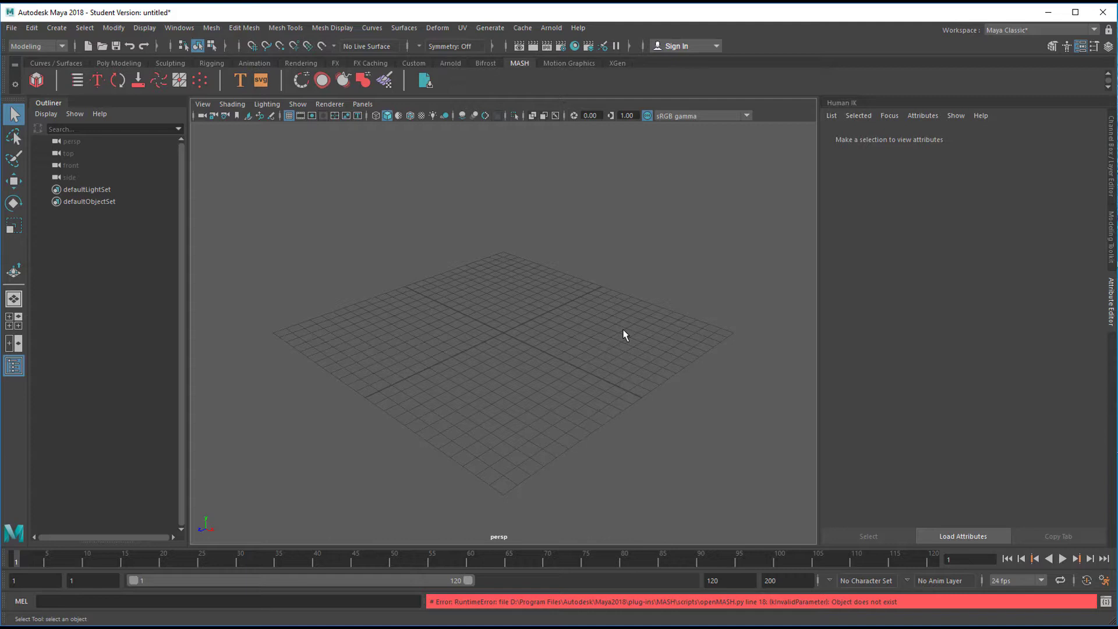
mouse_move(657, 341)
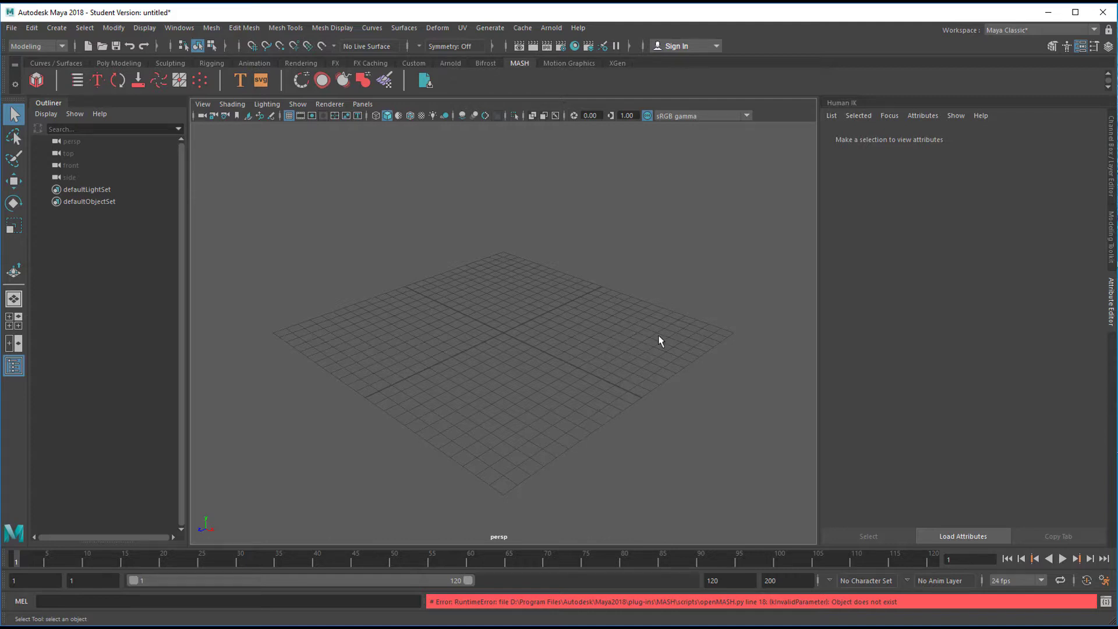
mouse_move(645, 355)
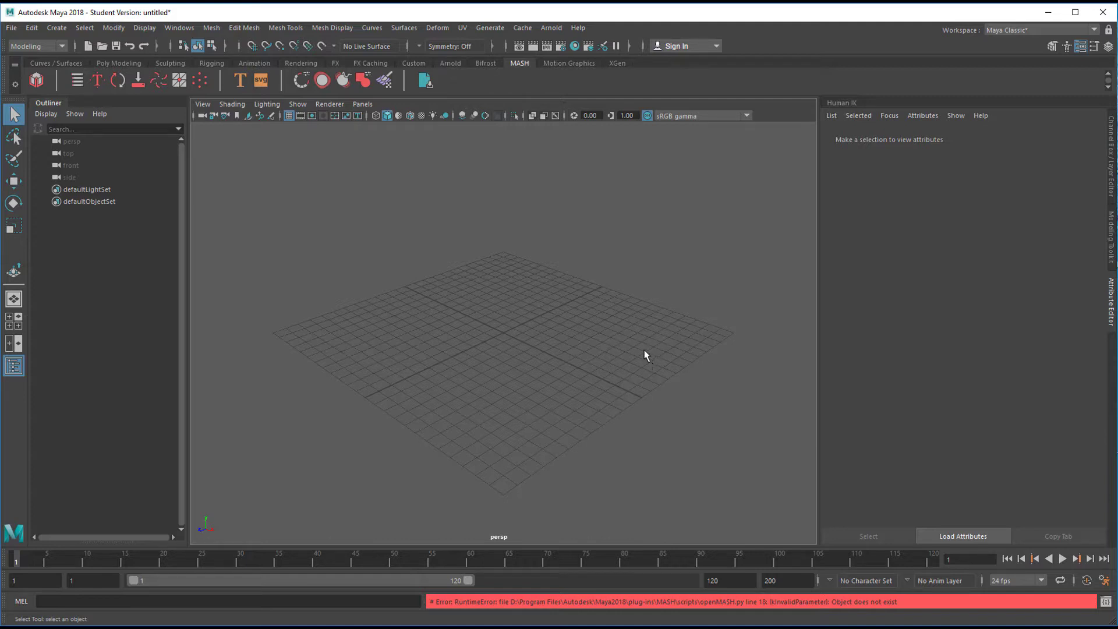
mouse_move(645, 347)
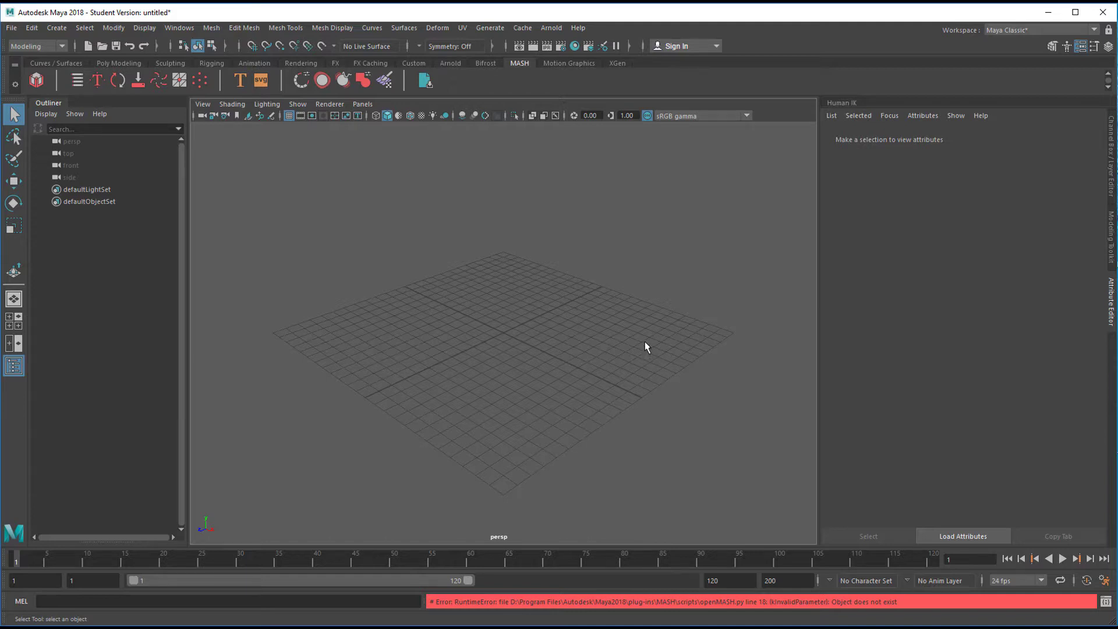
mouse_move(609, 383)
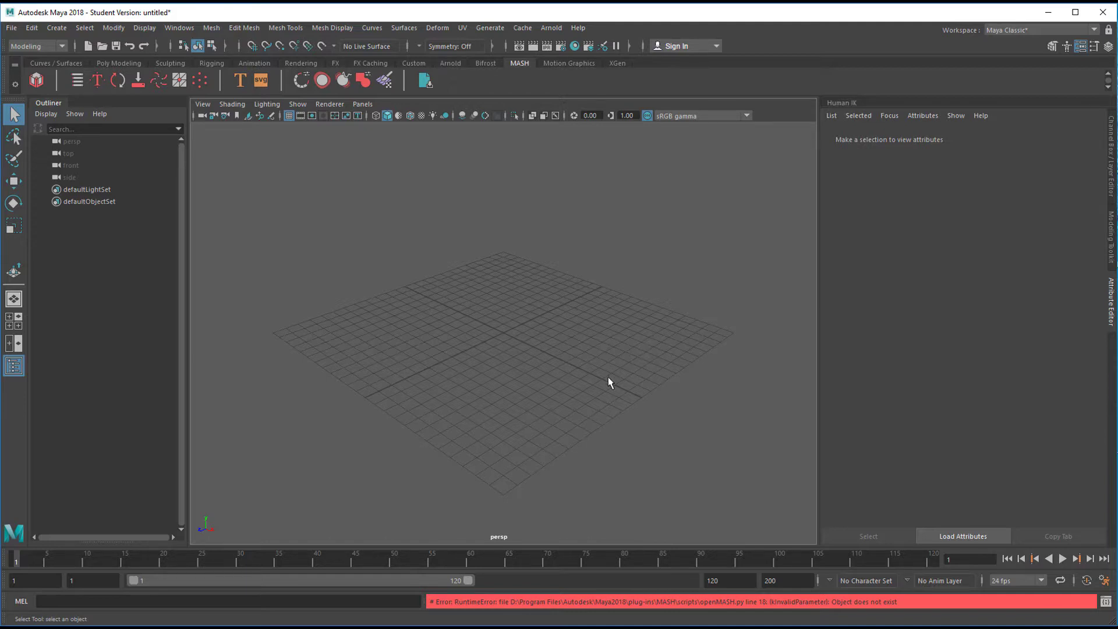
mouse_move(608, 379)
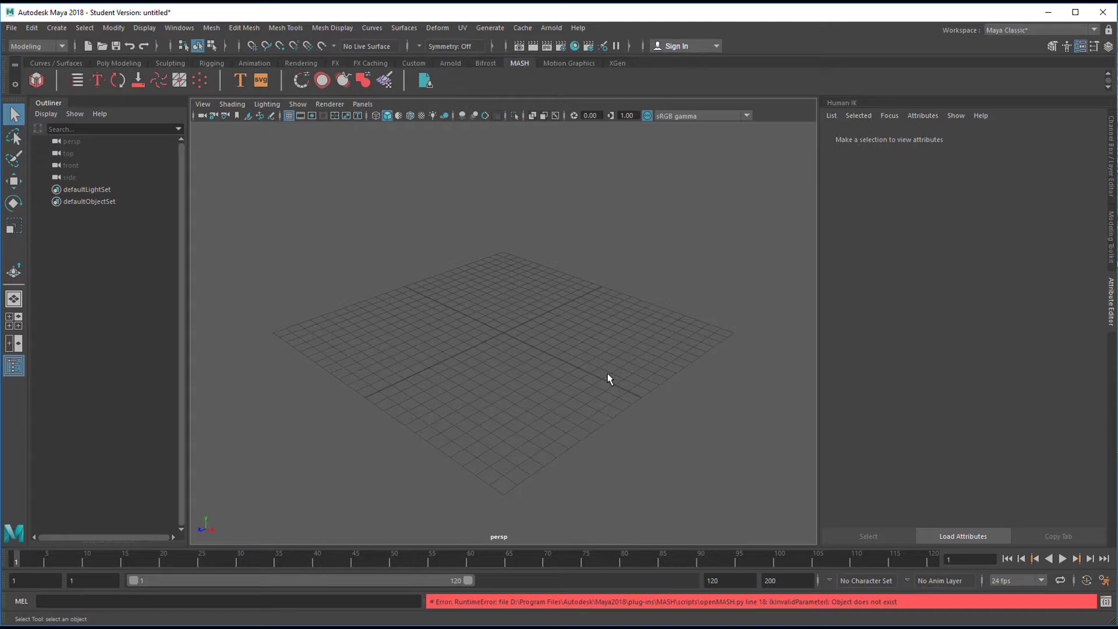
mouse_move(607, 381)
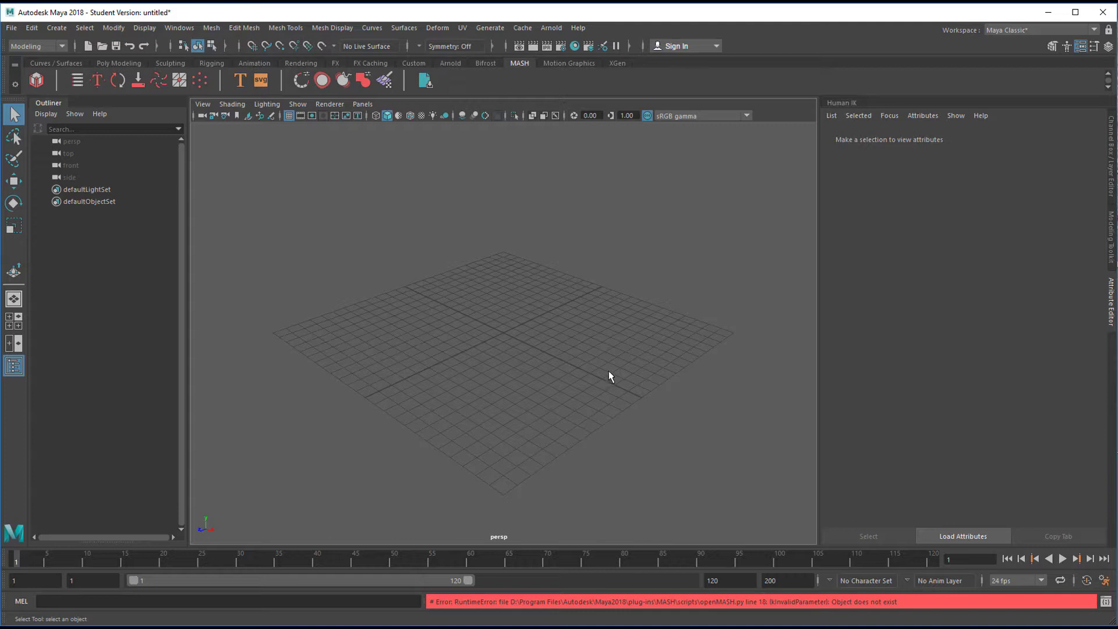
mouse_move(145, 150)
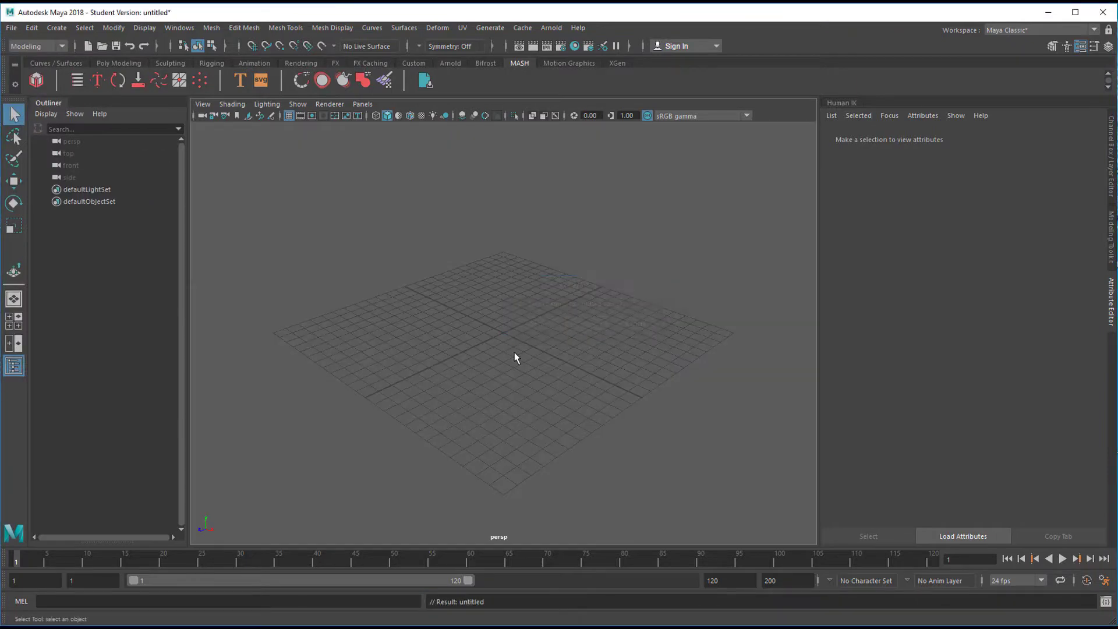
mouse_move(520, 382)
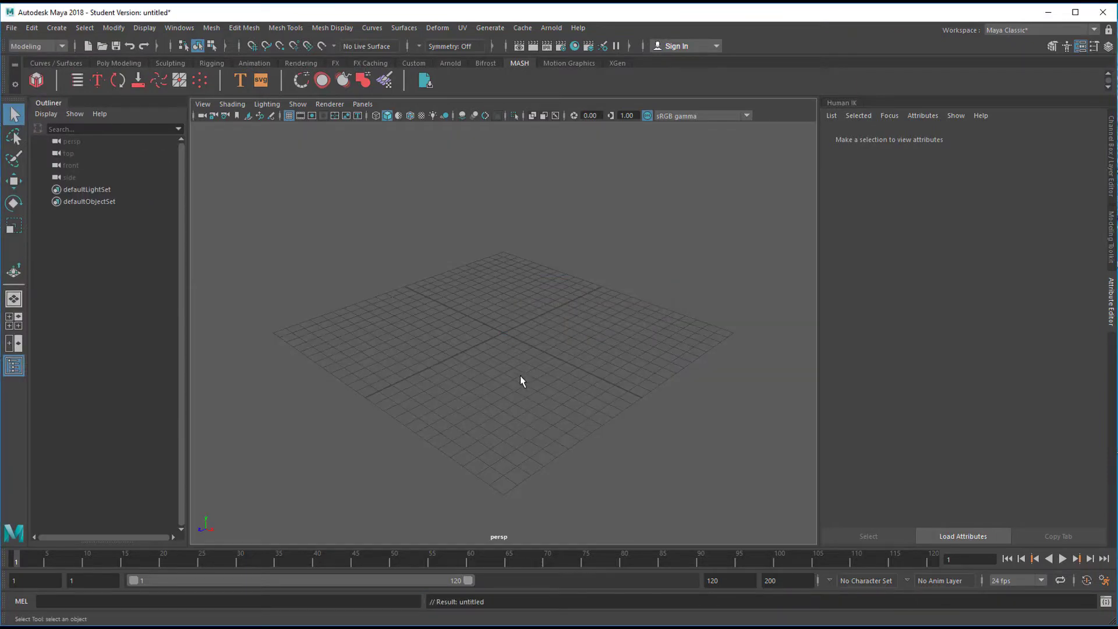
mouse_move(435, 394)
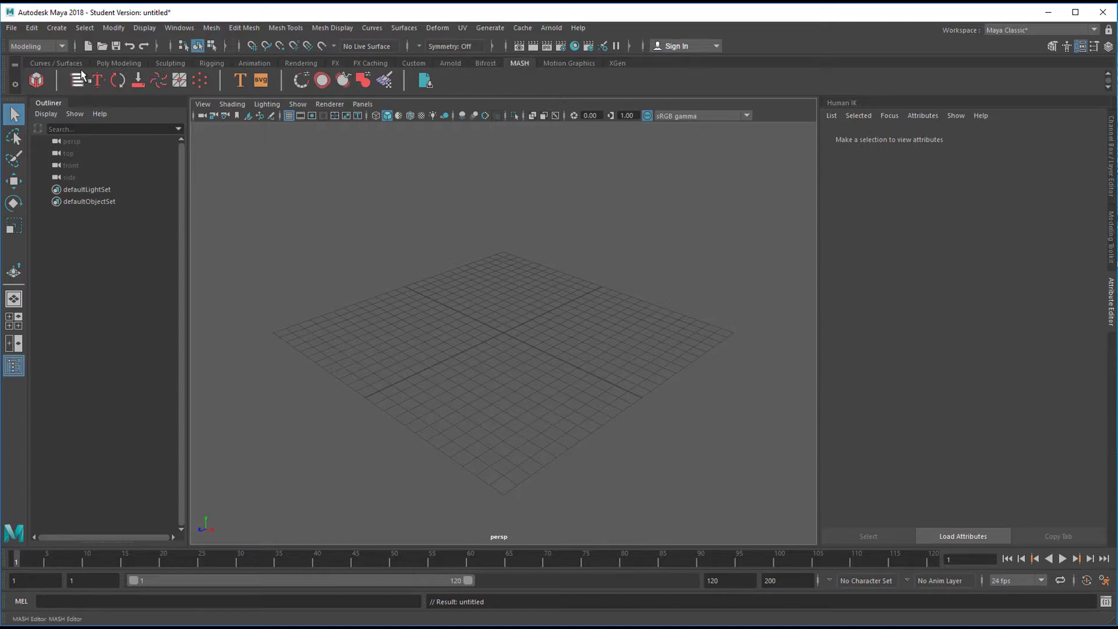
- Create a polygon plane and enlarge it to a roughly 23 by 33 ground surface
click(119, 63)
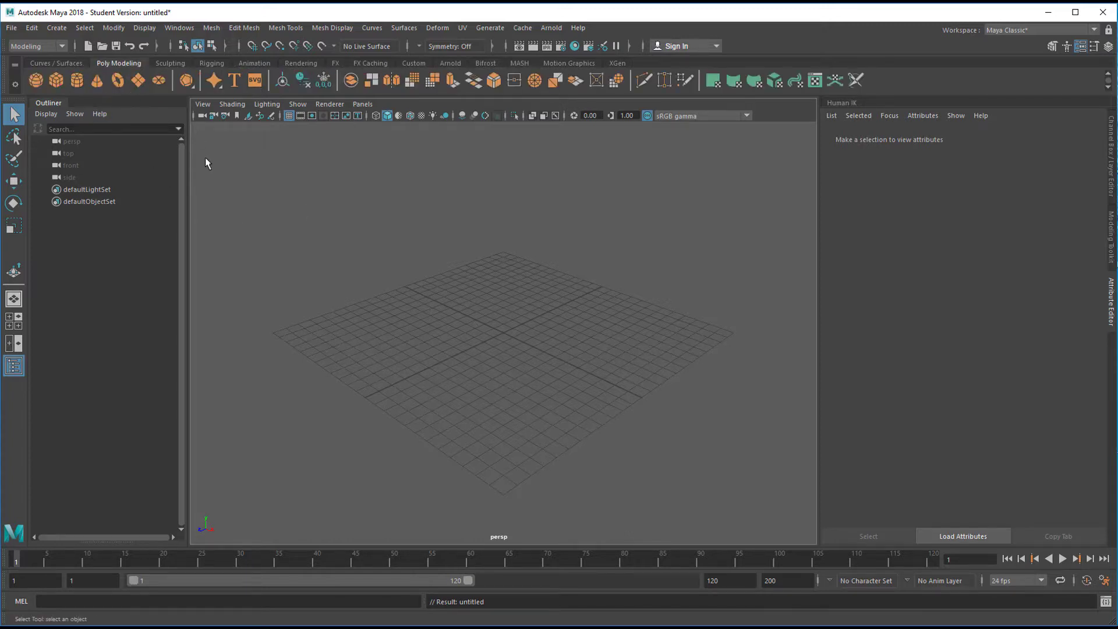
click(137, 81)
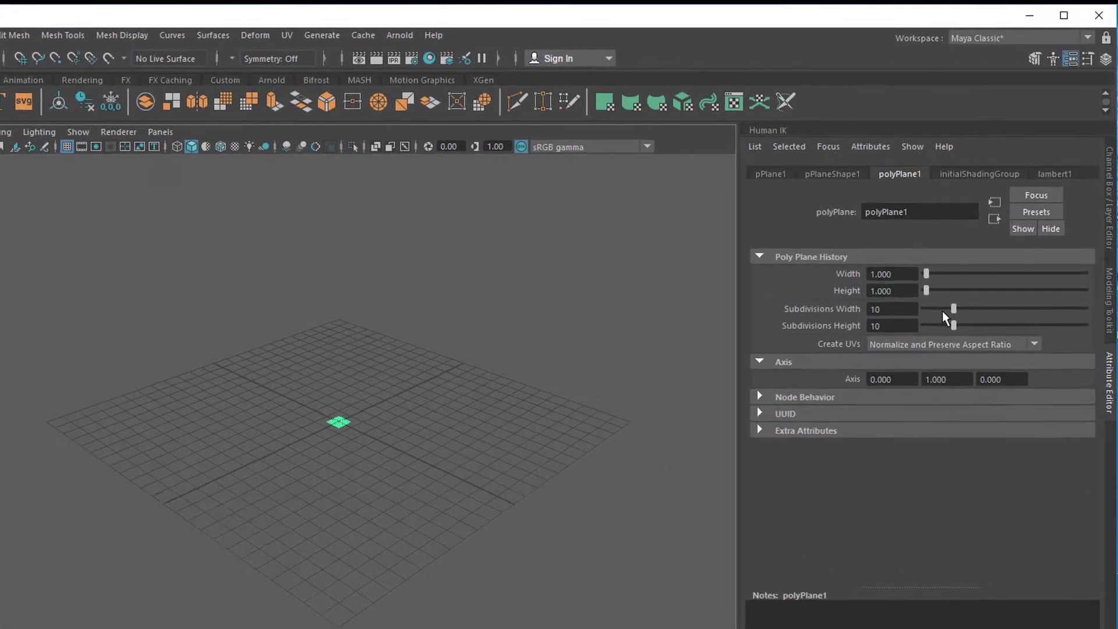
drag(926, 272, 938, 281)
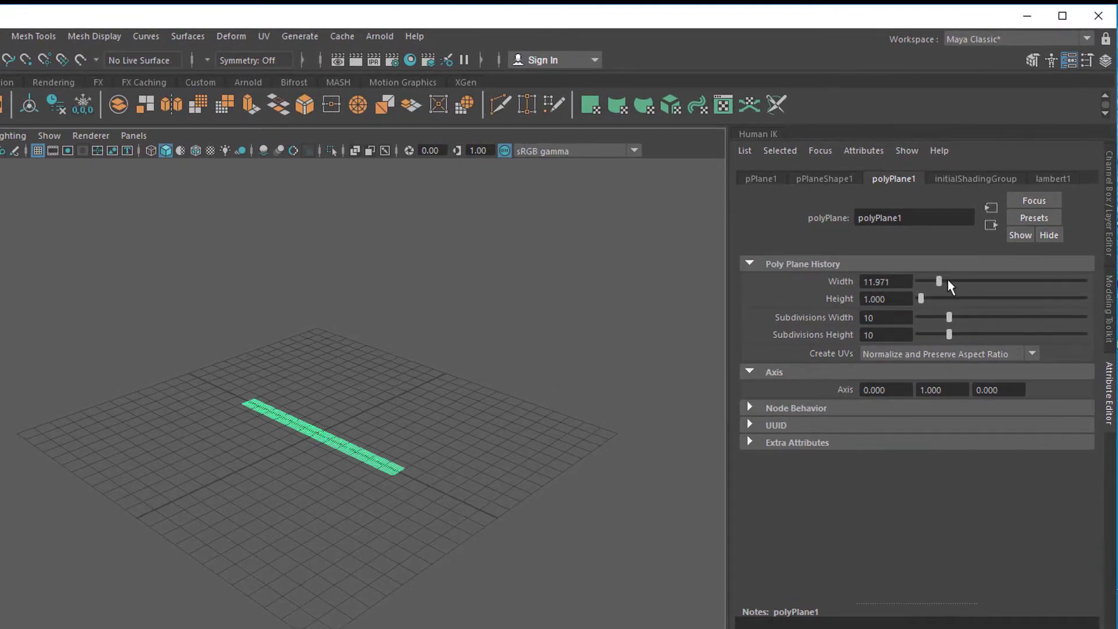
drag(920, 298, 968, 299)
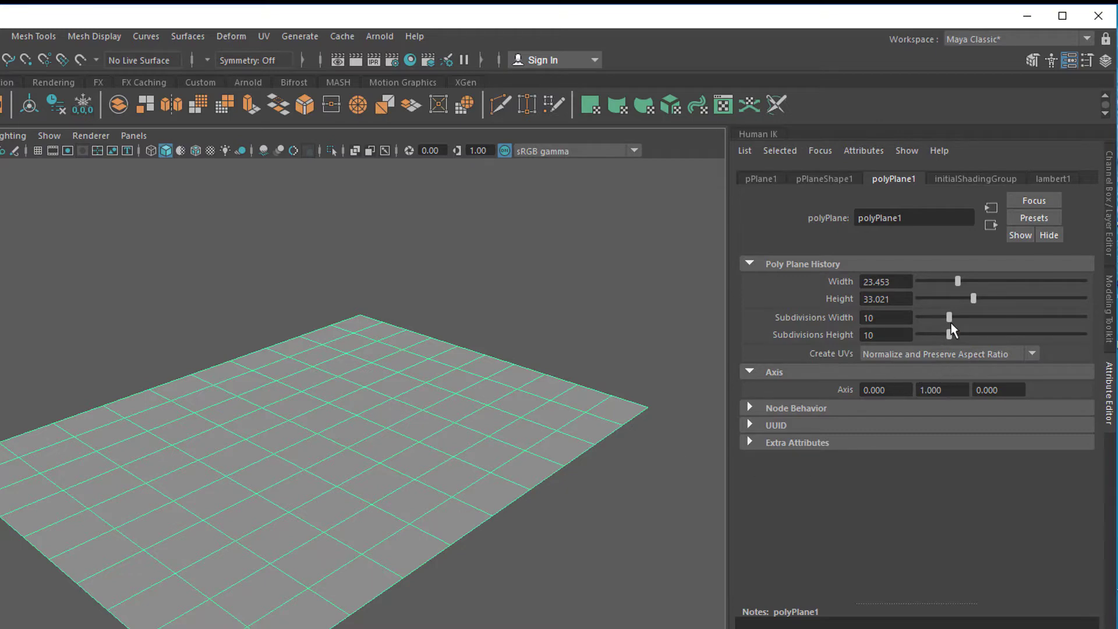
- Raise the plane's Subdivisions Width and Height to about 21 by 25
drag(948, 318, 962, 335)
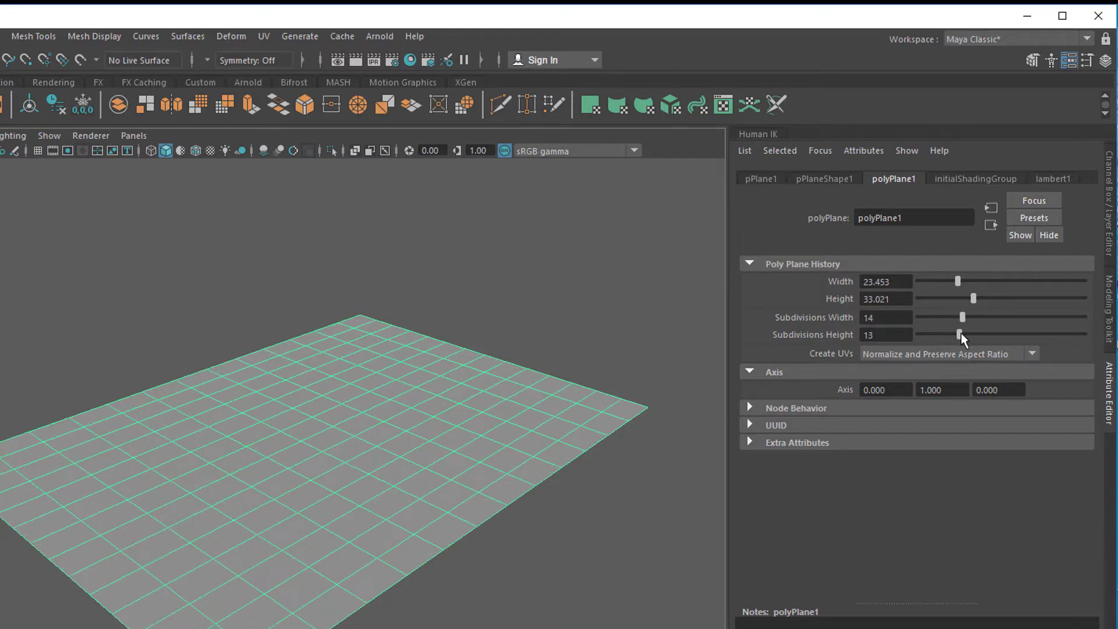
drag(960, 334, 968, 334)
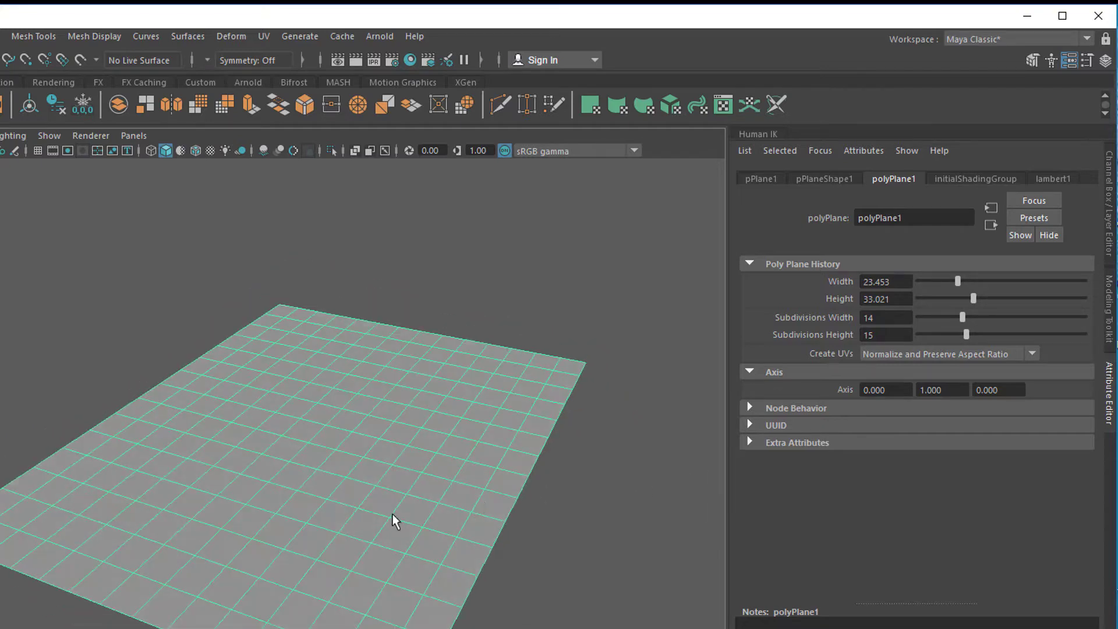
drag(962, 316, 964, 317)
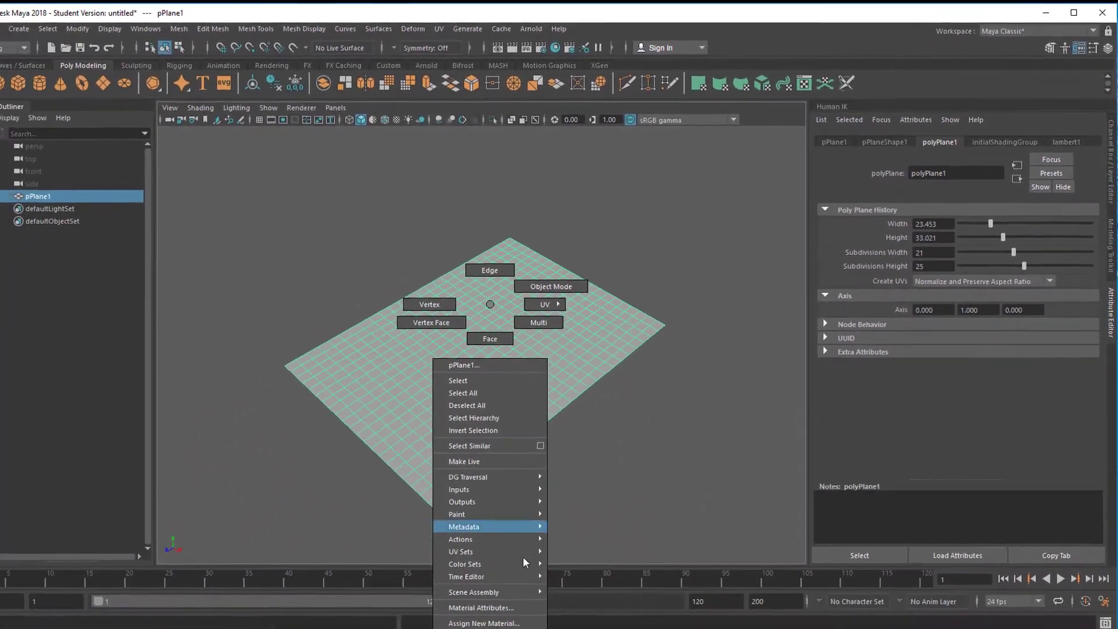
- Assign a new Lambert with a ramp colour map, green at the bottom marker pushed up toward white
click(483, 622)
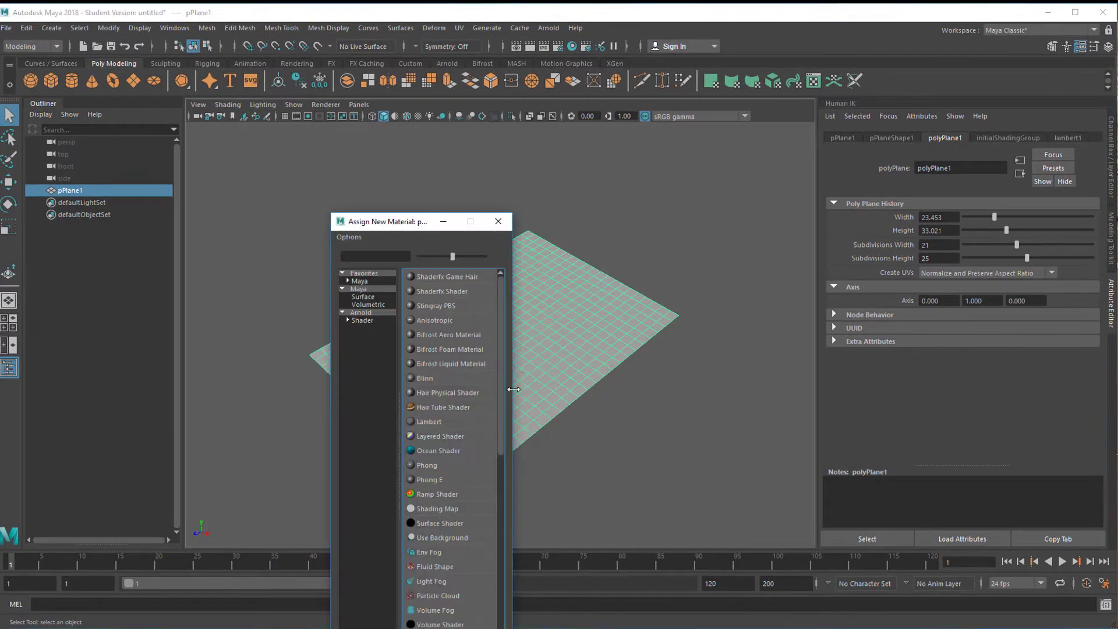
click(430, 422)
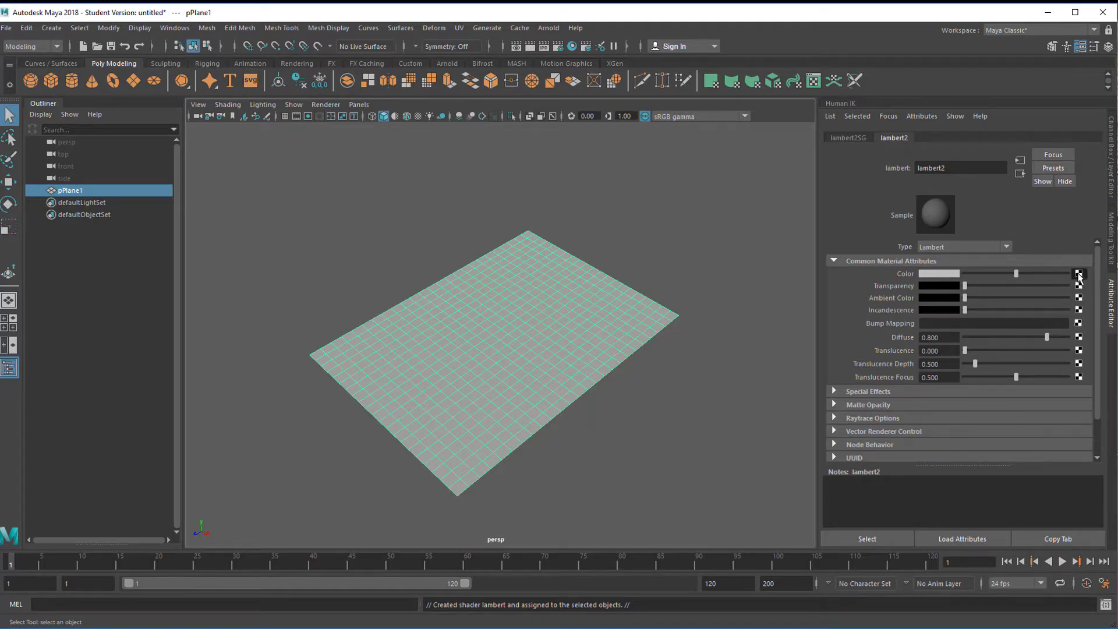
click(1079, 272)
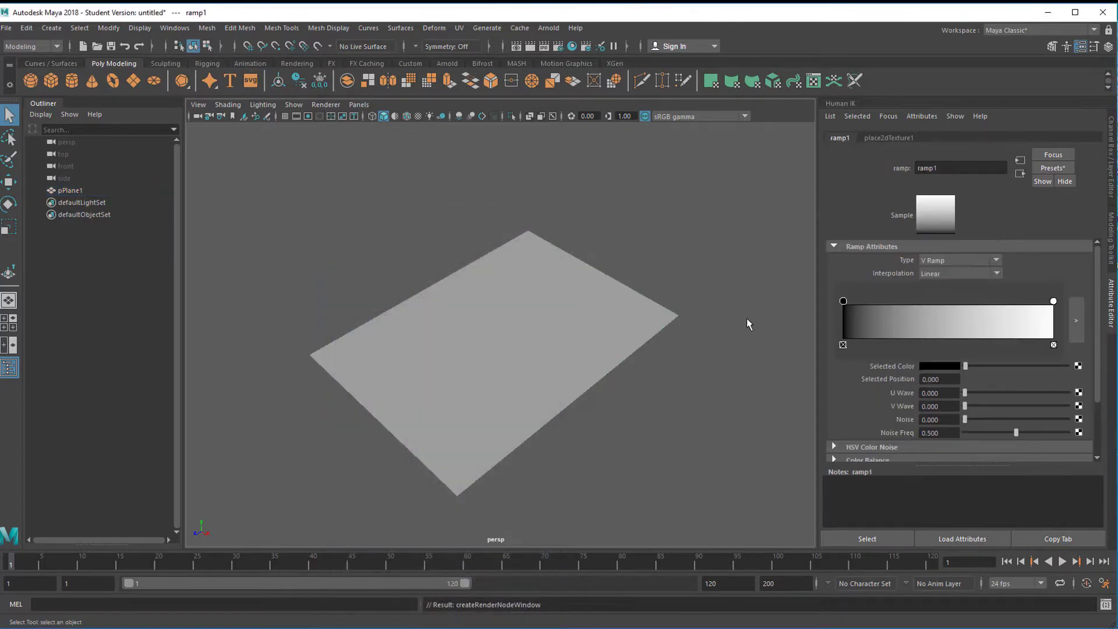
mouse_move(487, 131)
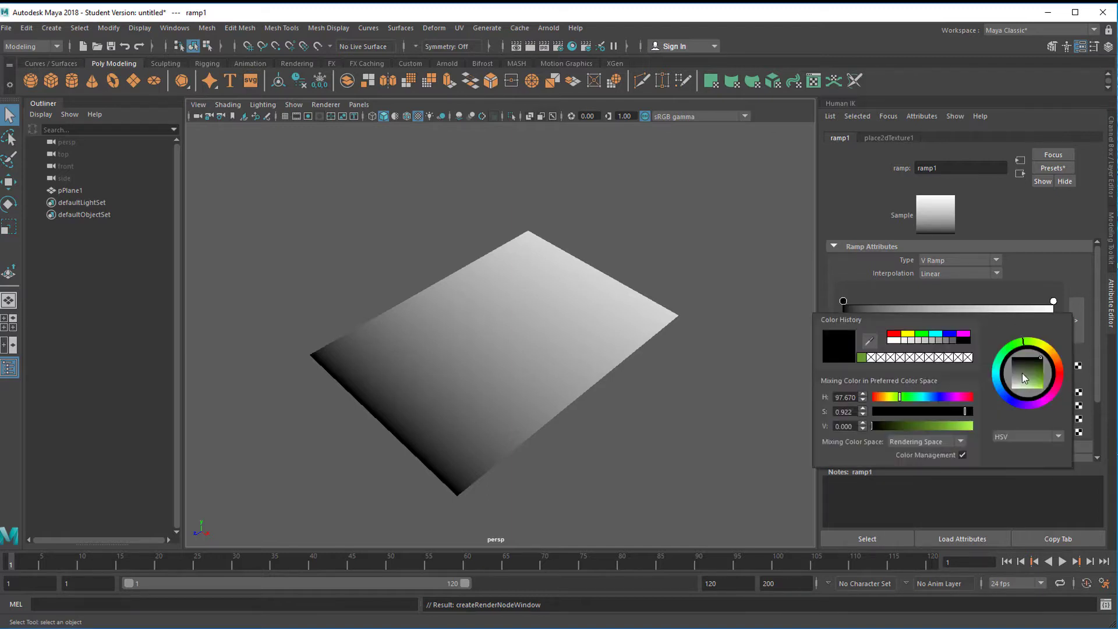
click(1045, 376)
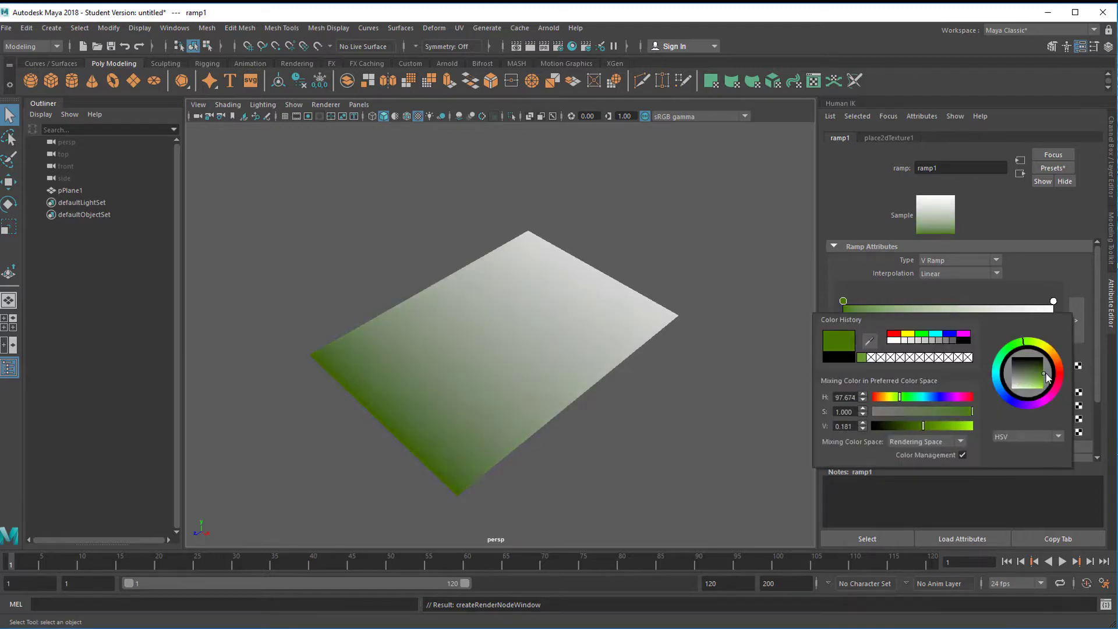
click(875, 301)
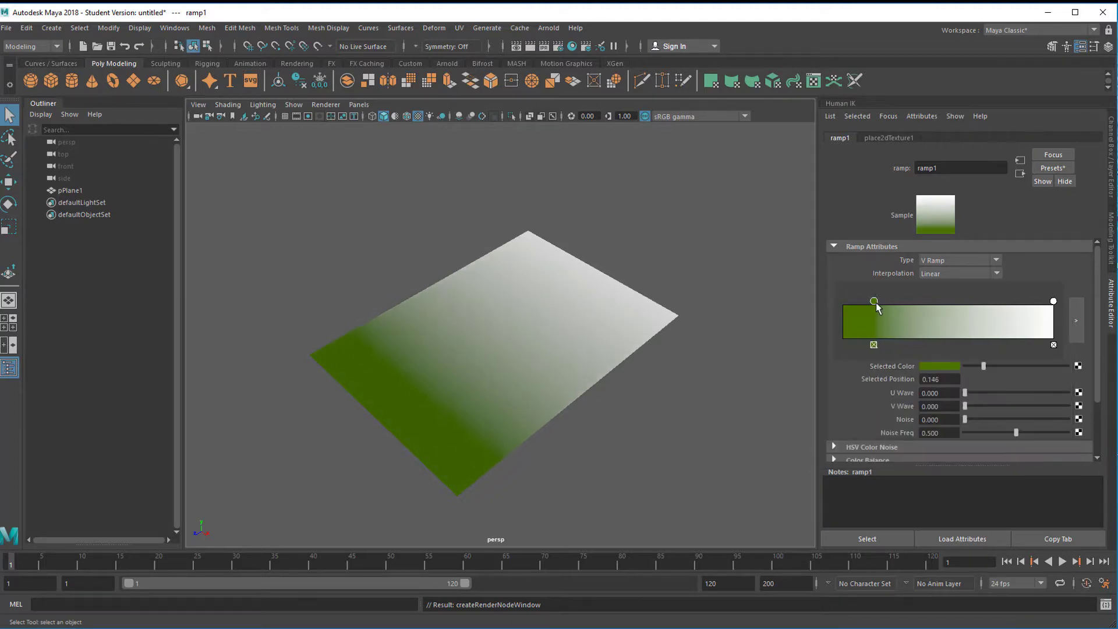
drag(875, 300, 865, 301)
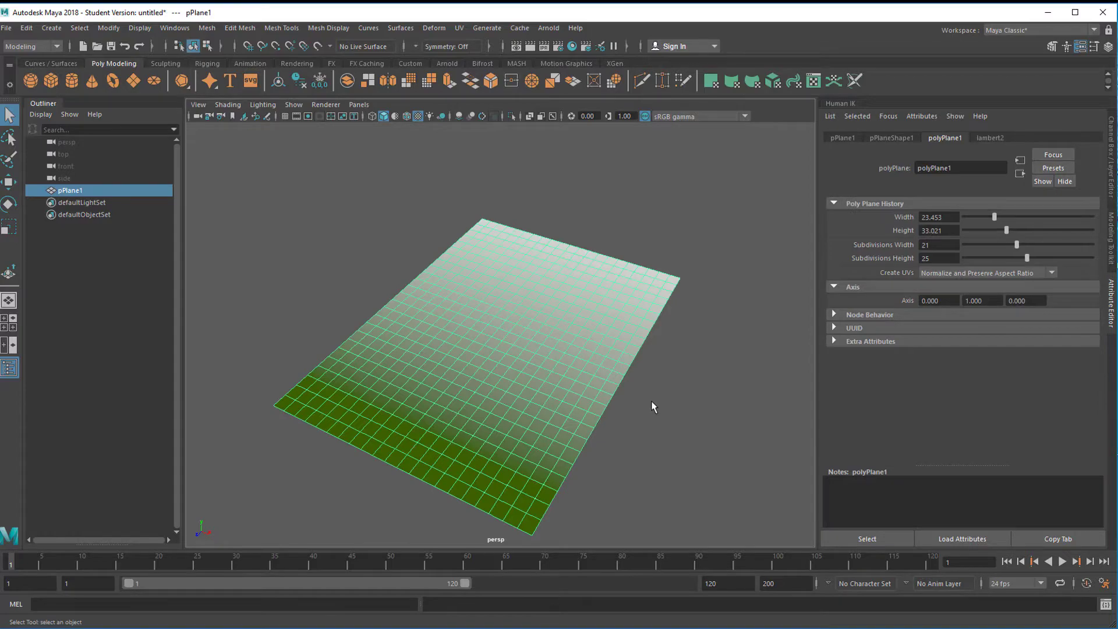
mouse_move(404, 297)
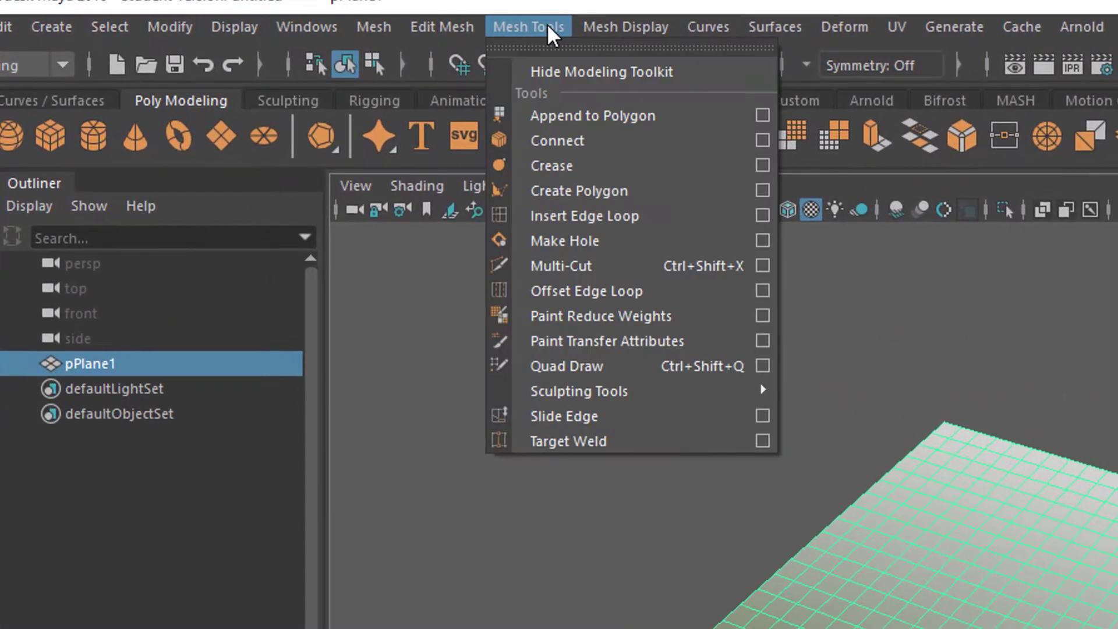
mouse_move(579, 391)
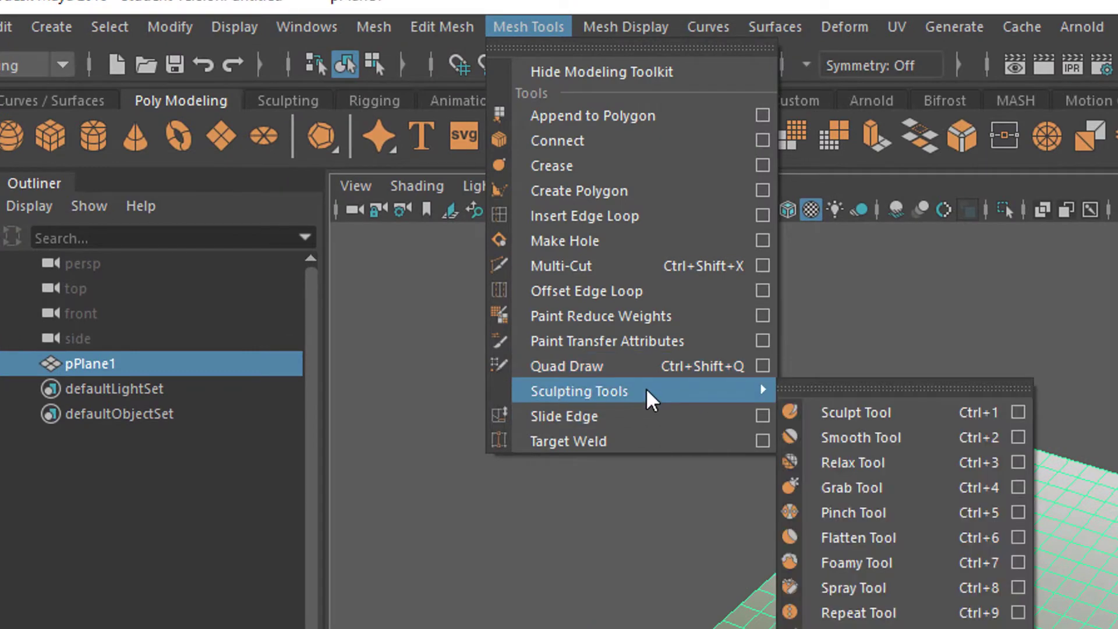
mouse_move(849, 411)
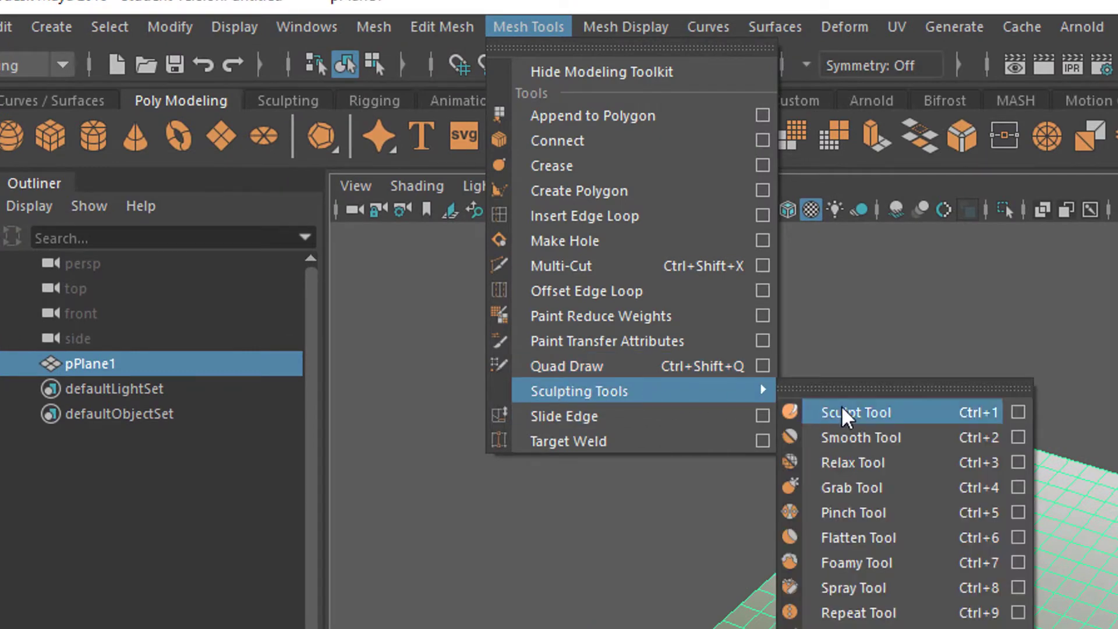
mouse_move(901, 422)
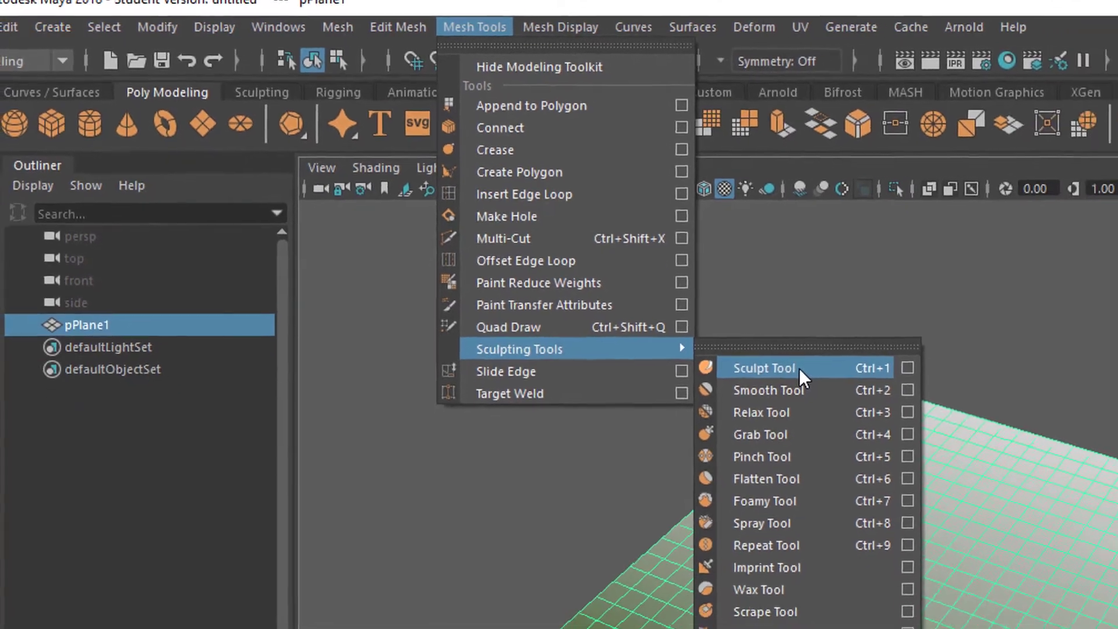
- Sculpt the plane upward into mountain peaks along one side and check the profile
click(763, 368)
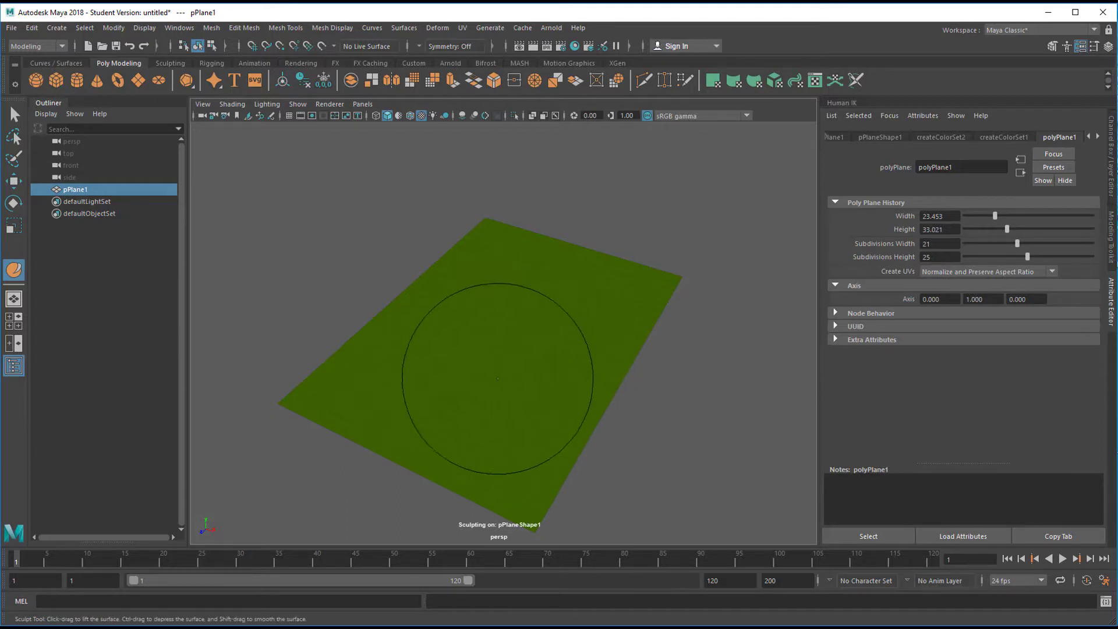
drag(496, 377, 638, 331)
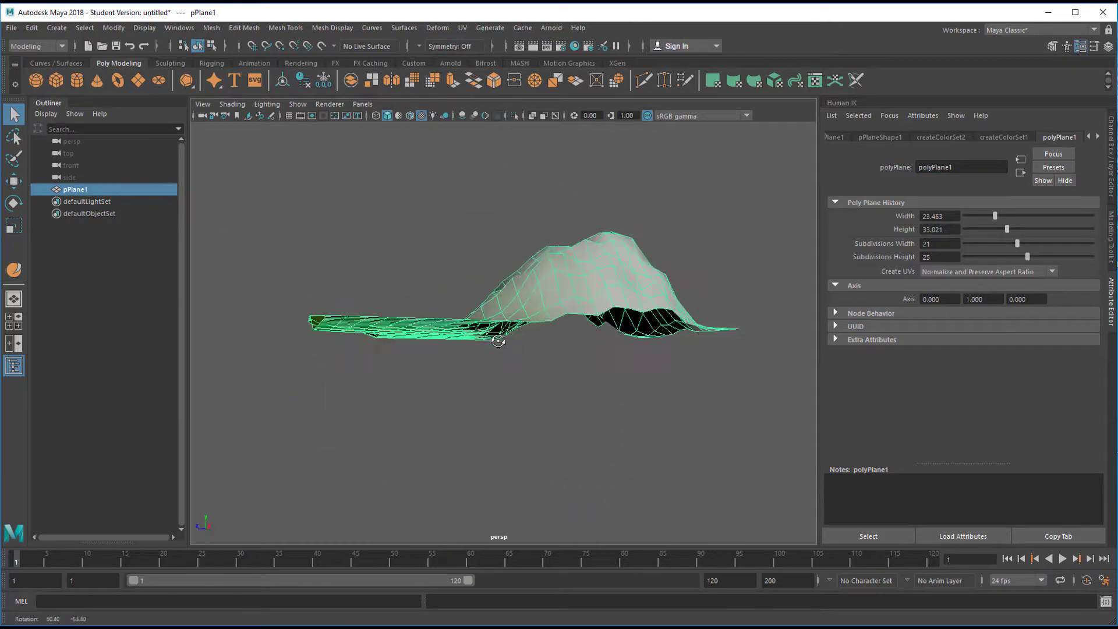
drag(499, 342, 325, 287)
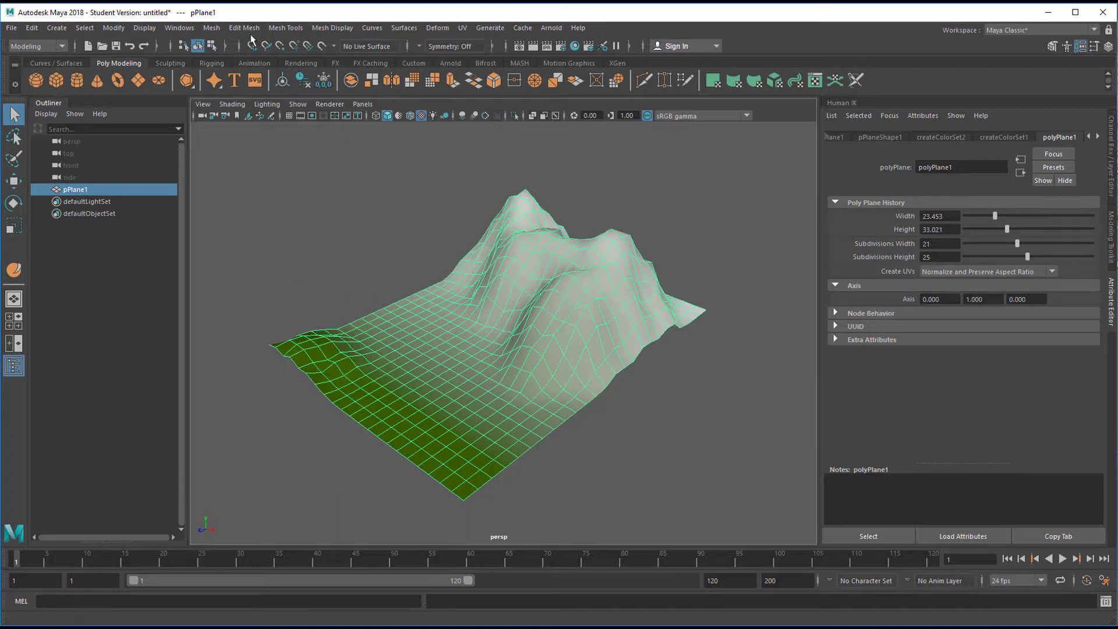
- Apply Edit Mesh > Average Vertices to smooth the mountain's jagged slopes
click(243, 26)
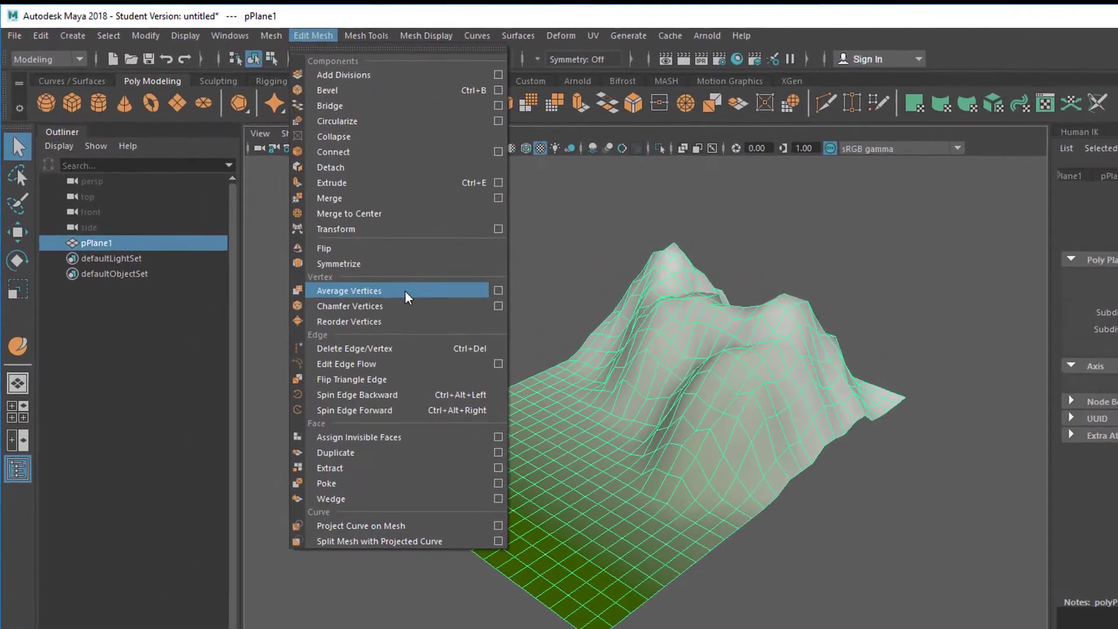
click(349, 290)
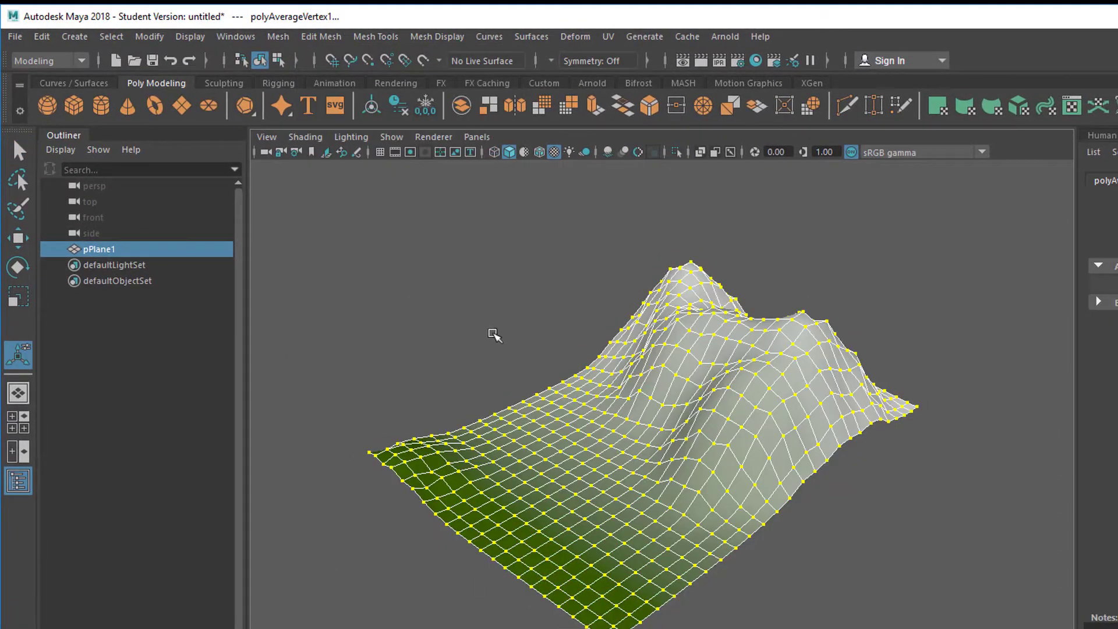
mouse_move(501, 340)
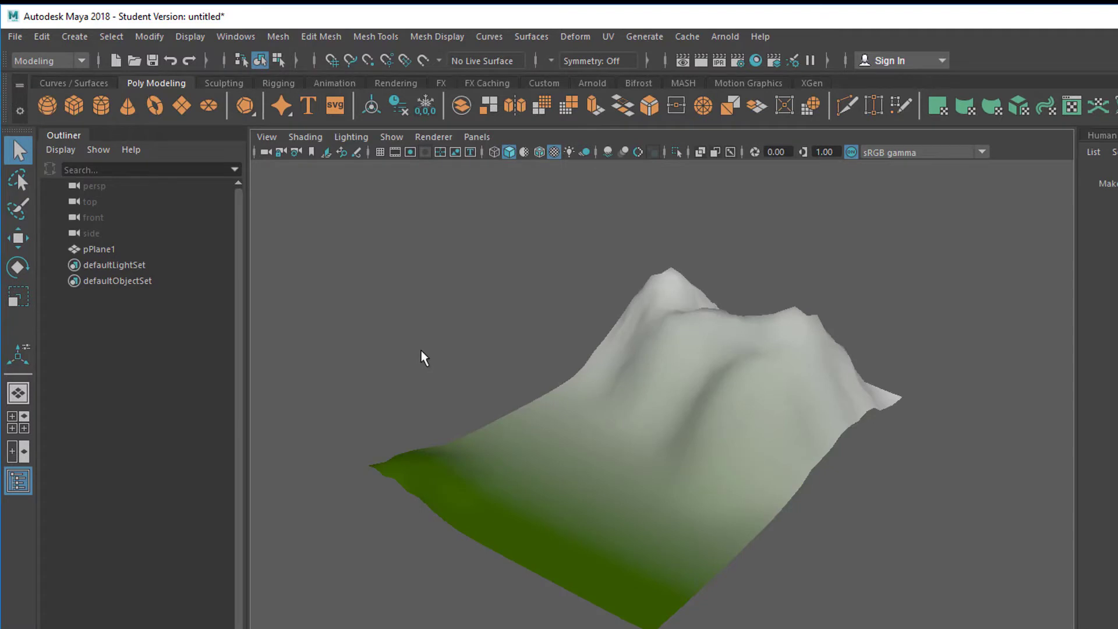
mouse_move(128, 111)
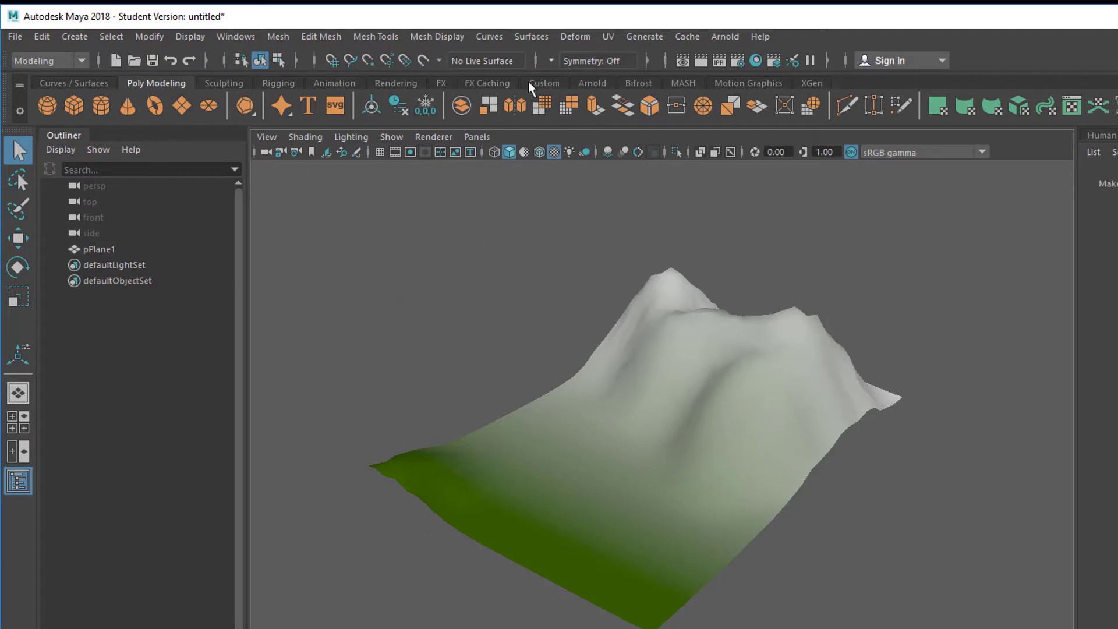
- Pick a flower brush from the Visor's Paint Effects Flowers examples and select the mountain mesh
click(643, 36)
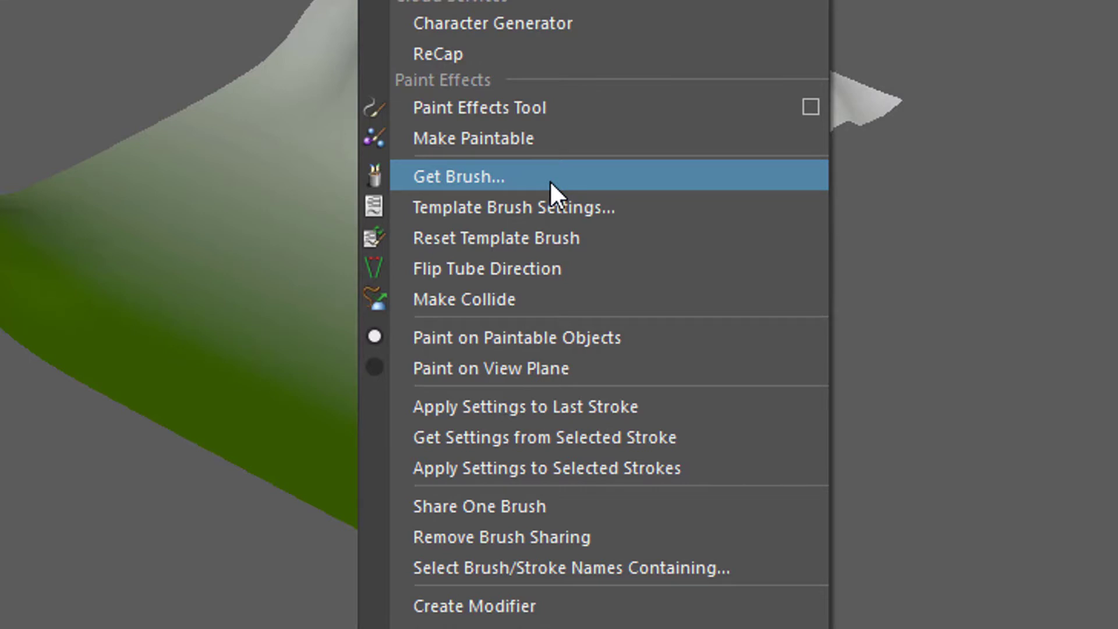
click(453, 176)
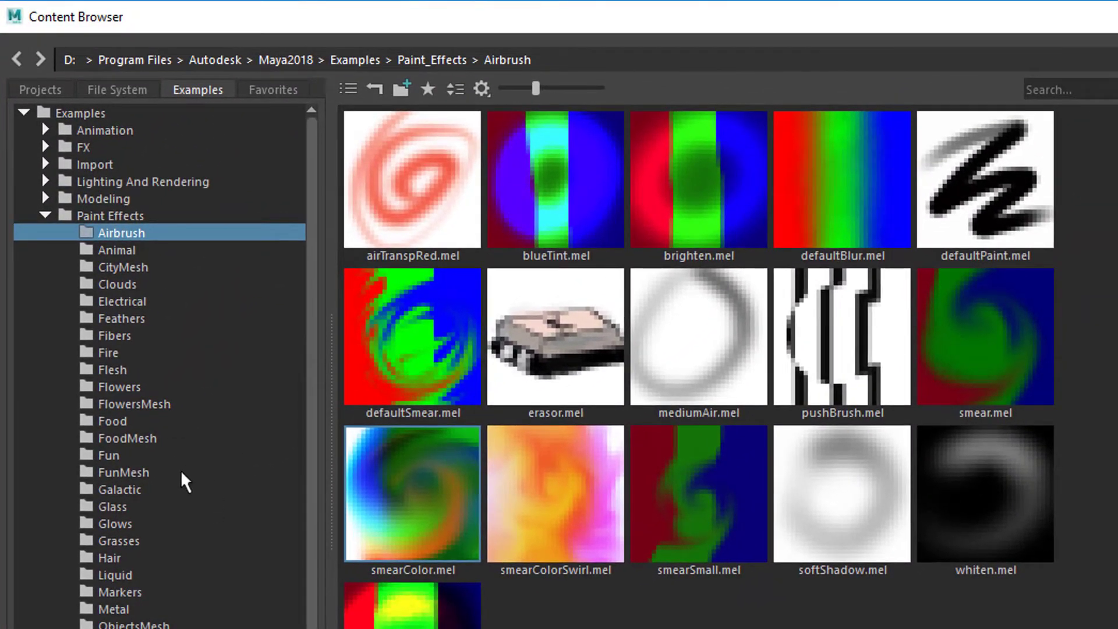
mouse_move(128, 611)
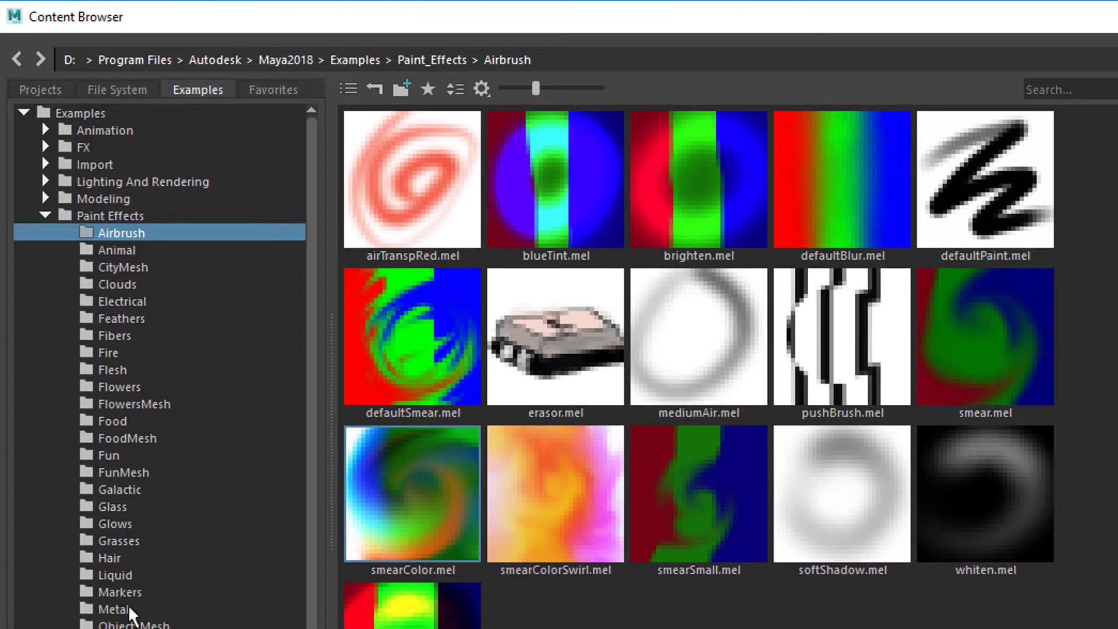
mouse_move(80, 398)
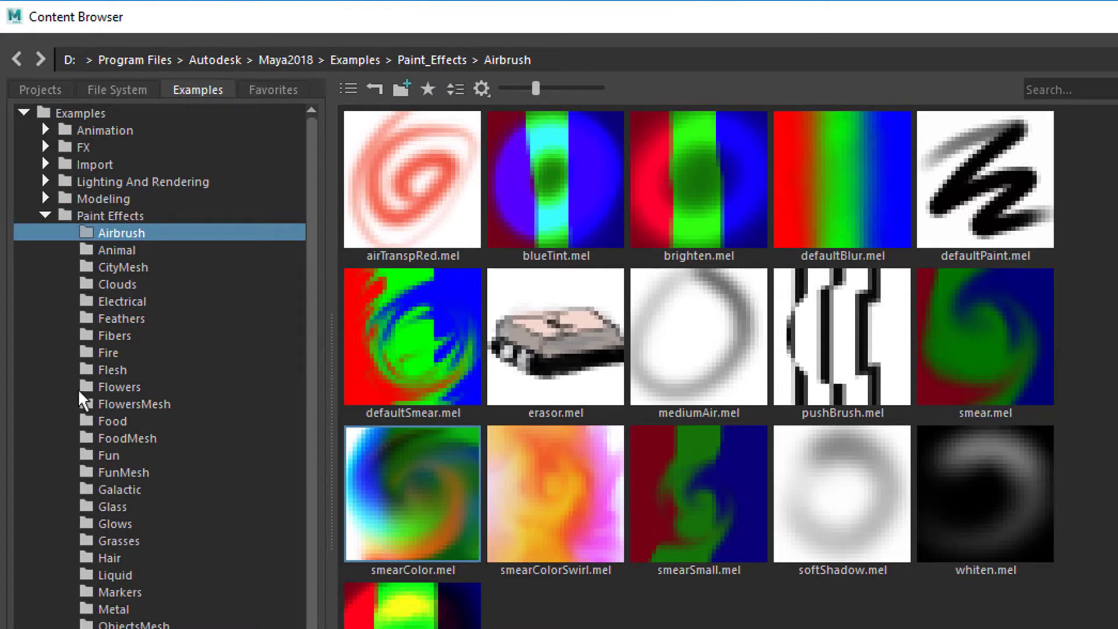
click(118, 385)
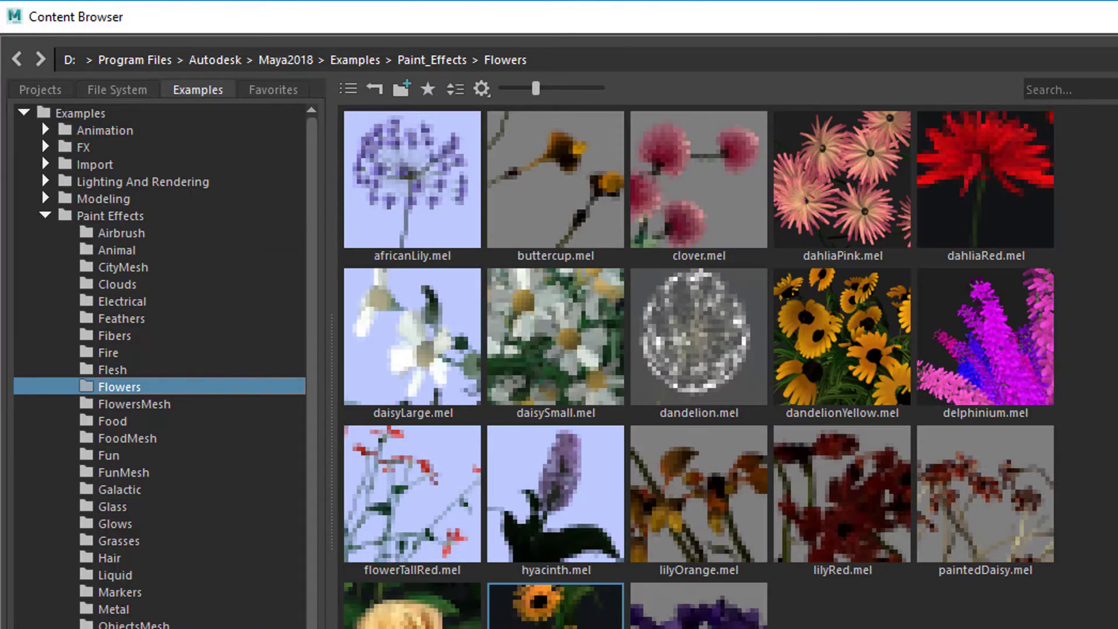
click(555, 499)
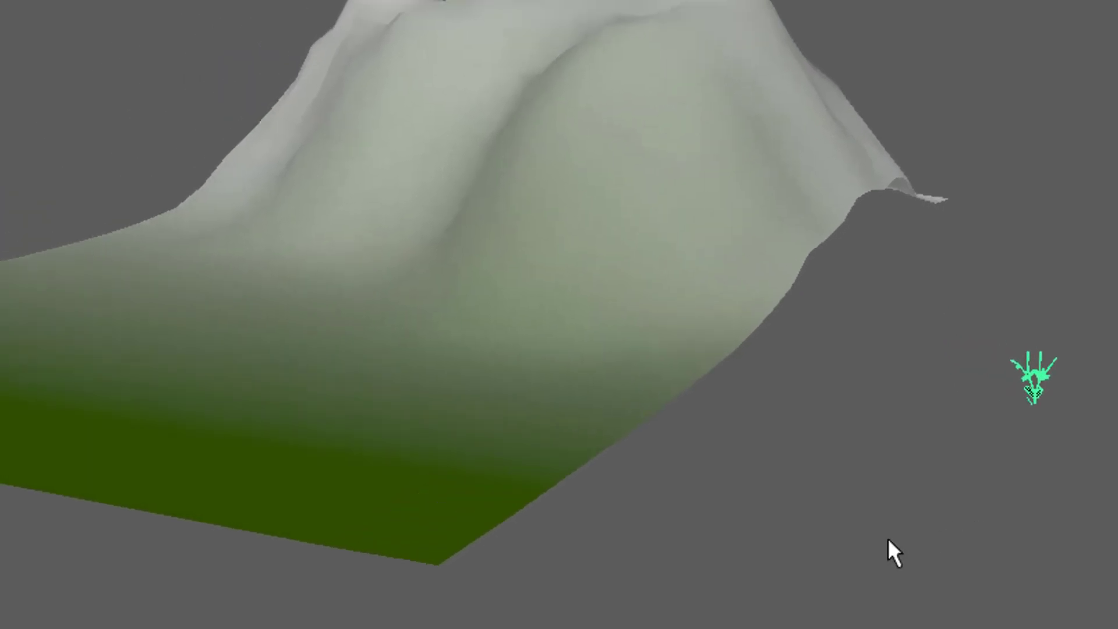
click(135, 176)
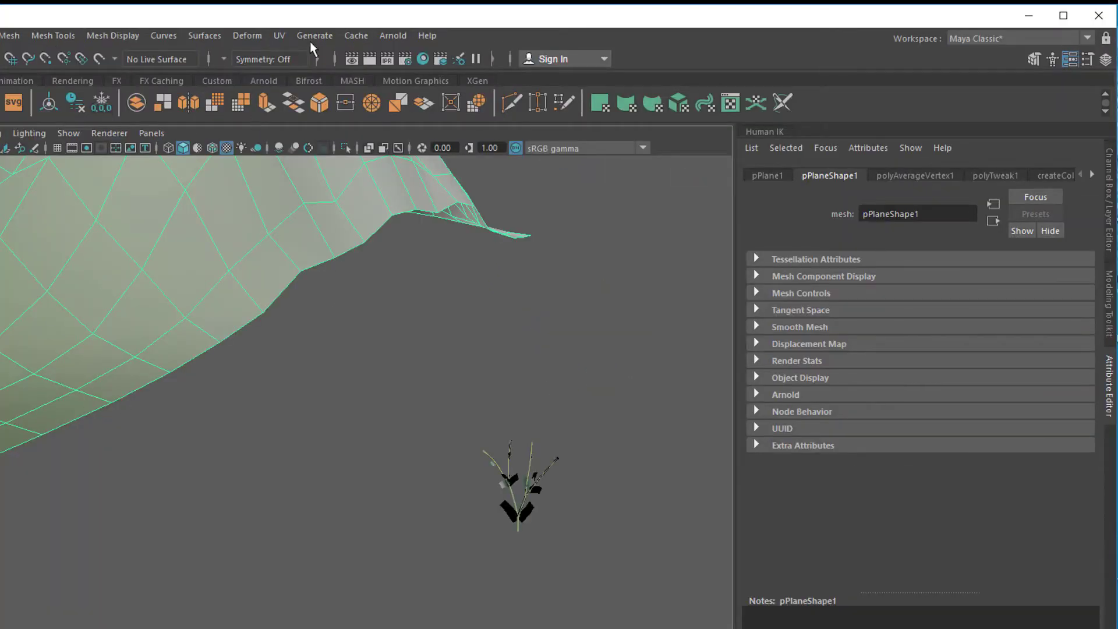
click(314, 35)
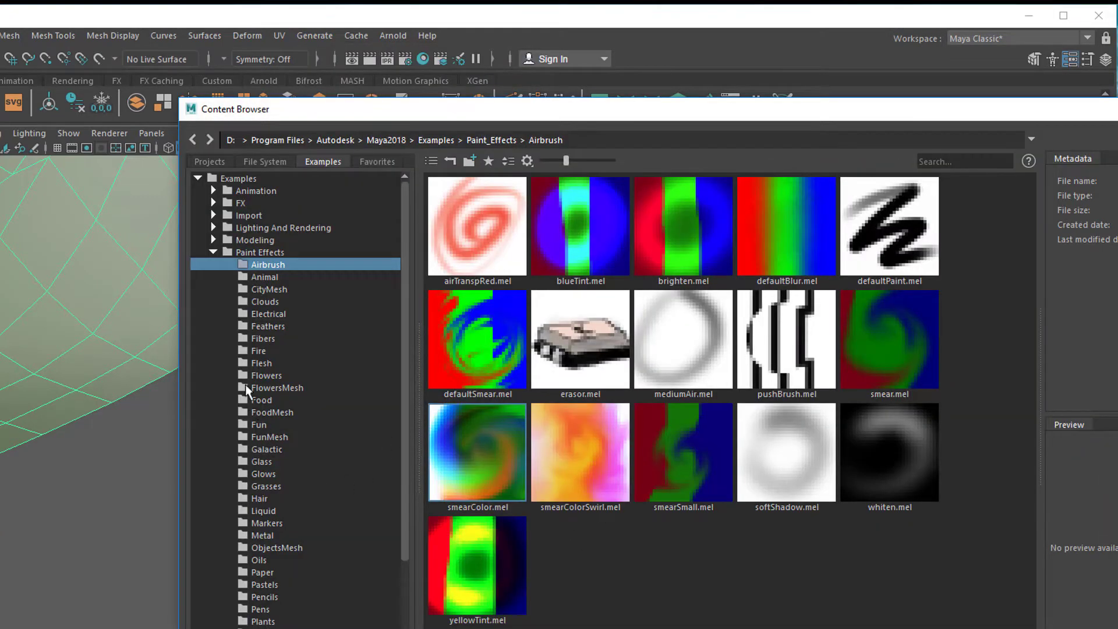
click(265, 373)
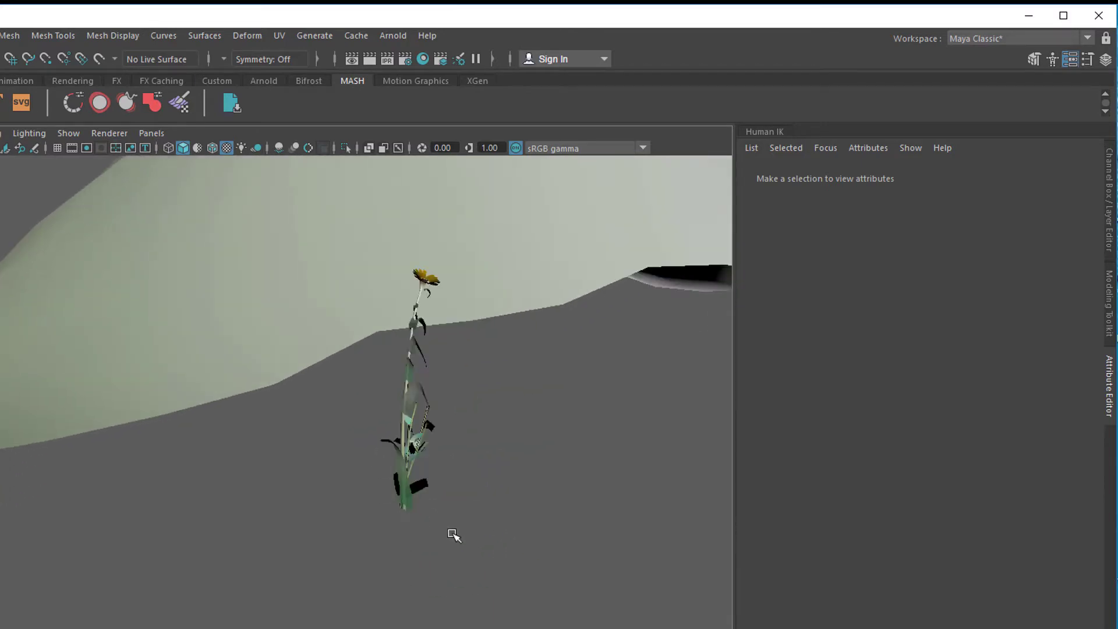
mouse_move(472, 549)
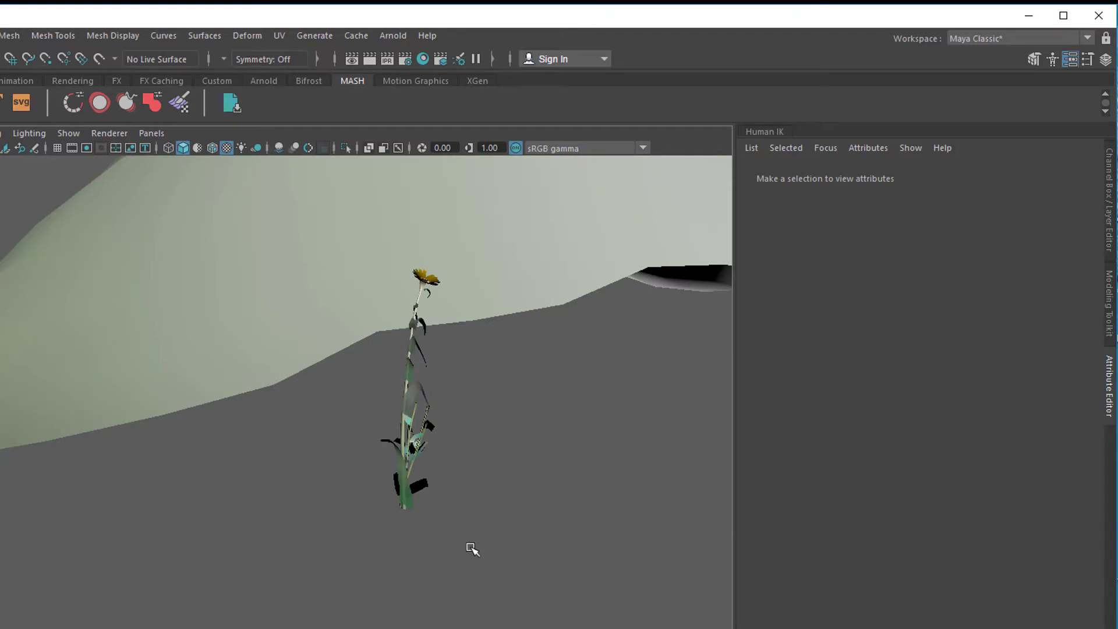
mouse_move(455, 542)
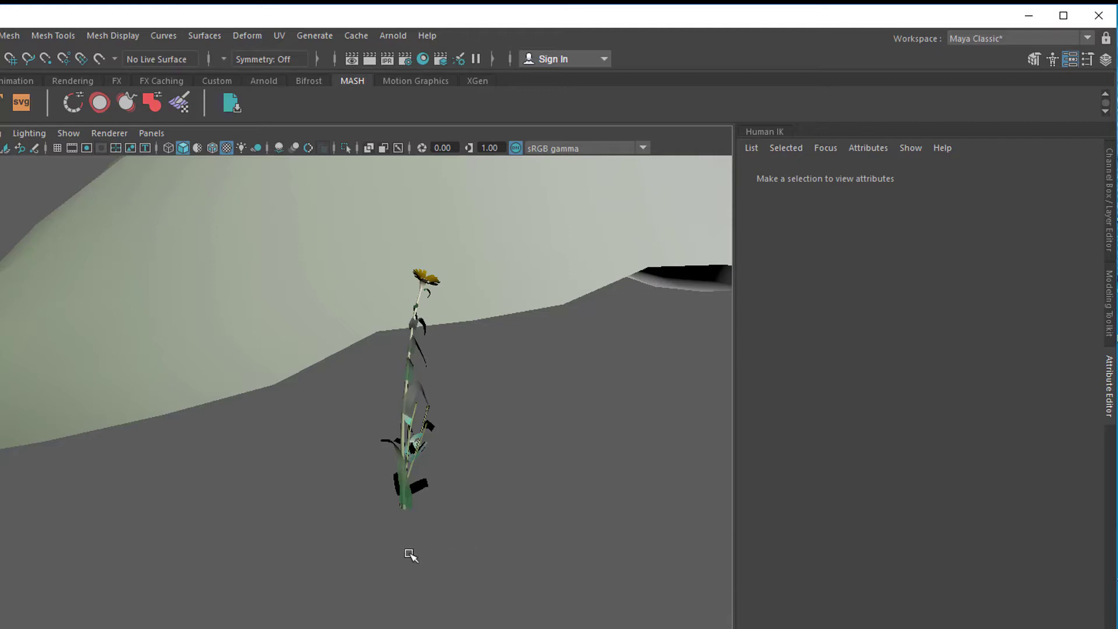
mouse_move(419, 552)
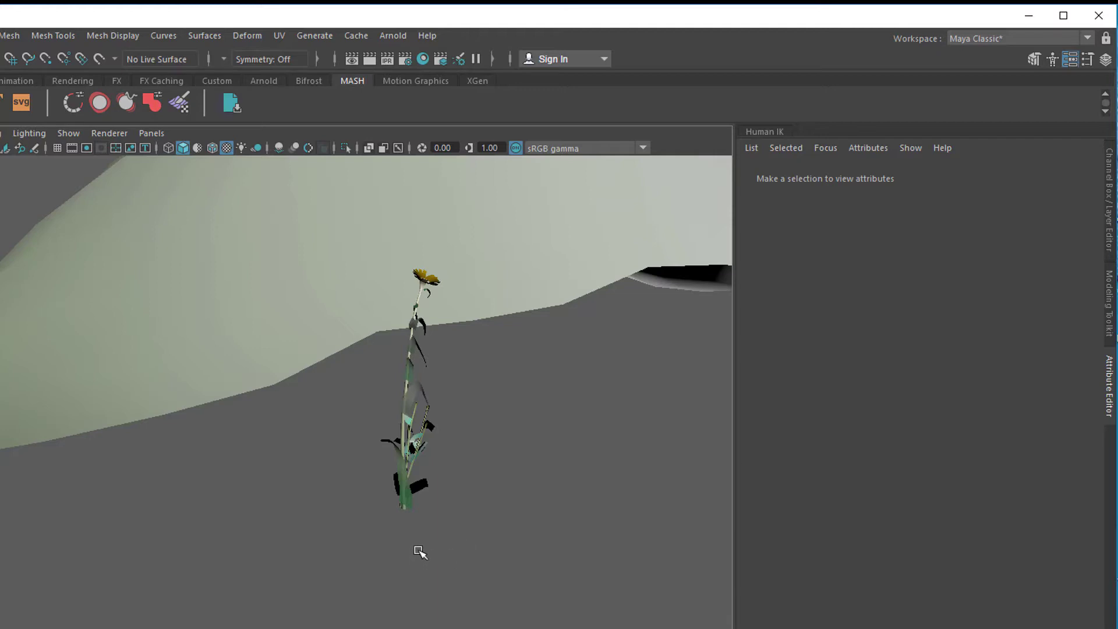
mouse_move(496, 556)
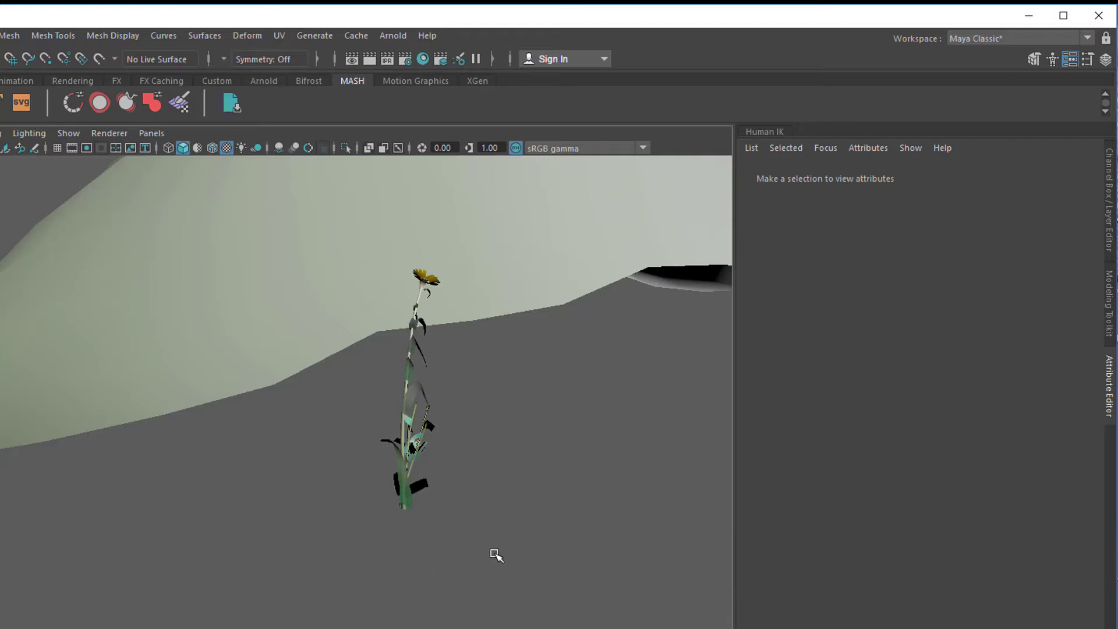
mouse_move(443, 522)
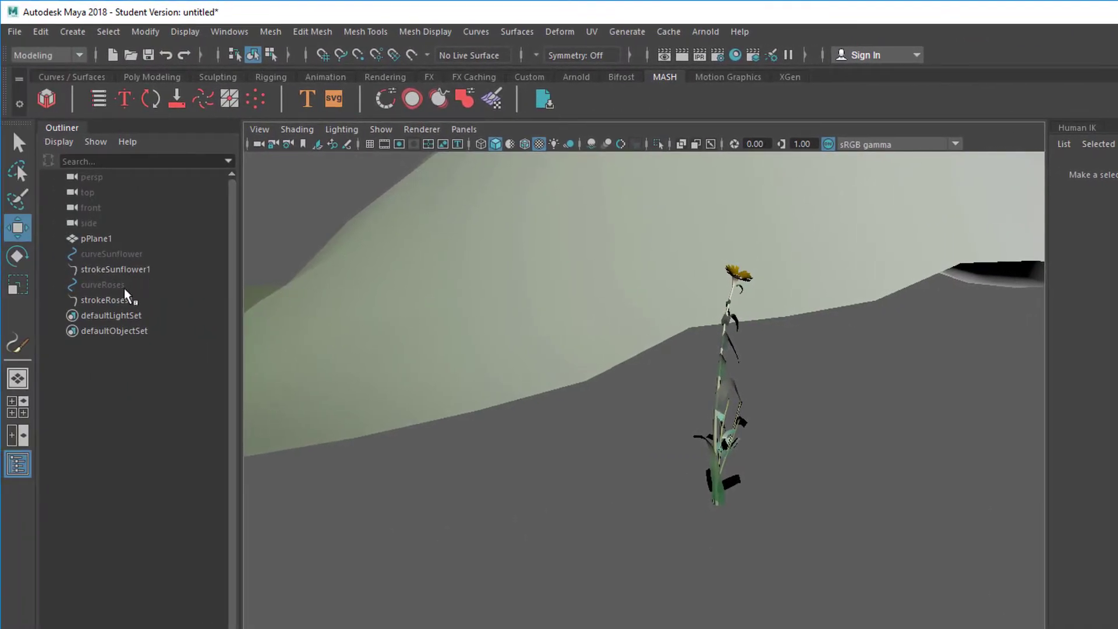
- Select strokeSunflower1 and strokeRoses1 in the Outliner and bring up Modify > Convert
click(118, 269)
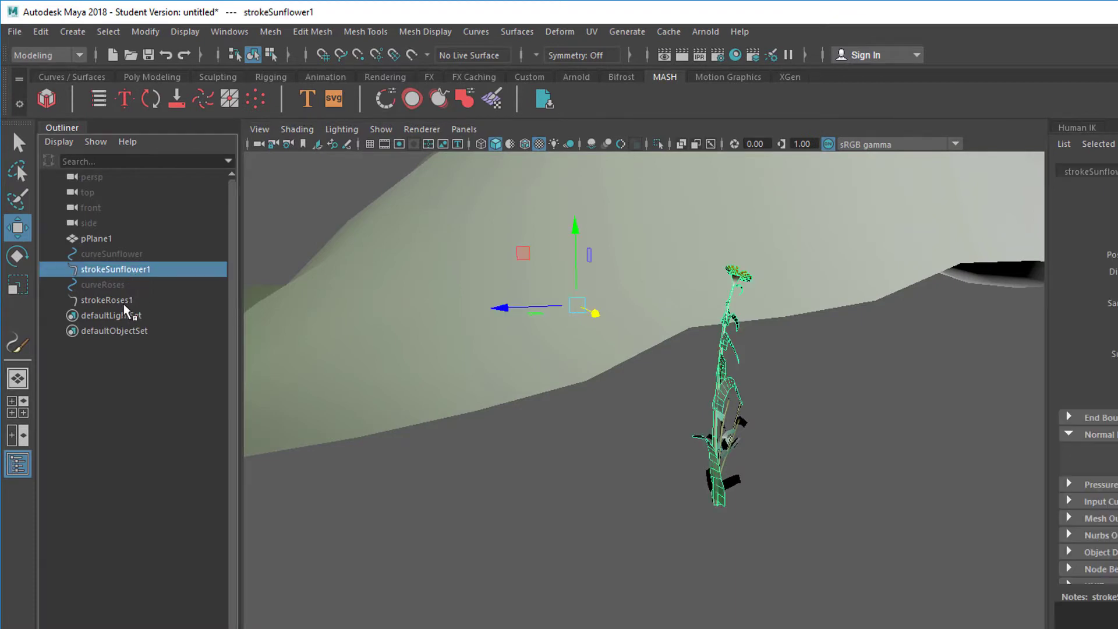
mouse_move(125, 307)
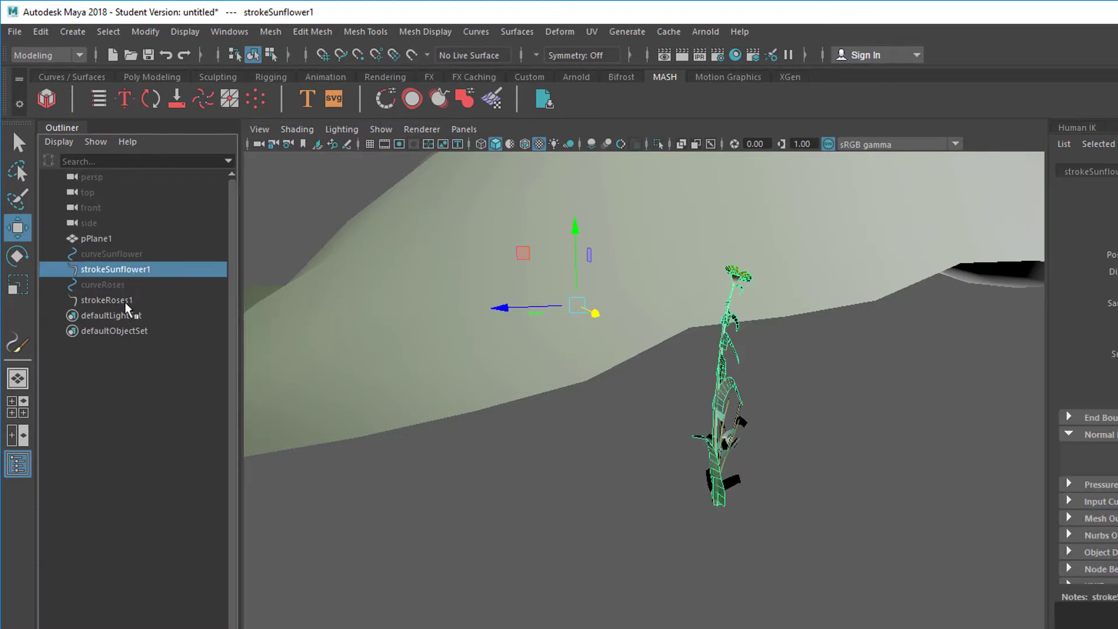
click(107, 299)
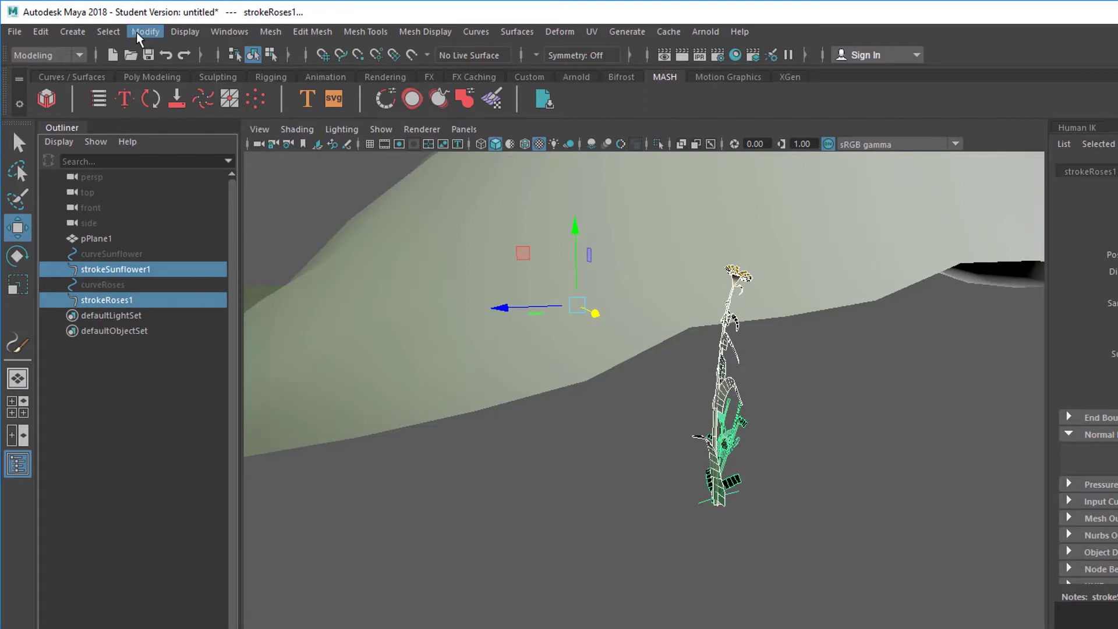
click(145, 31)
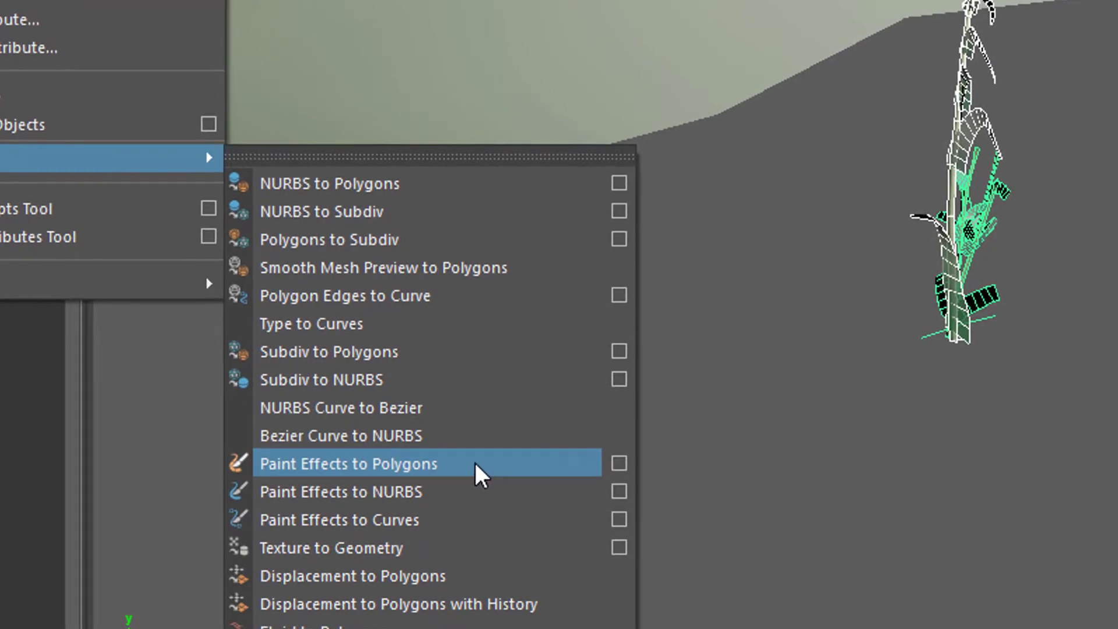
- Convert the strokes to polygons and select sunflower1MeshGroup and roses1MeshGroup
click(348, 462)
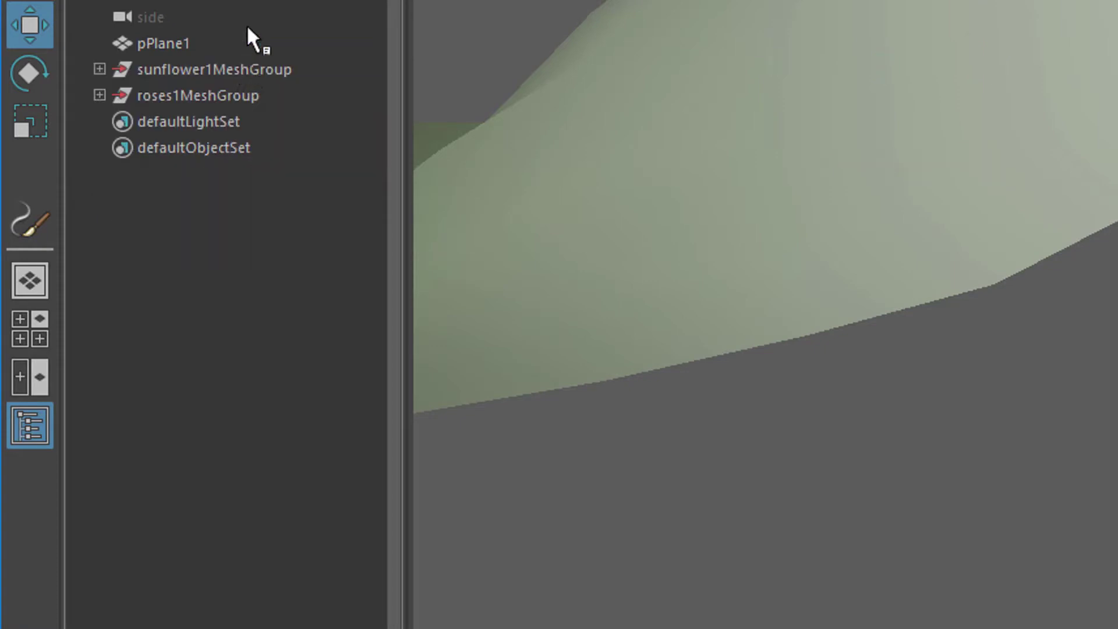
click(207, 69)
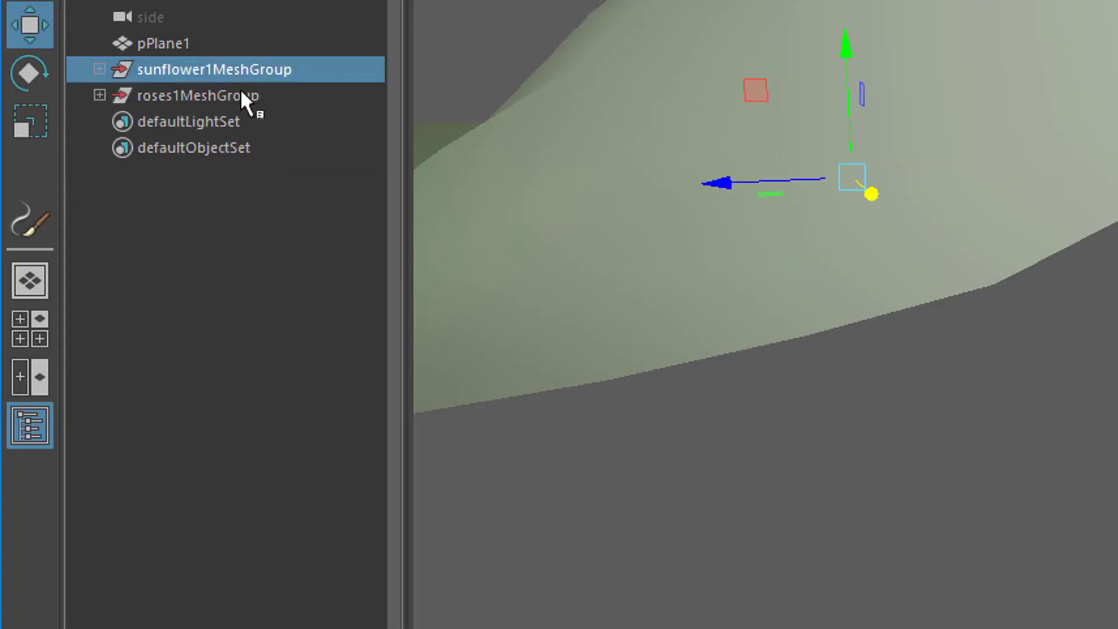
mouse_move(191, 135)
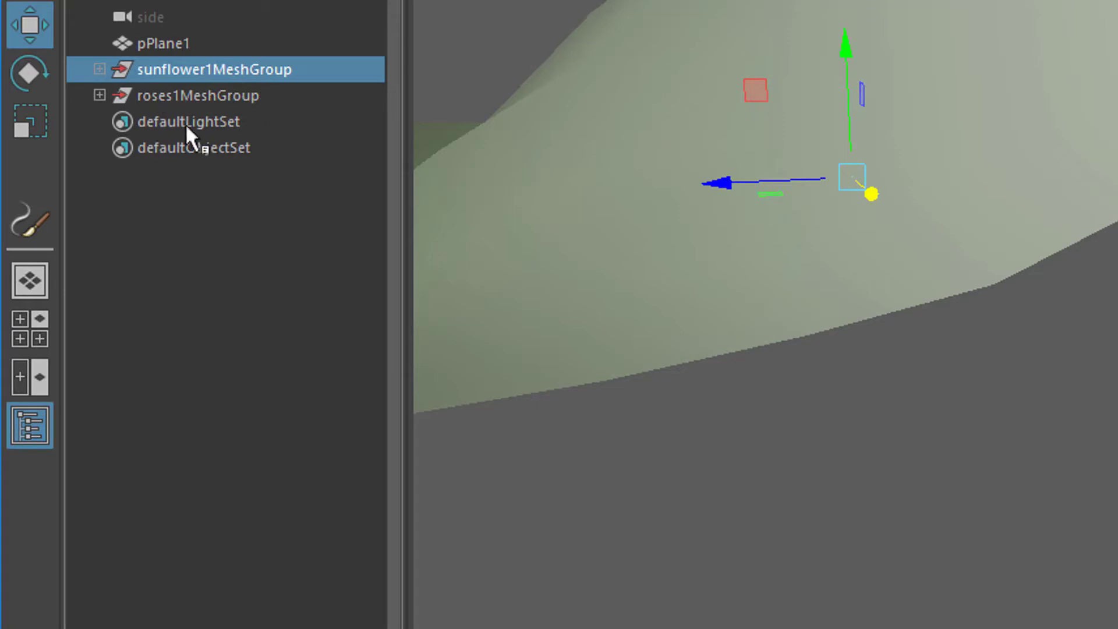
click(198, 94)
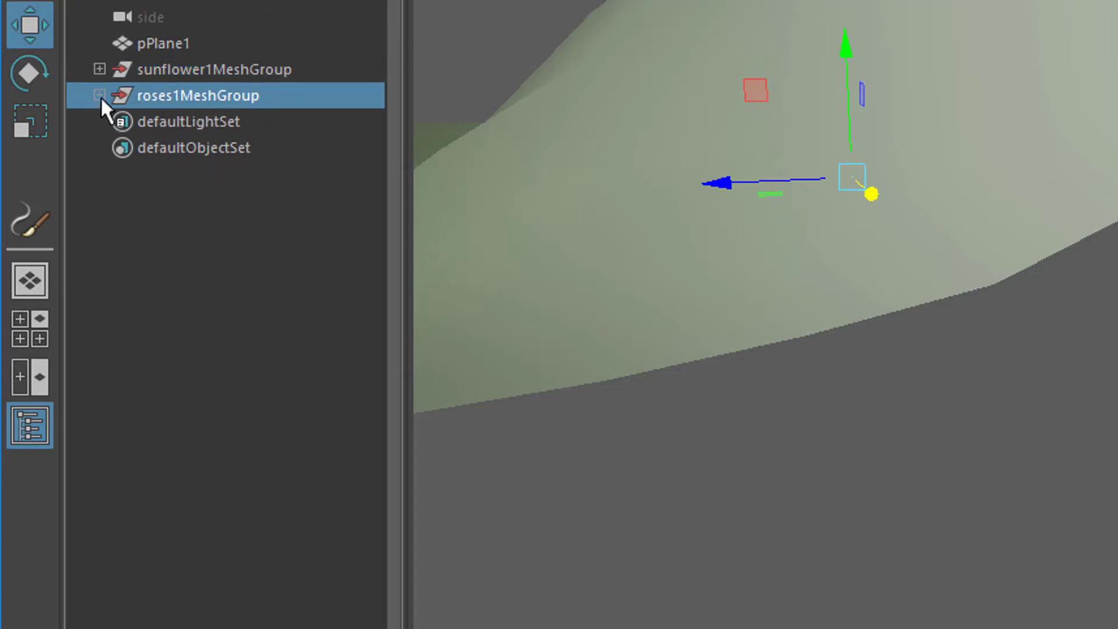
click(210, 69)
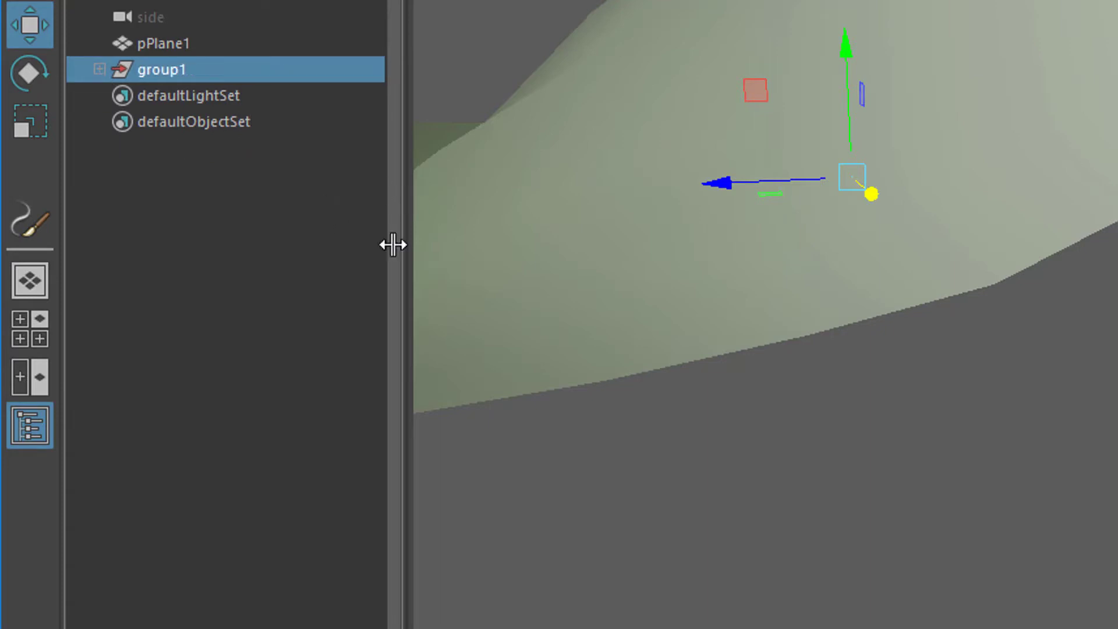
mouse_move(366, 310)
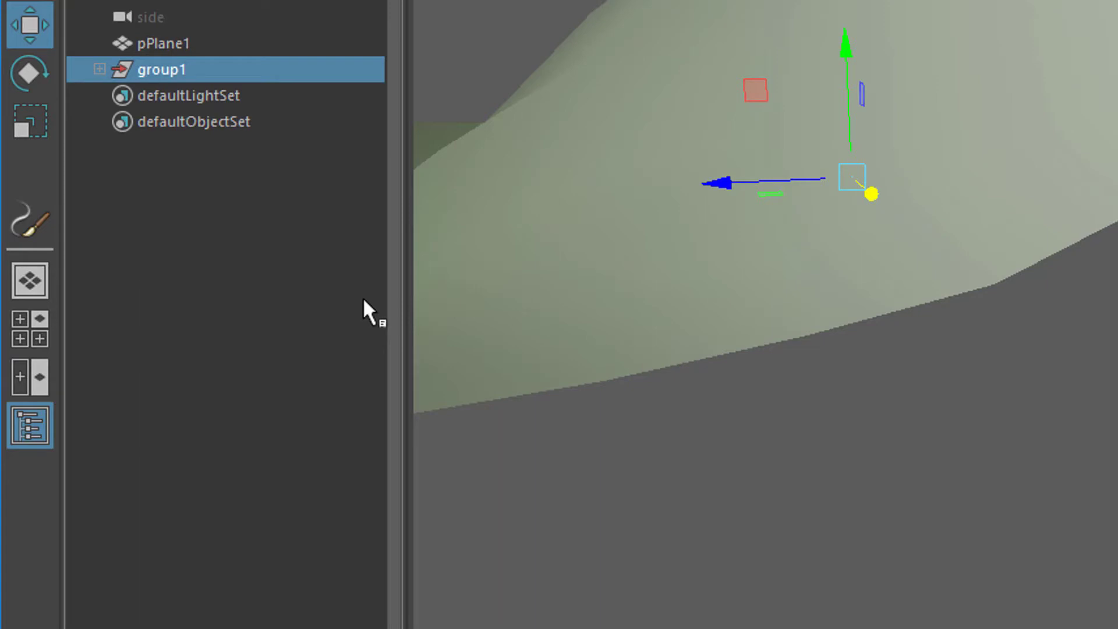
- Group the two flower mesh groups into group1 with Ctrl+G
key(ctrl+g)
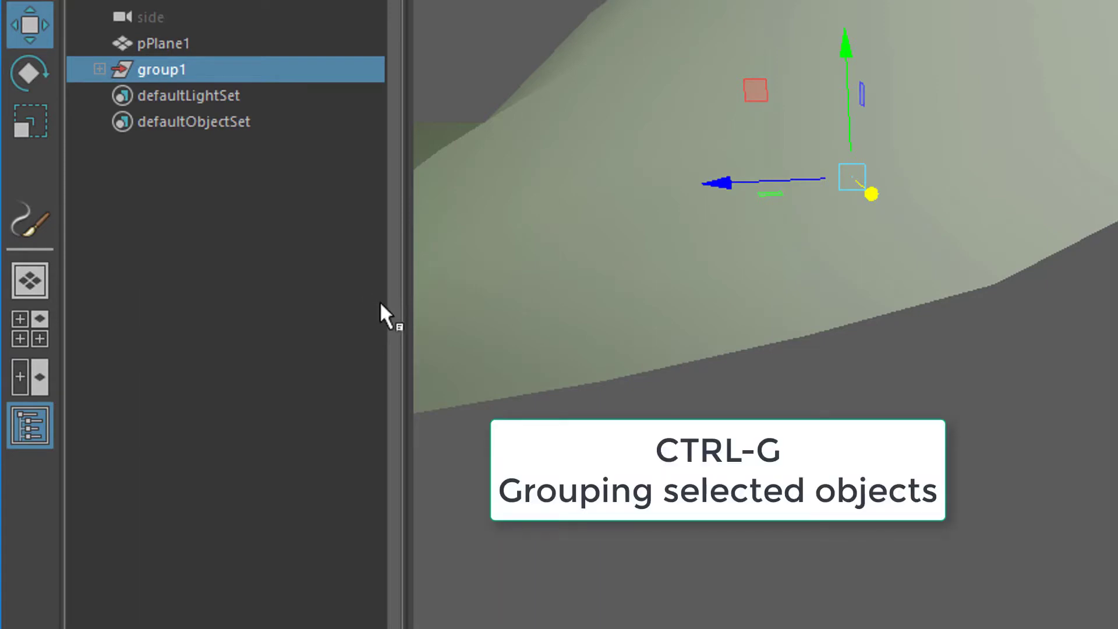
click(98, 69)
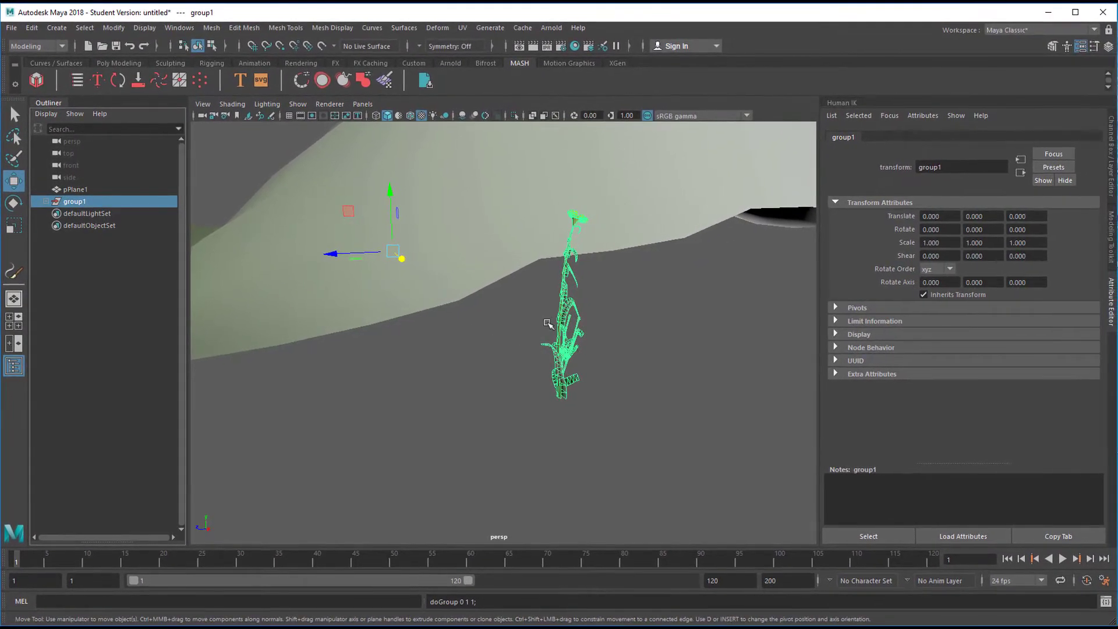
mouse_move(572, 256)
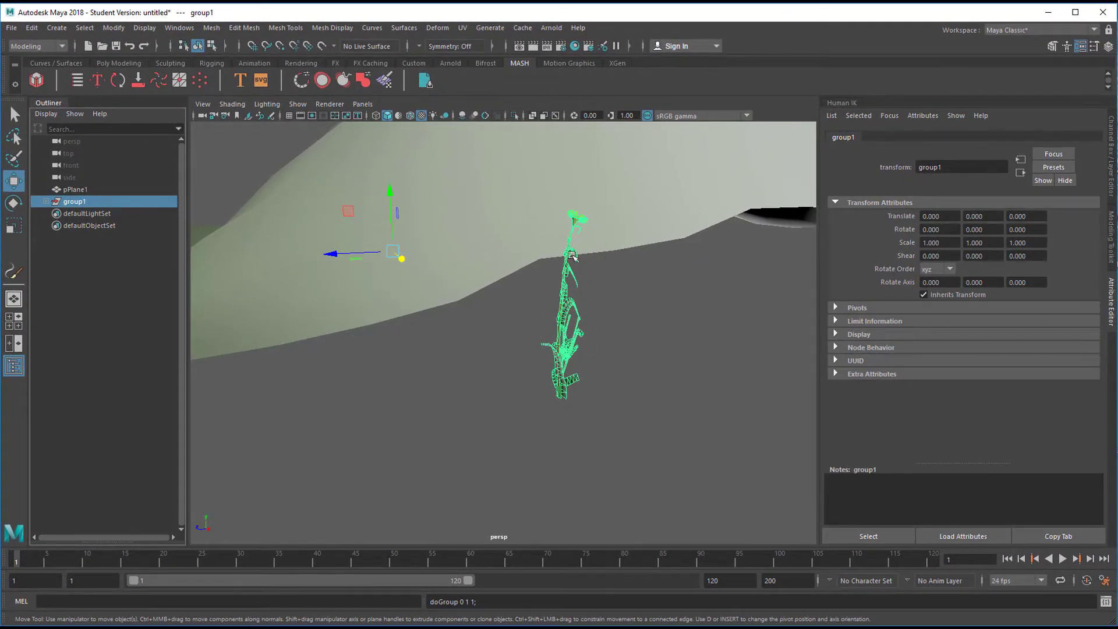
mouse_move(529, 359)
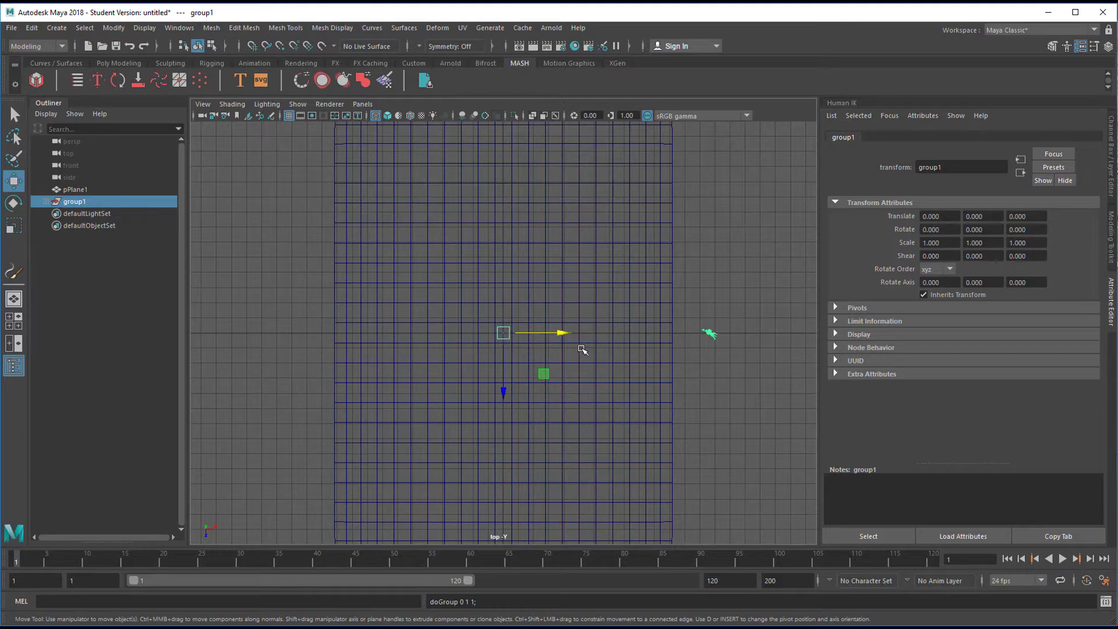
mouse_move(659, 336)
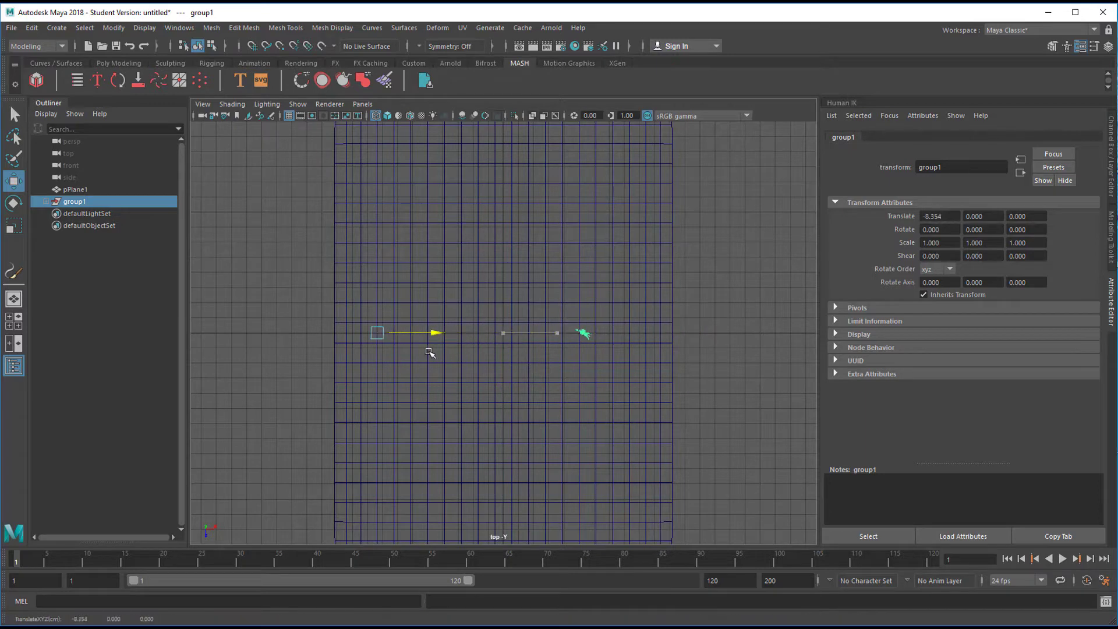
- Slide group1 along X to about -13.6 so the flowers sit at the grid origin
drag(431, 333, 349, 333)
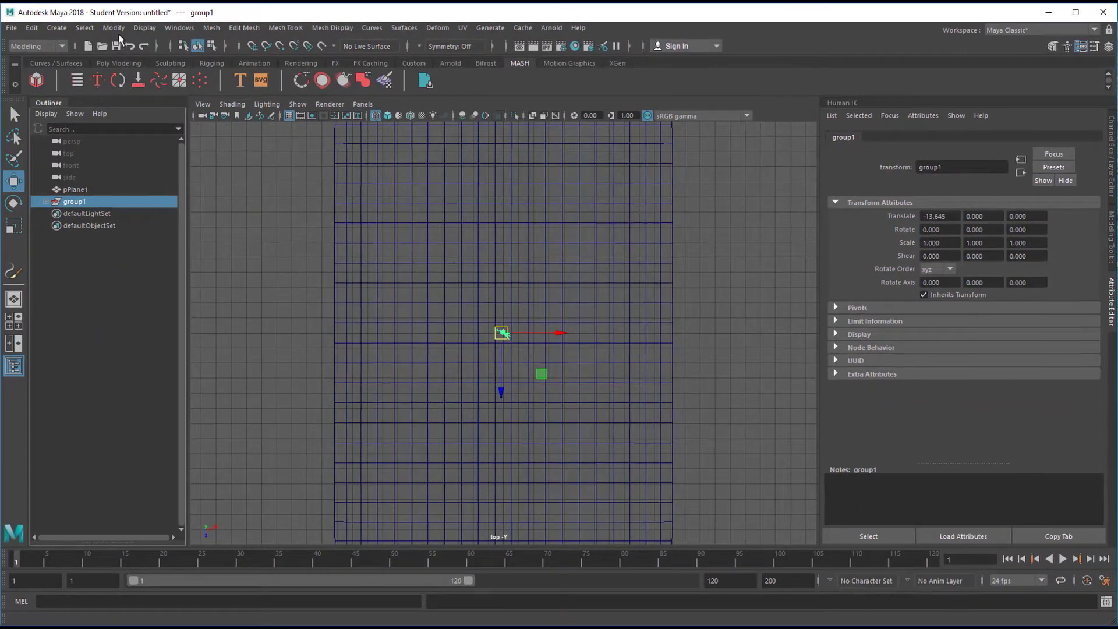
- Freeze group1's transformations via Modify so its translate values read zero
click(113, 27)
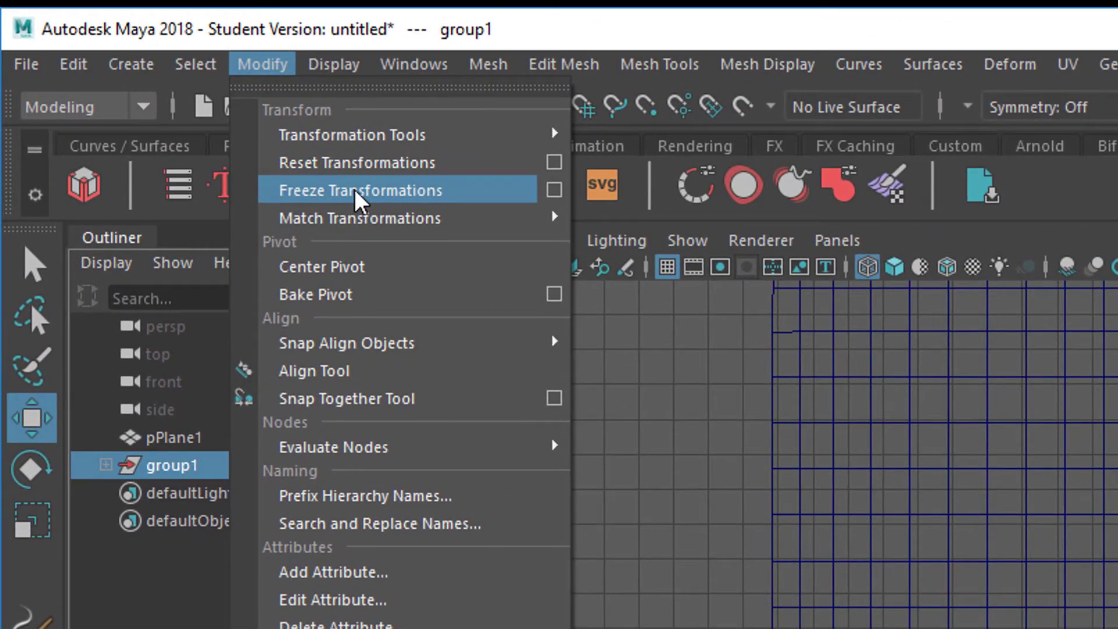
click(360, 190)
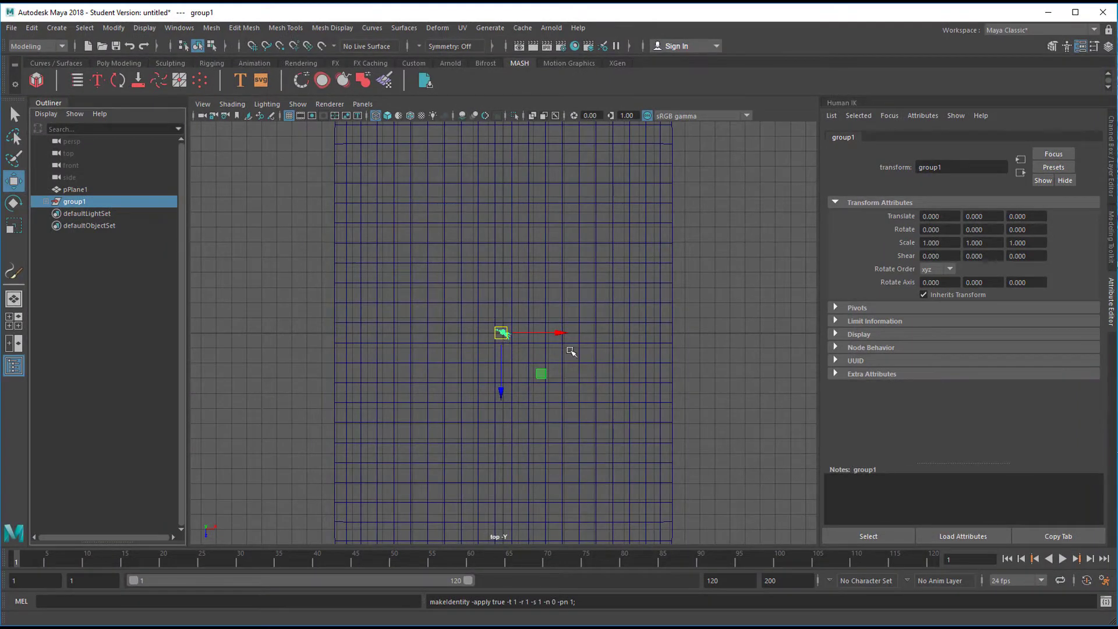
mouse_move(558, 351)
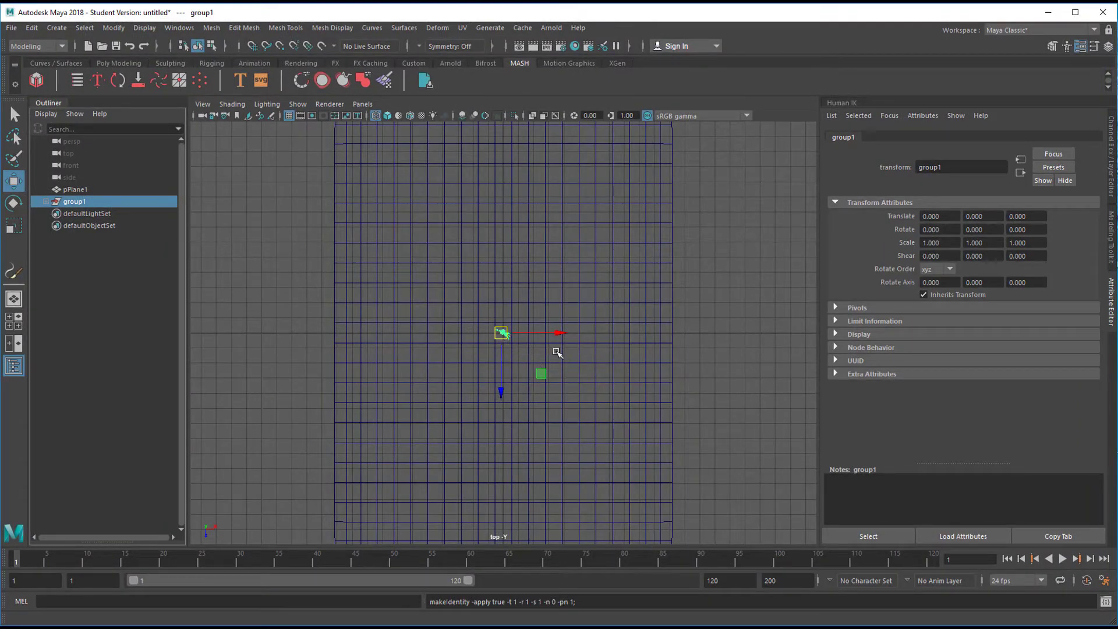
mouse_move(669, 315)
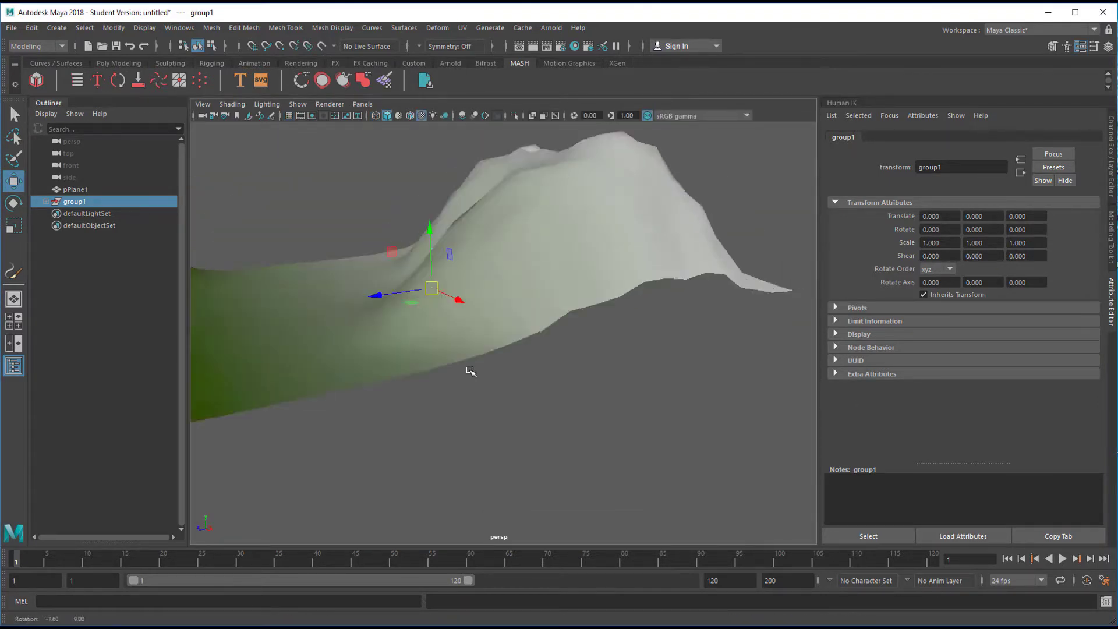
- Create a MASH network (MASH1) from group1, repeating flowers across the terrain
click(36, 80)
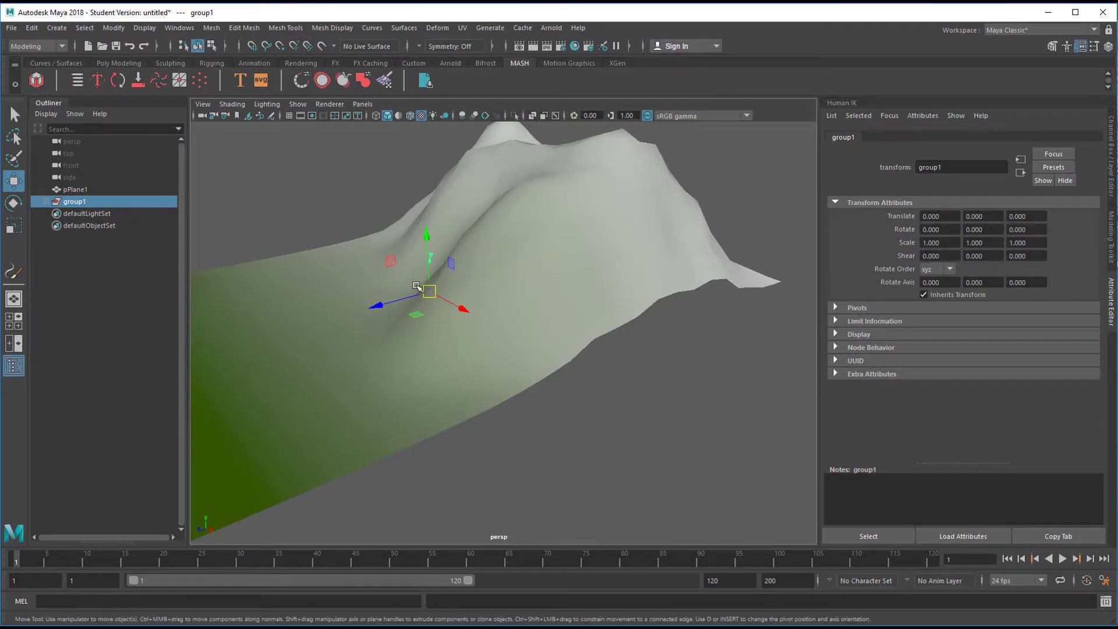
click(36, 79)
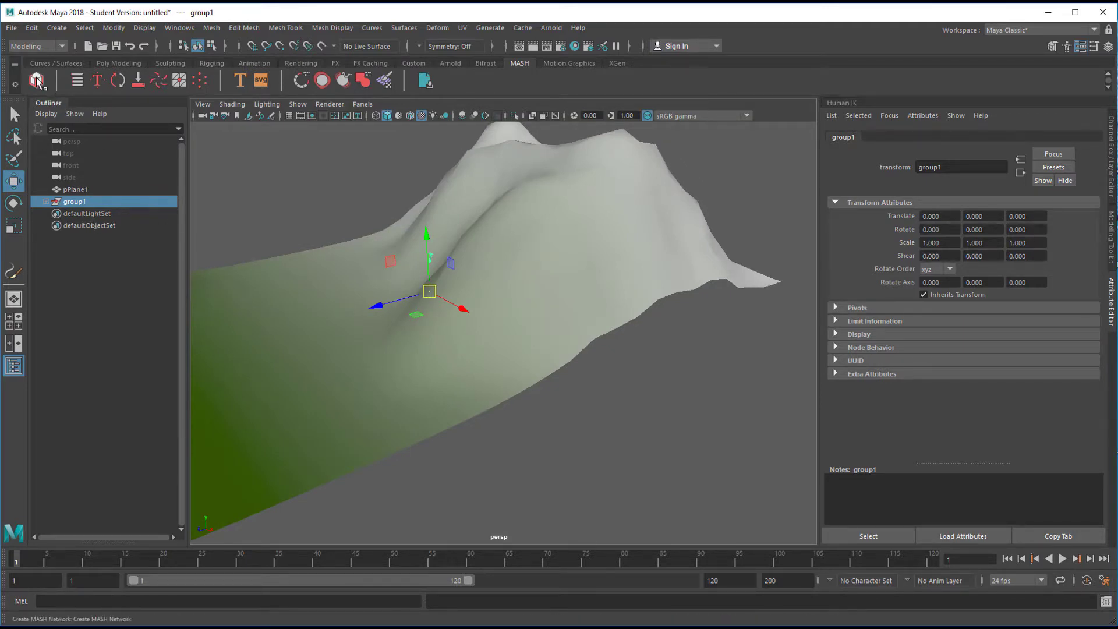
click(36, 80)
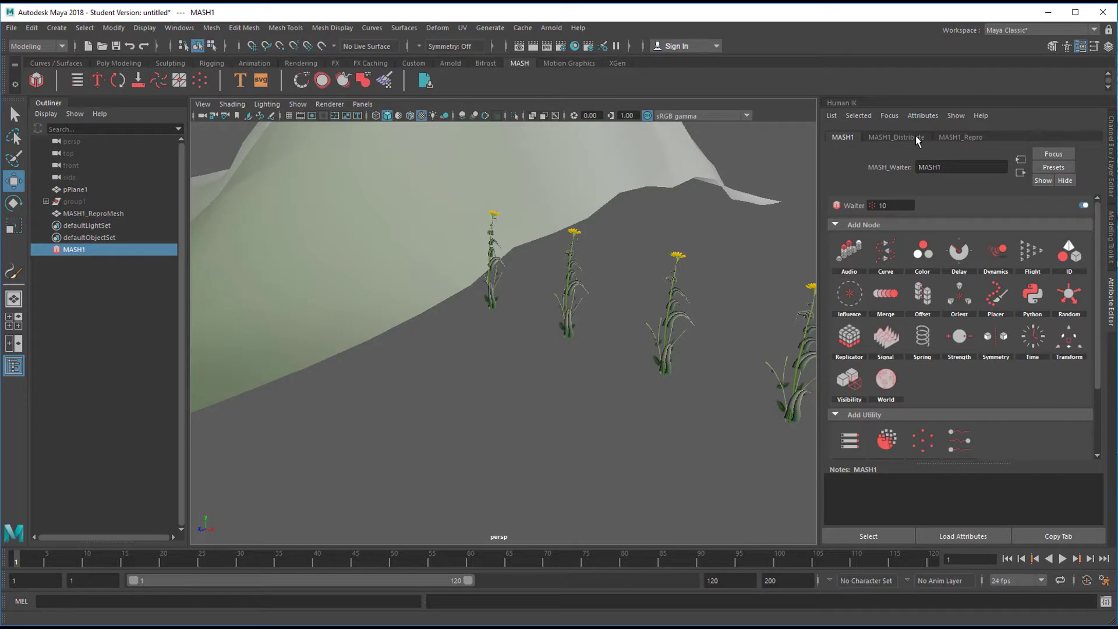
- Set MASH1_Distribute's Distribution Type to Mesh with Scatter
click(897, 138)
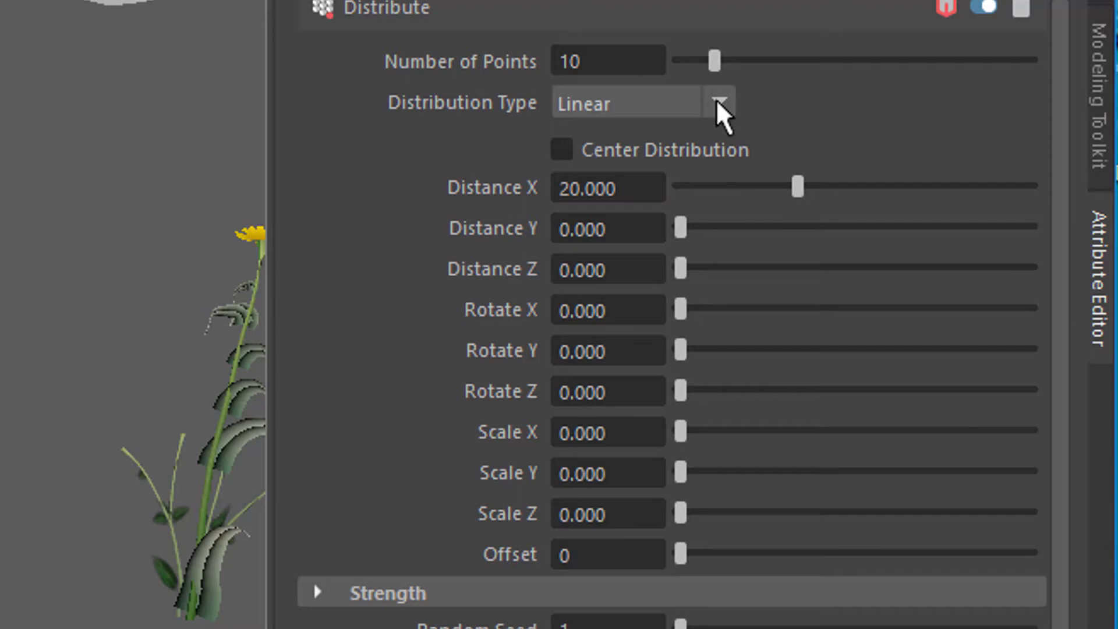
click(720, 104)
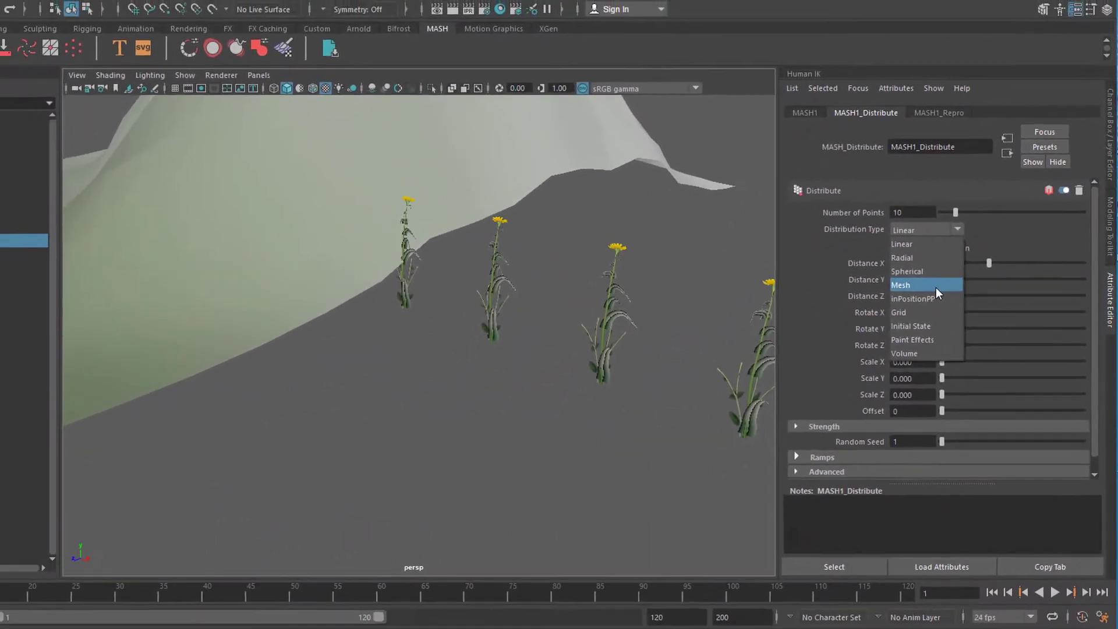
click(900, 284)
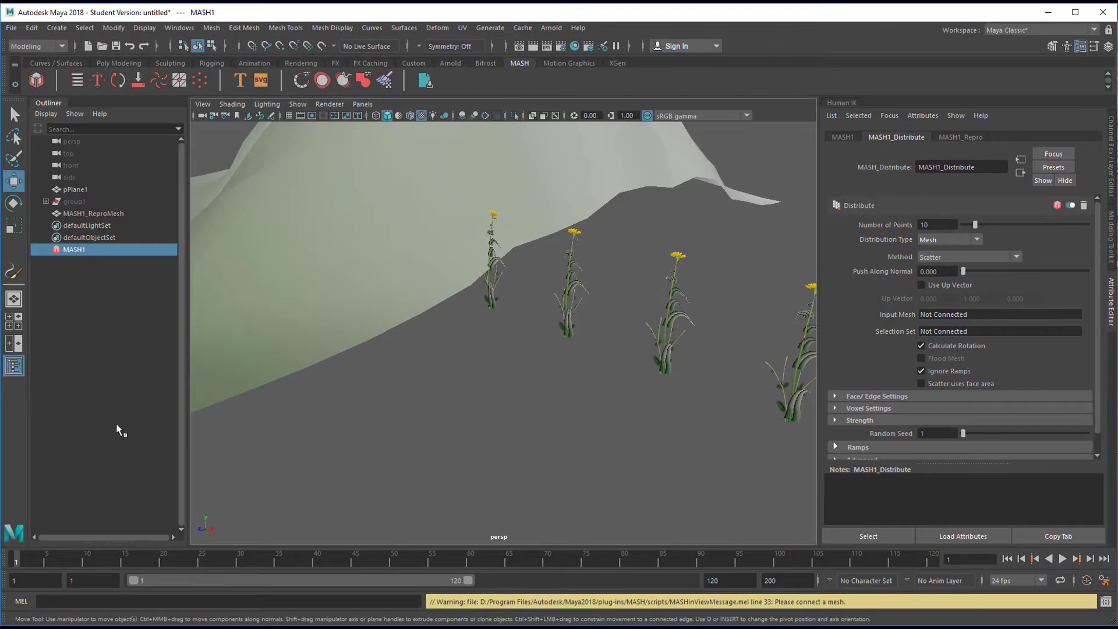
mouse_move(77, 192)
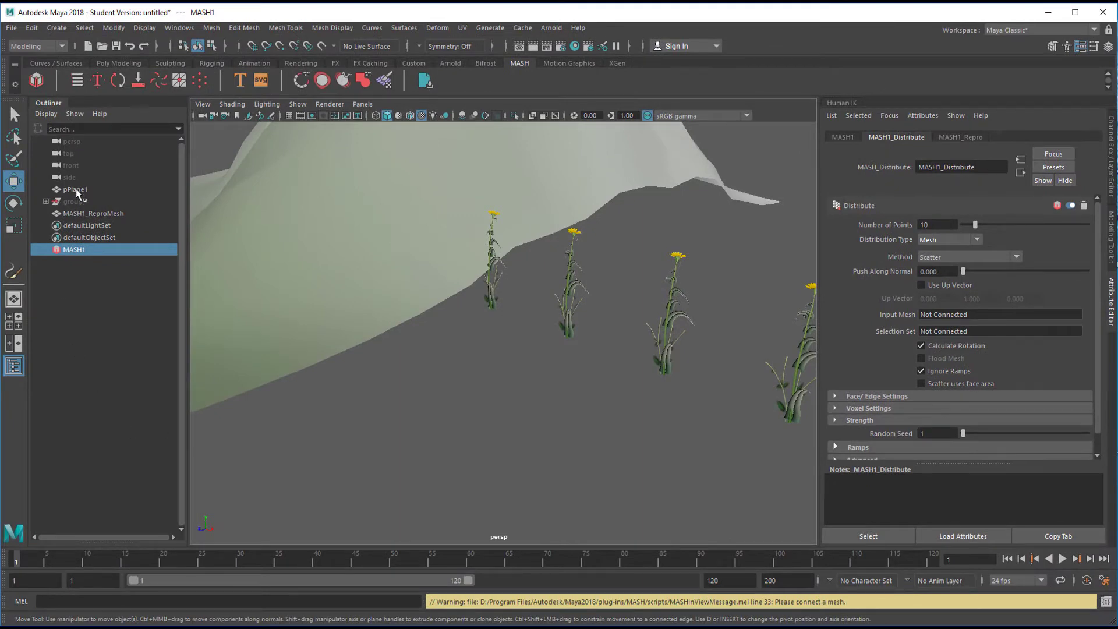
- Connect pPlaneShape1 as the Input Mesh on the MASH Distribute node
click(75, 189)
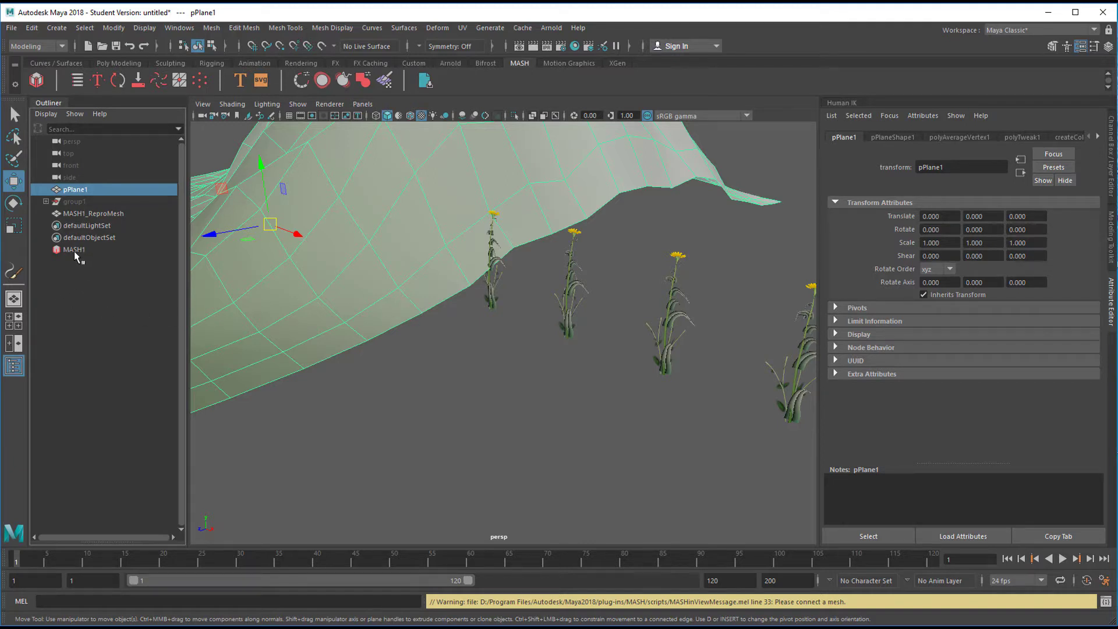
click(73, 249)
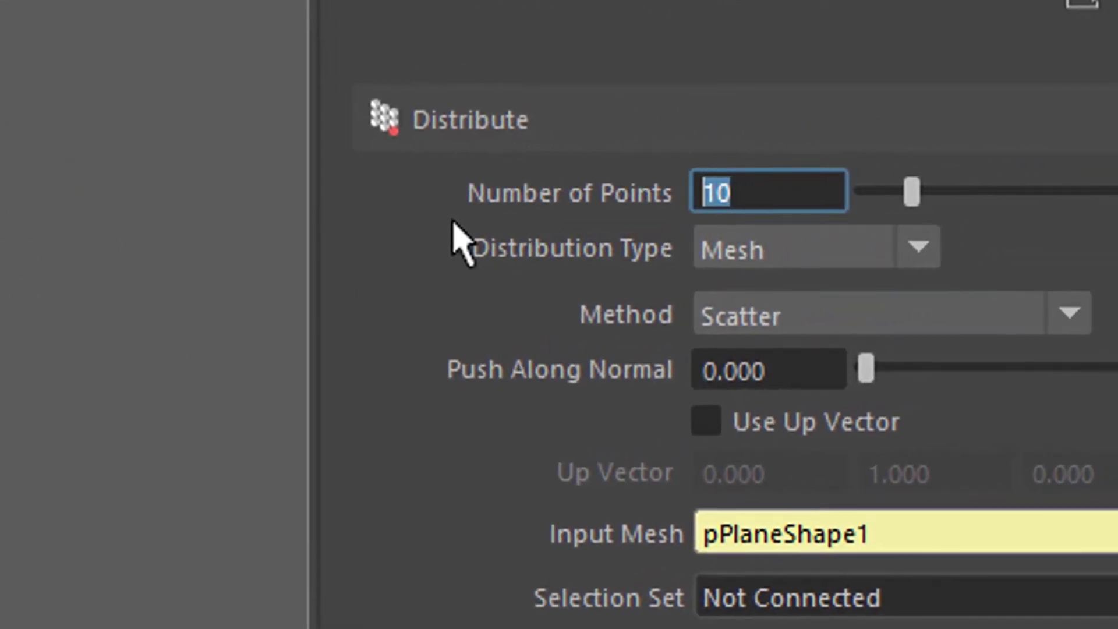
- Raise the Distribute node's Number of Points to 3000 flower copies
text(3000)
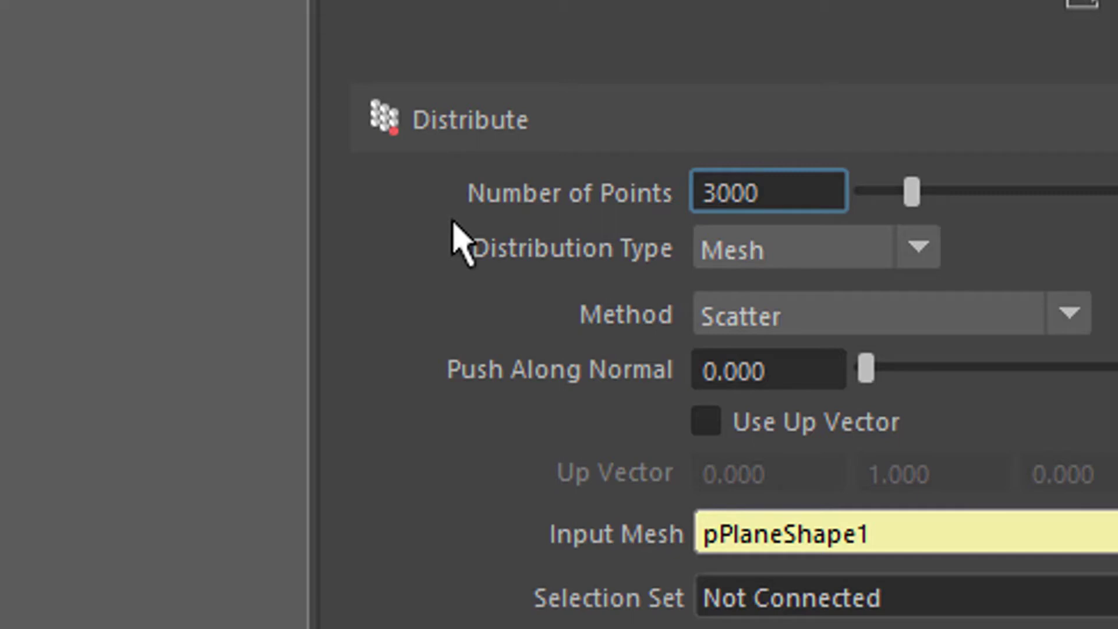
click(769, 191)
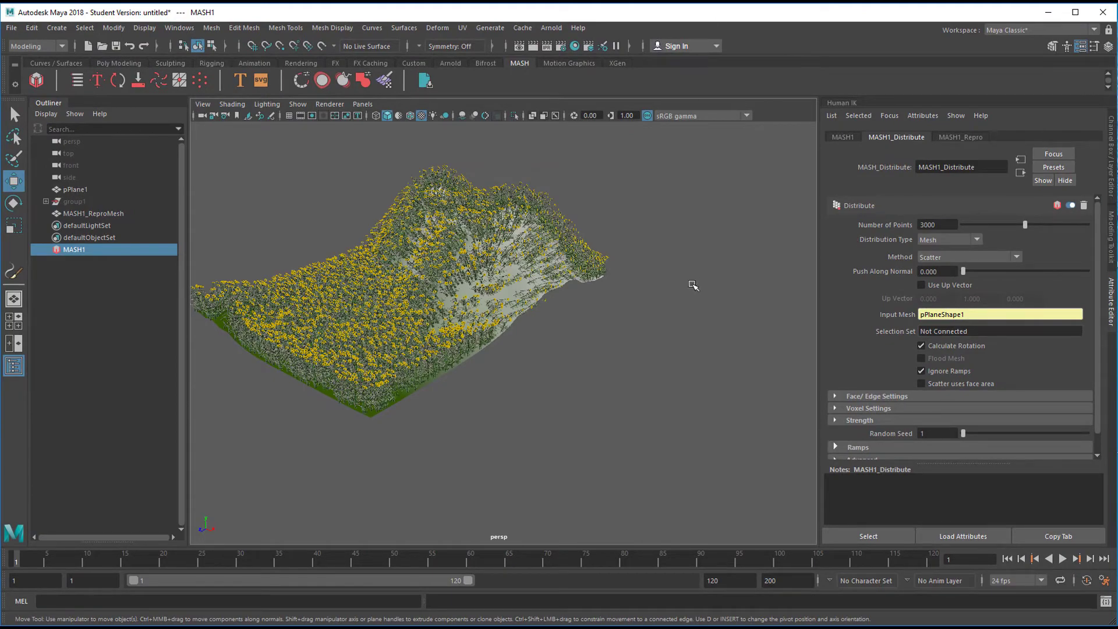
mouse_move(570, 358)
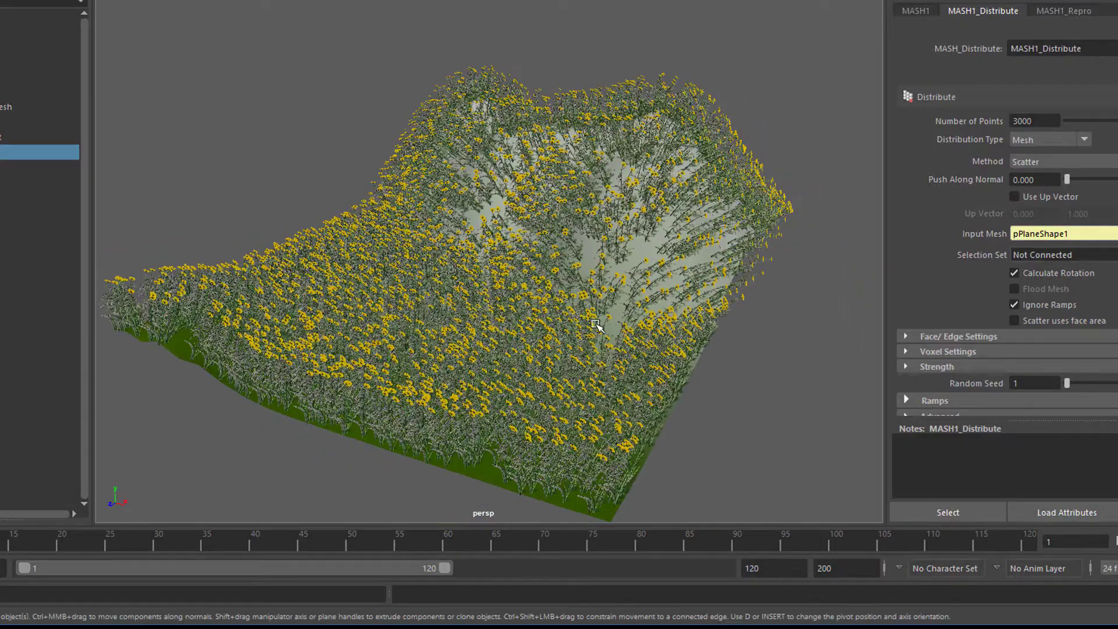
mouse_move(396, 493)
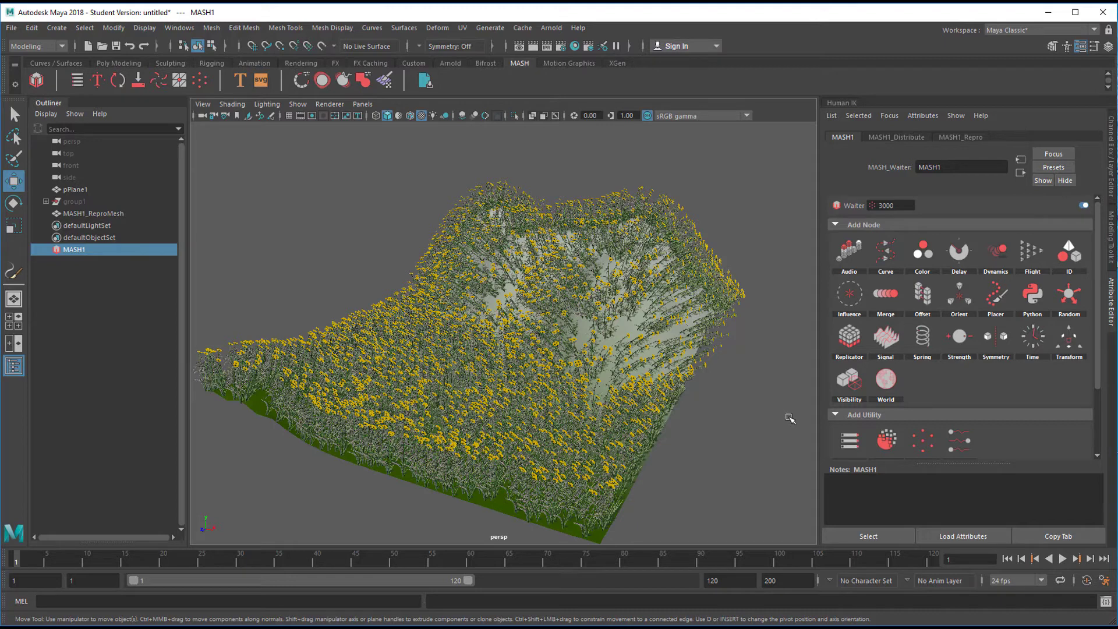
mouse_move(909, 142)
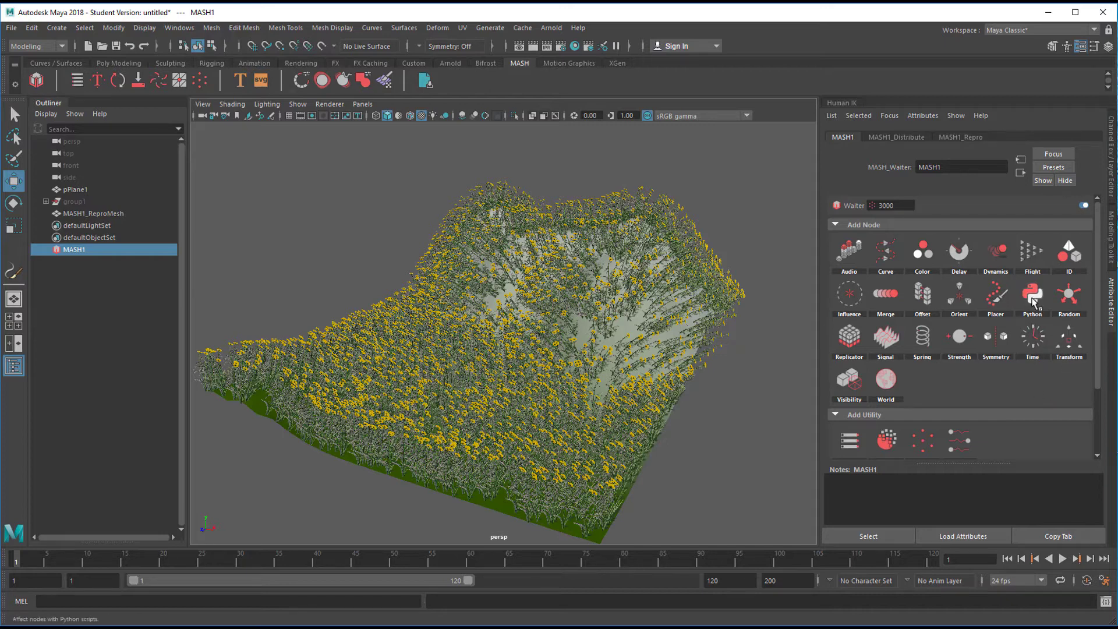
mouse_move(1032, 294)
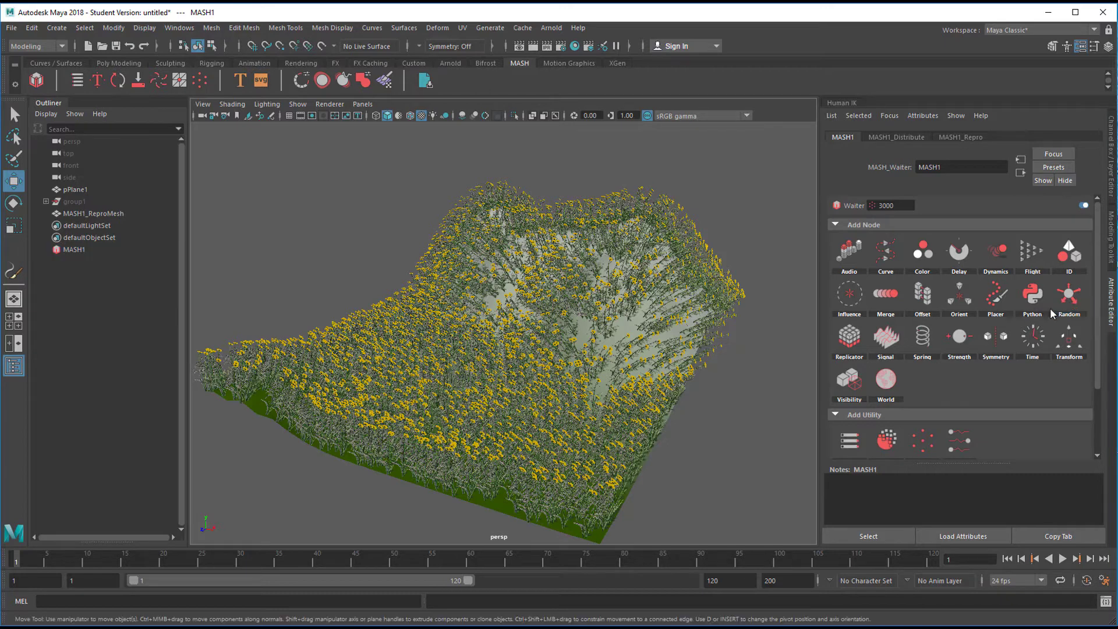
- Add a Python node to MASH1 and inspect the flowers now floating above the mountain
click(1031, 294)
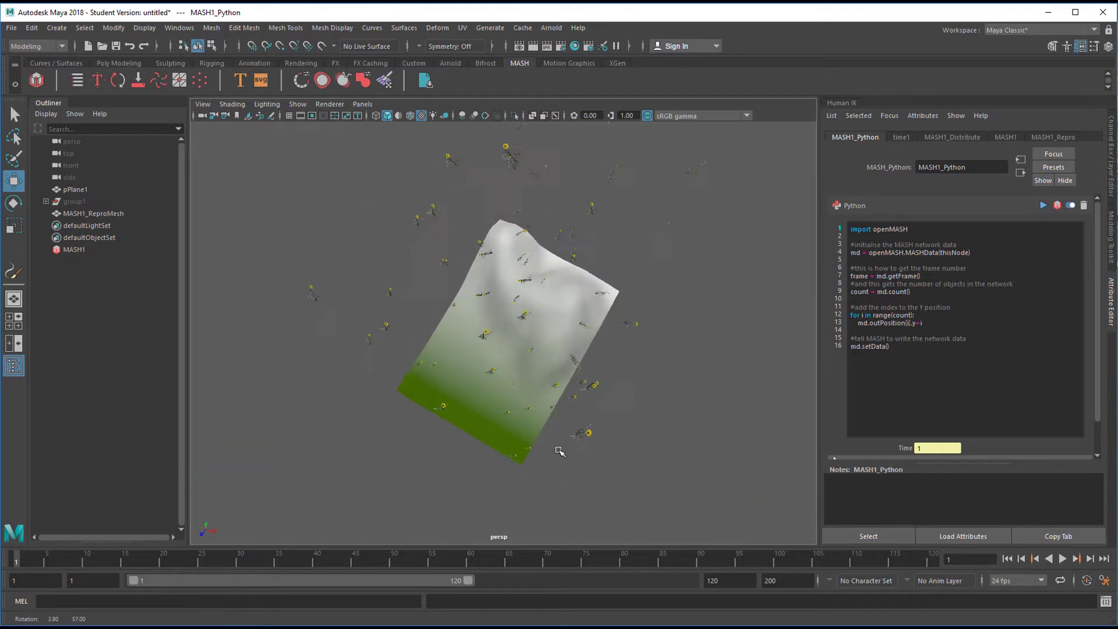
drag(558, 450, 824, 409)
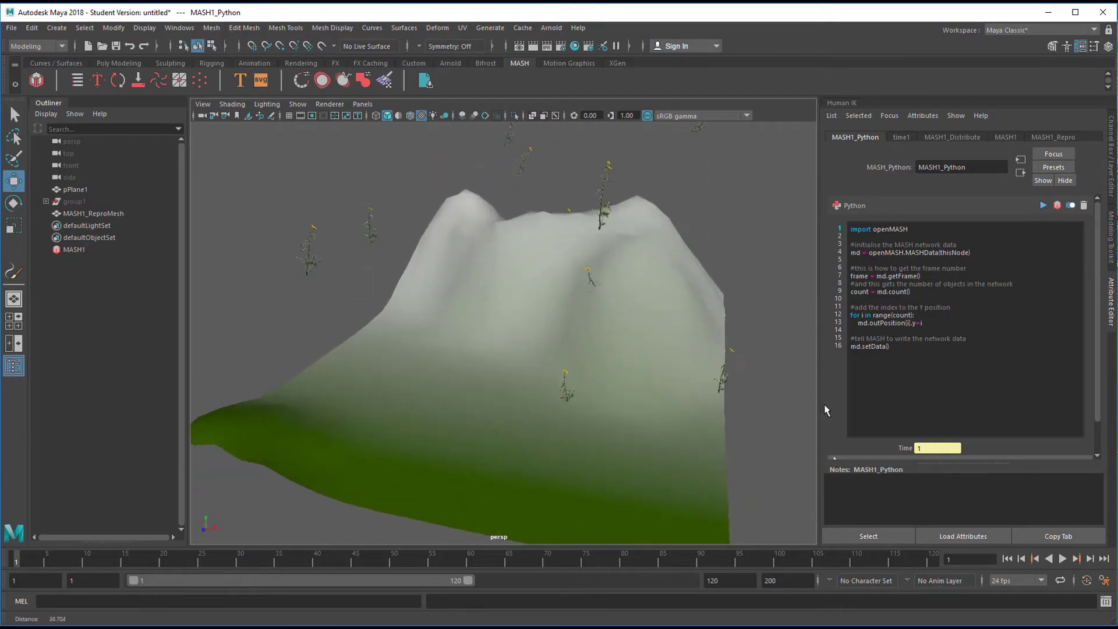
drag(500, 285, 685, 435)
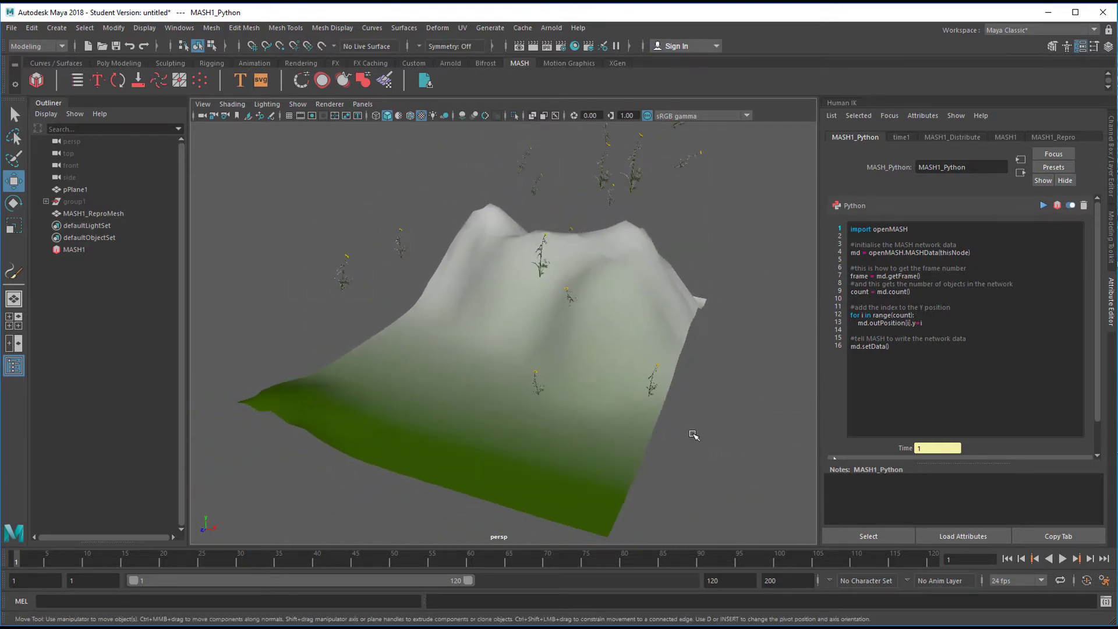
drag(695, 435, 592, 455)
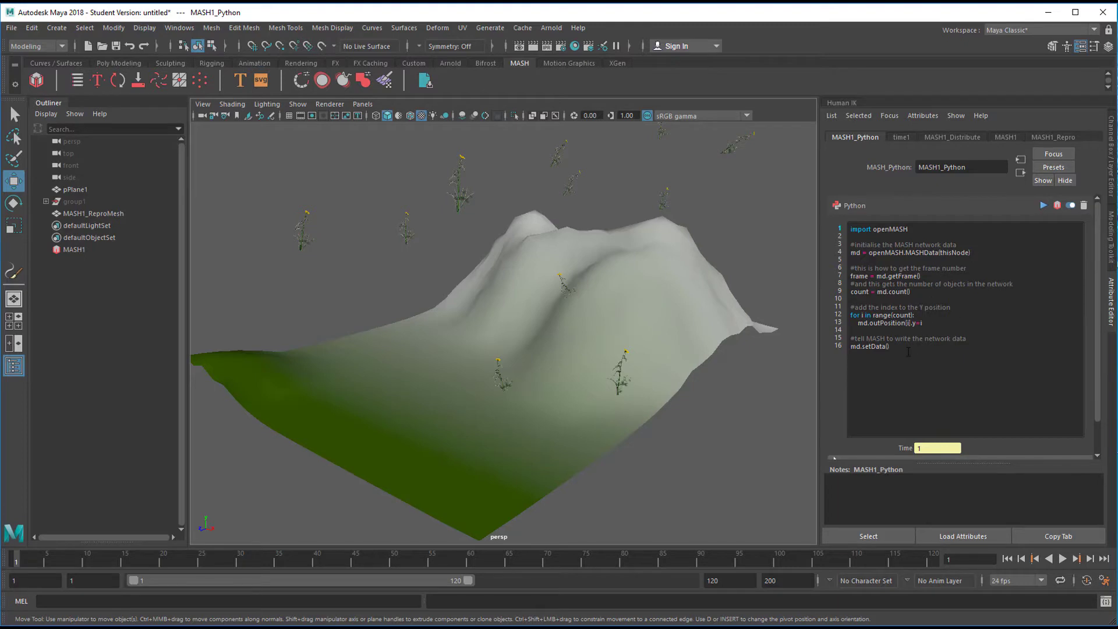
- Select all the Python node's default code so it can be replaced by the slope script
key(ctrl+a)
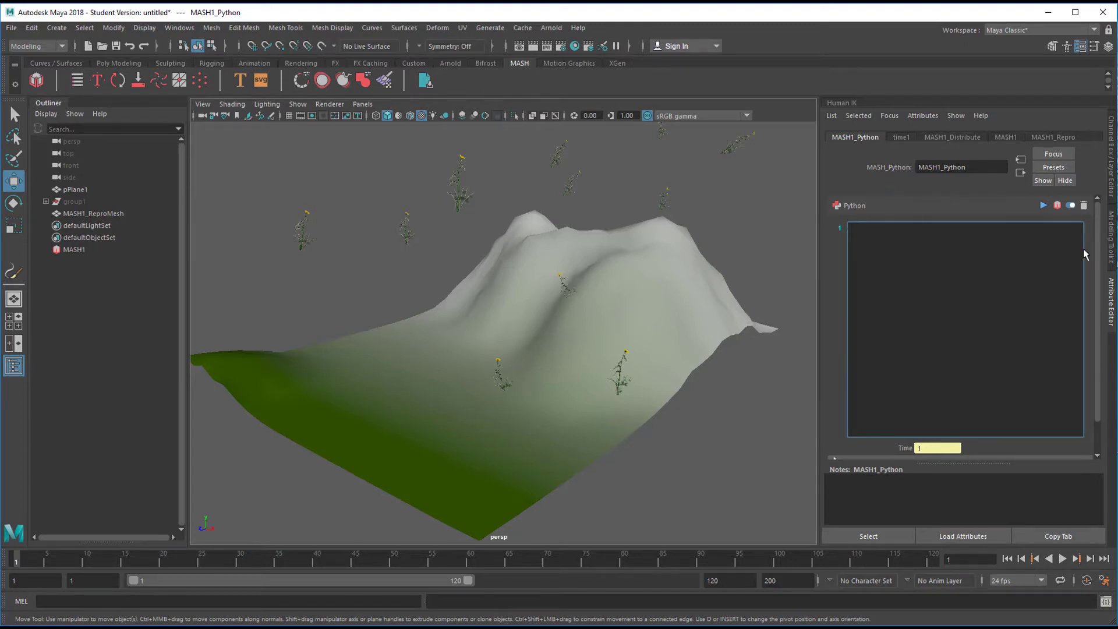
mouse_move(1018, 292)
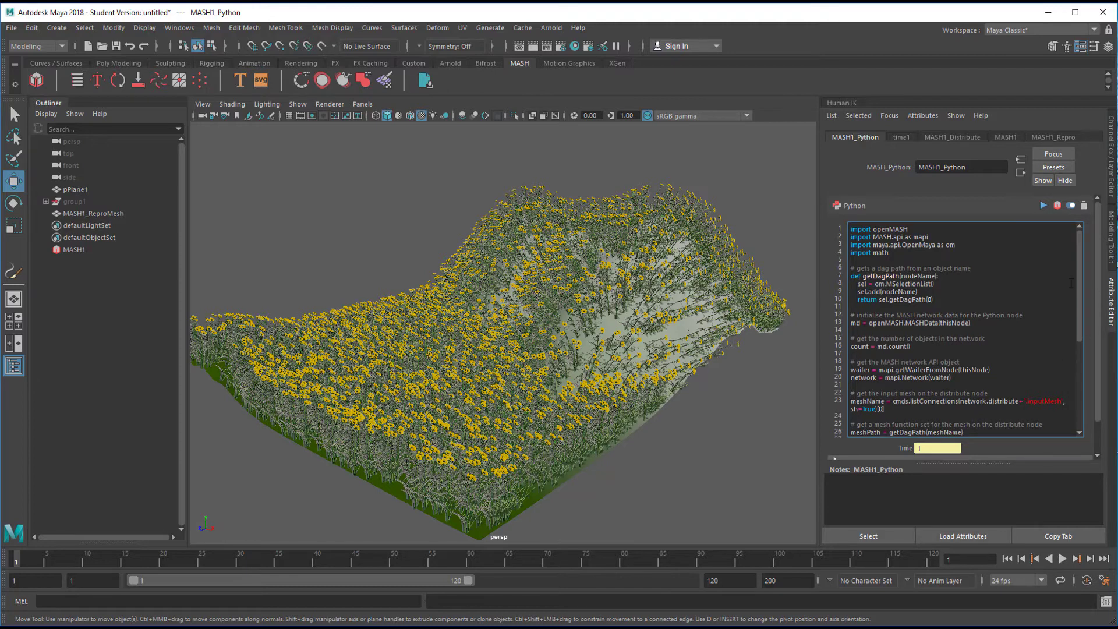
- Orbit around the mountain to confirm flowers cover flat ground and ridge tops while steep slopes stay bare
scroll(down, 3)
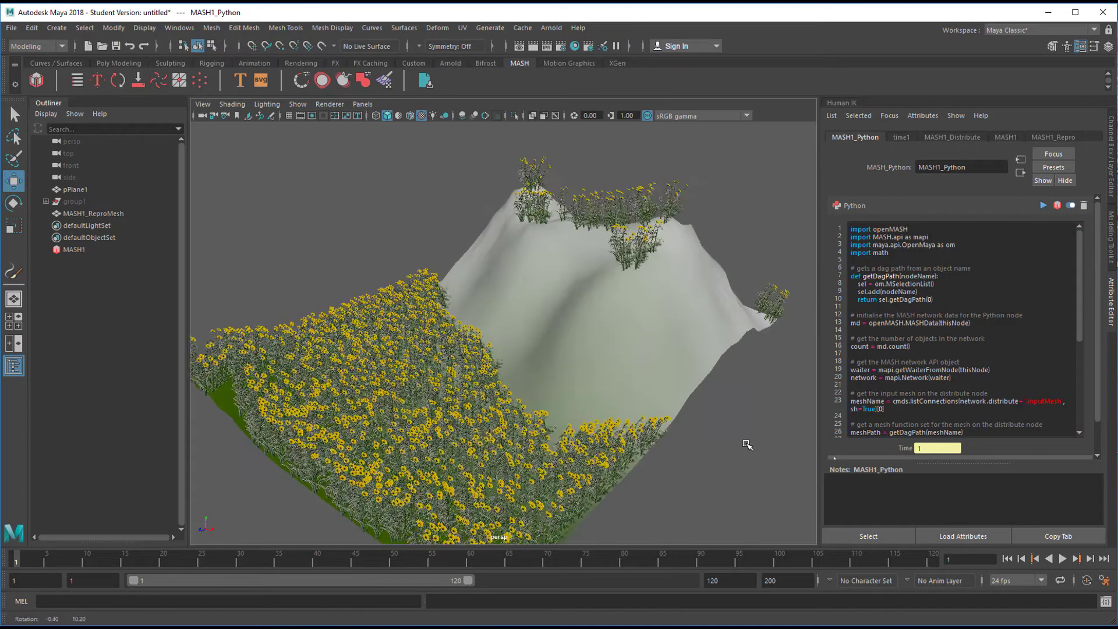
drag(748, 445, 609, 456)
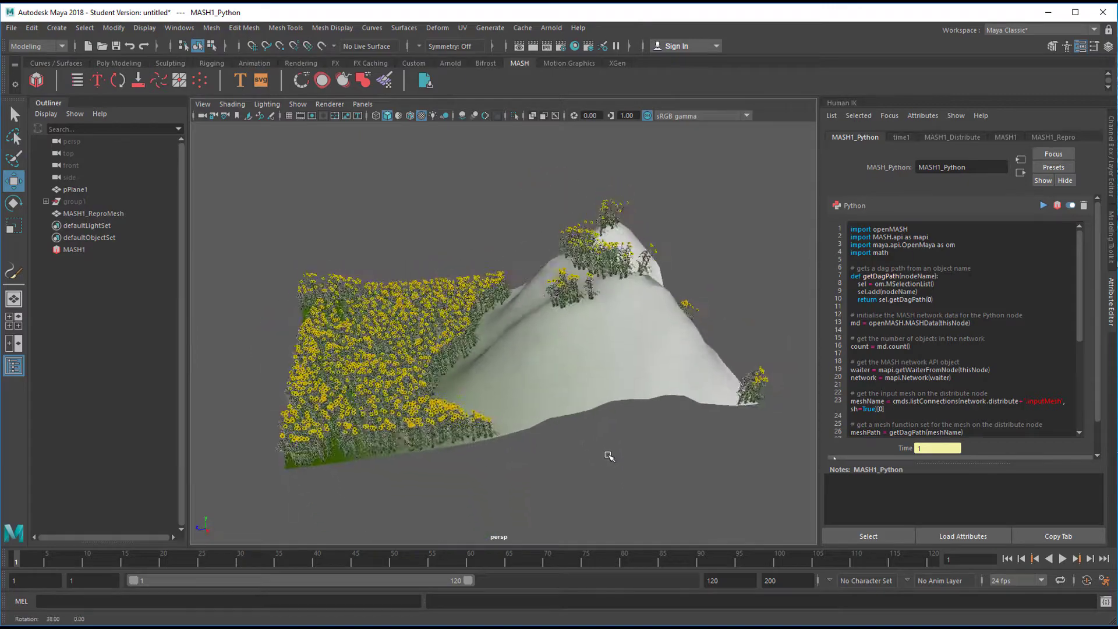
drag(609, 457, 642, 449)
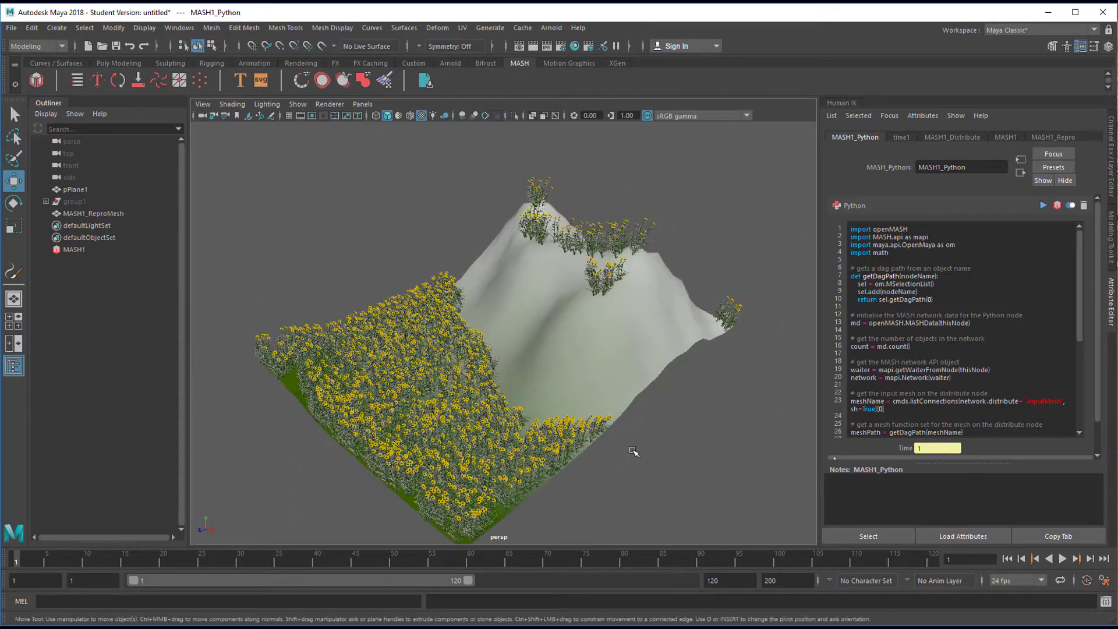
drag(634, 452, 652, 448)
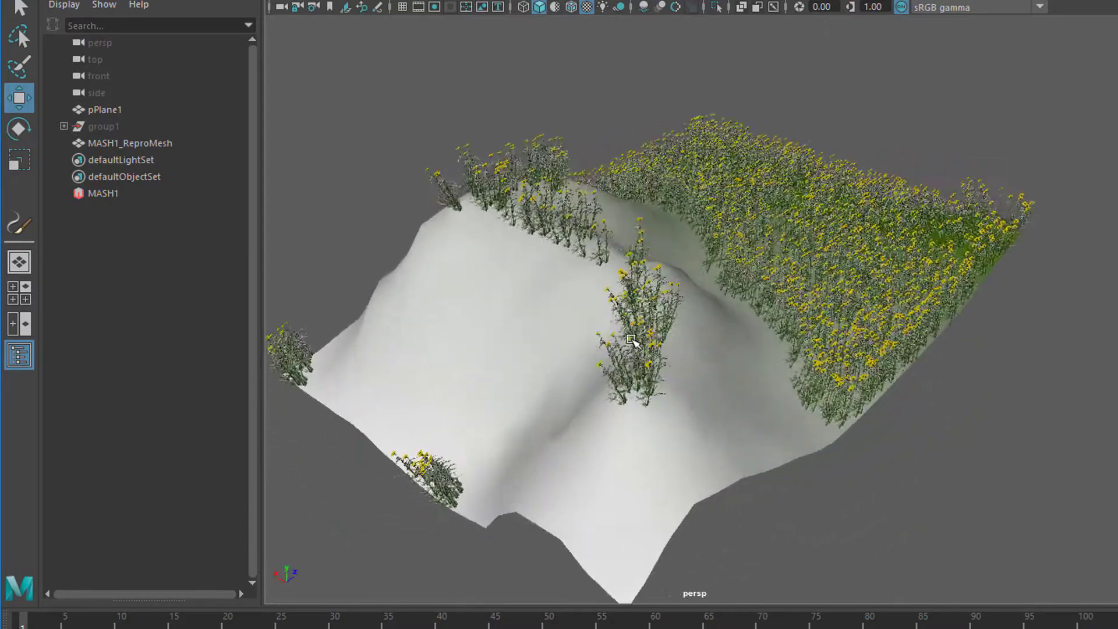
drag(633, 341, 541, 171)
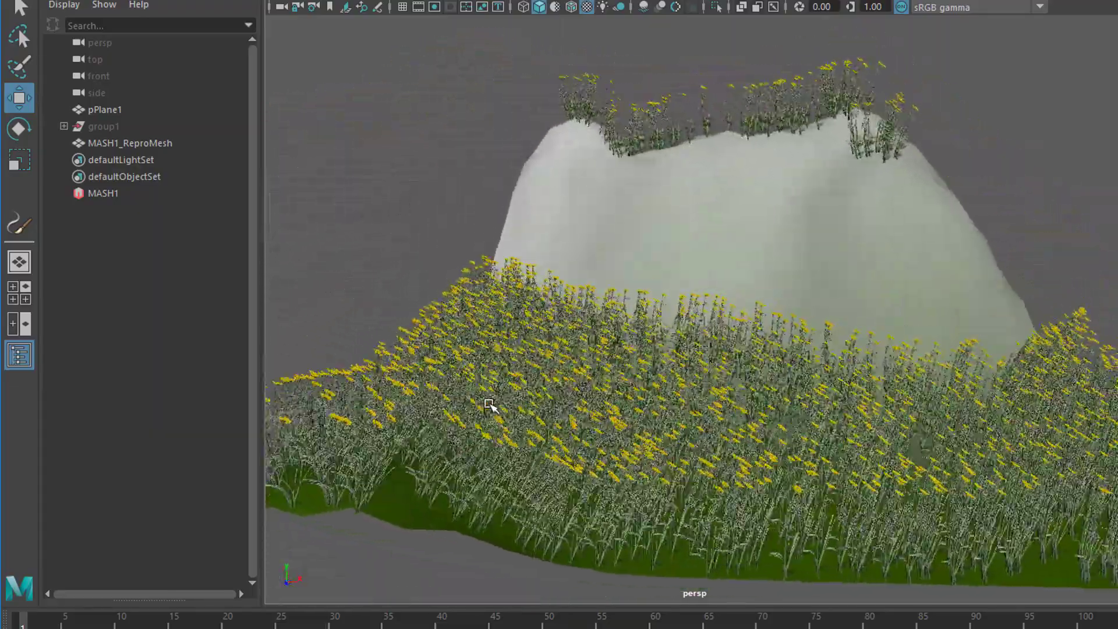
drag(490, 406, 588, 414)
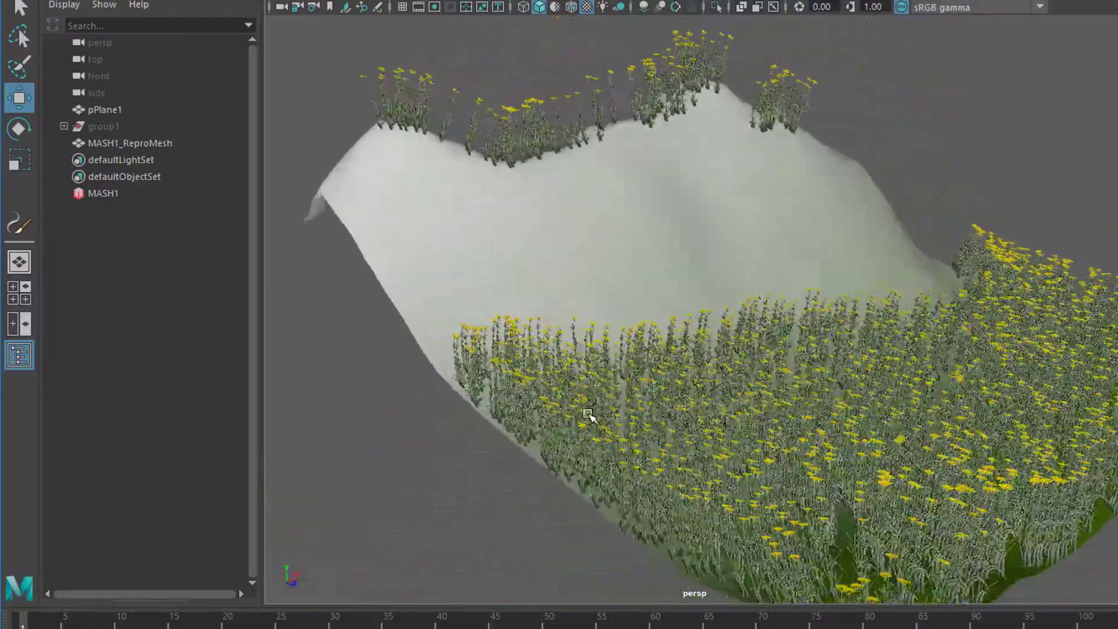
drag(588, 416, 819, 393)
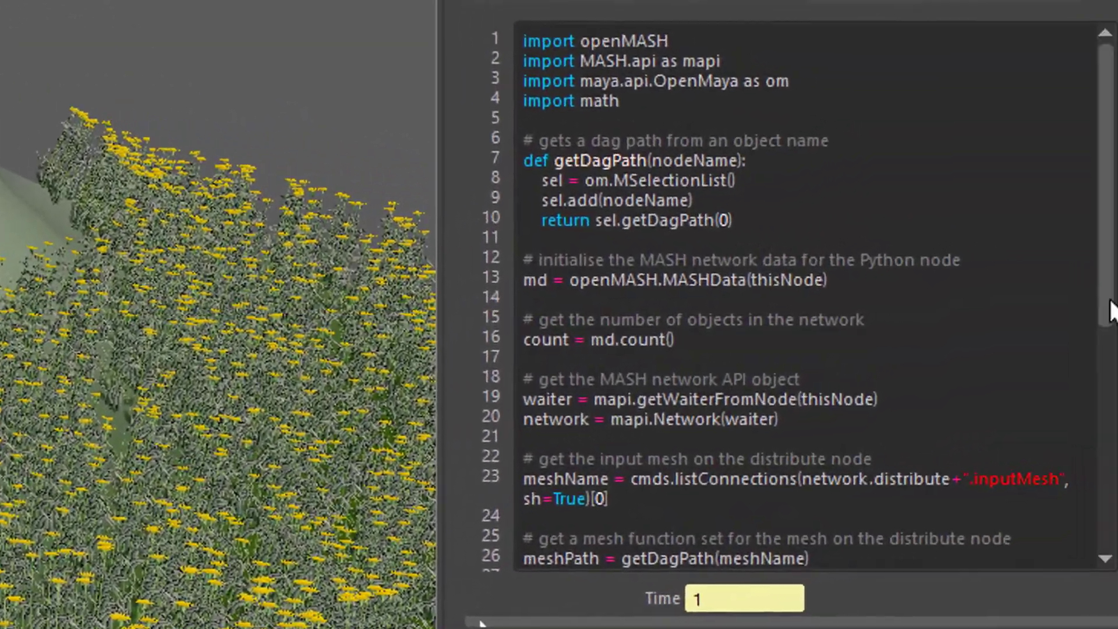
scroll(down, 3)
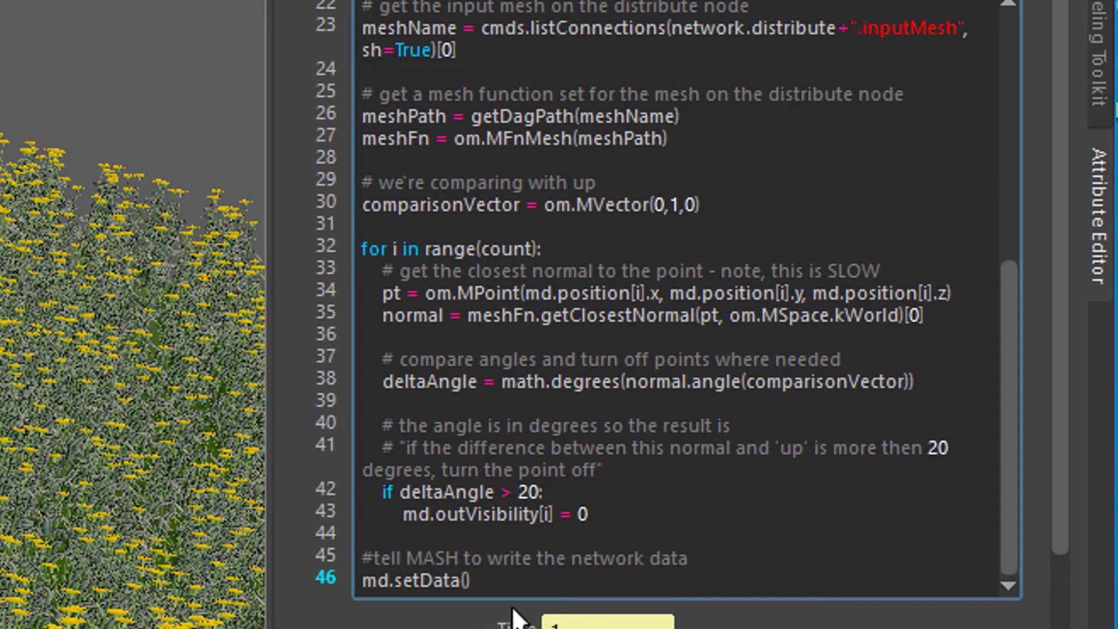
mouse_move(1023, 398)
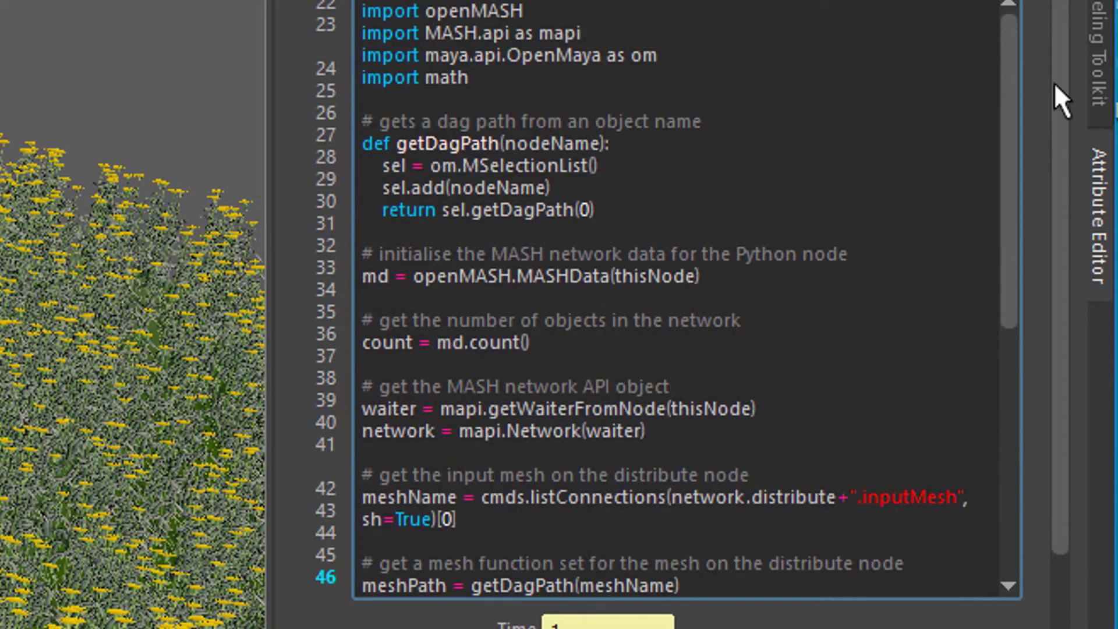
mouse_move(1052, 138)
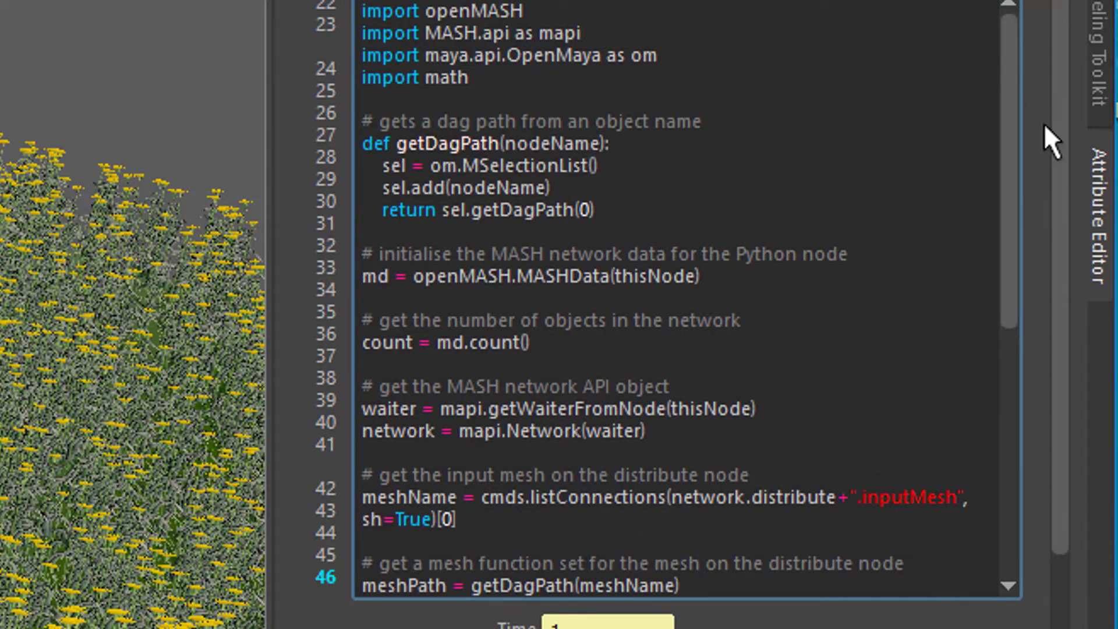
scroll(down, 3)
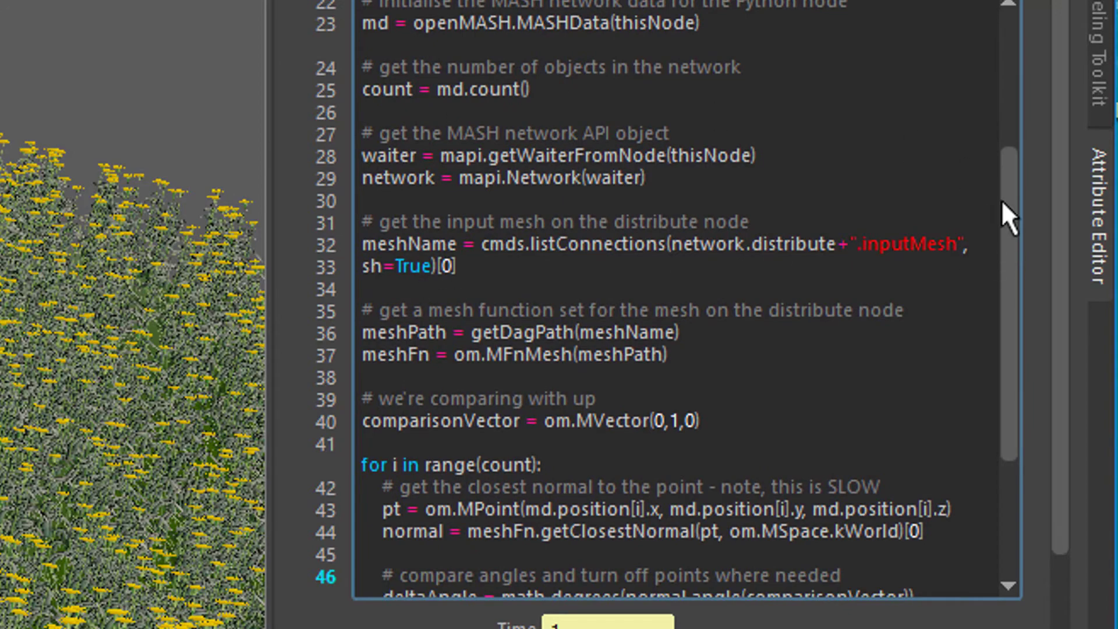
scroll(down, 3)
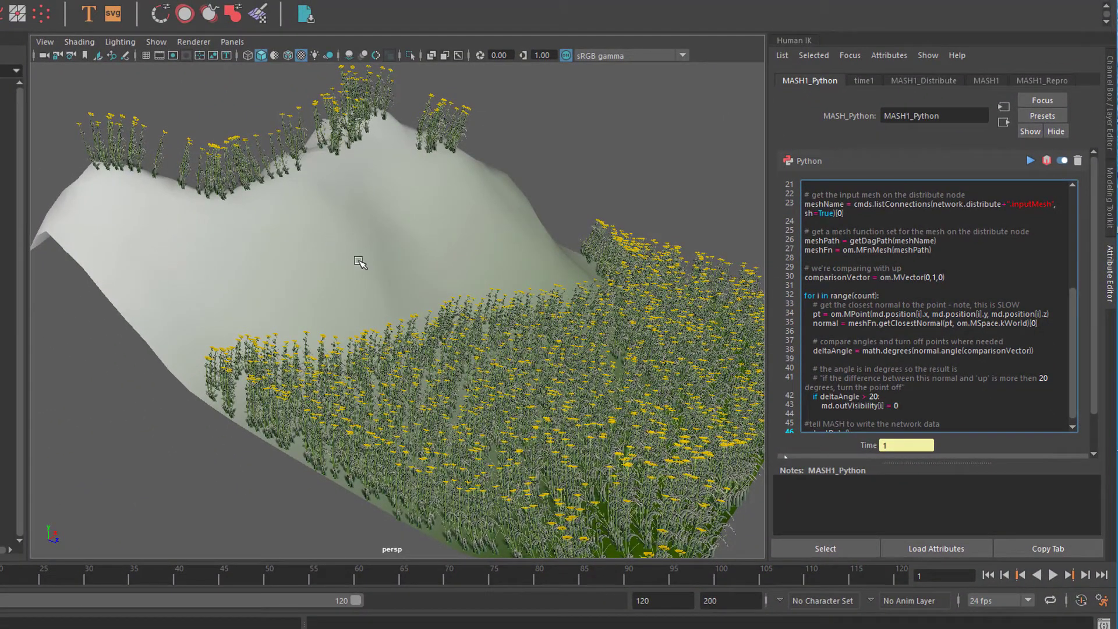
mouse_move(492, 262)
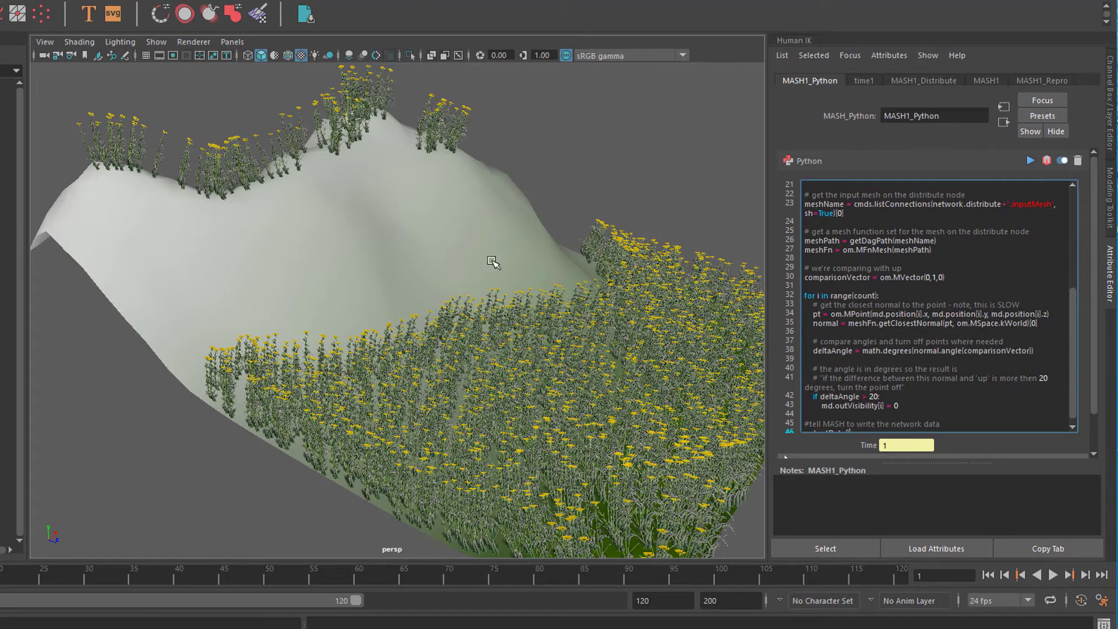
mouse_move(565, 306)
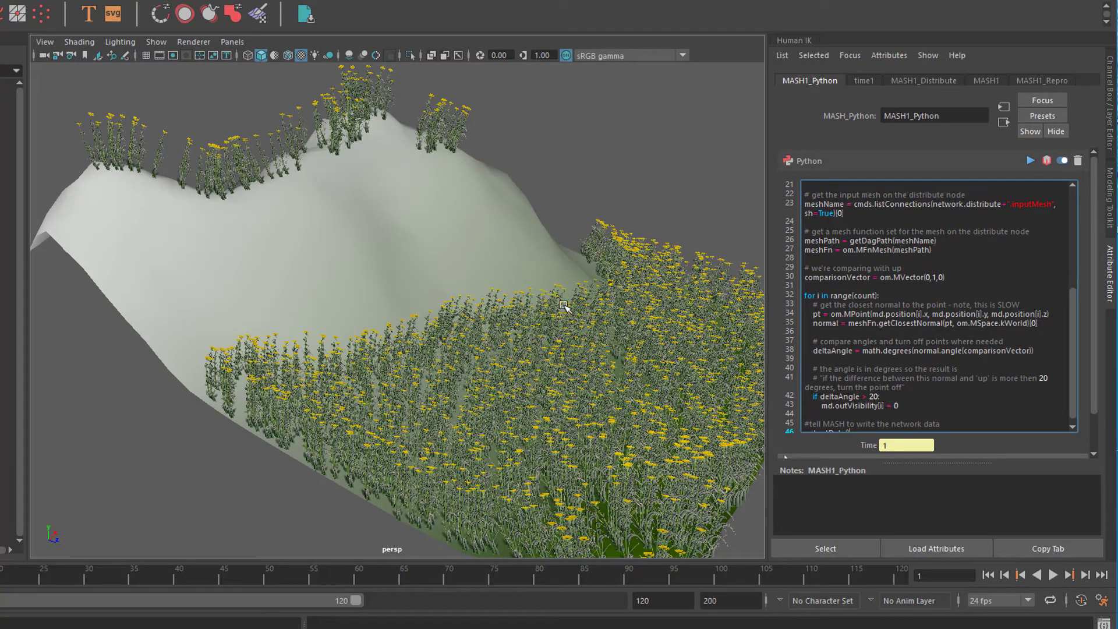
mouse_move(560, 338)
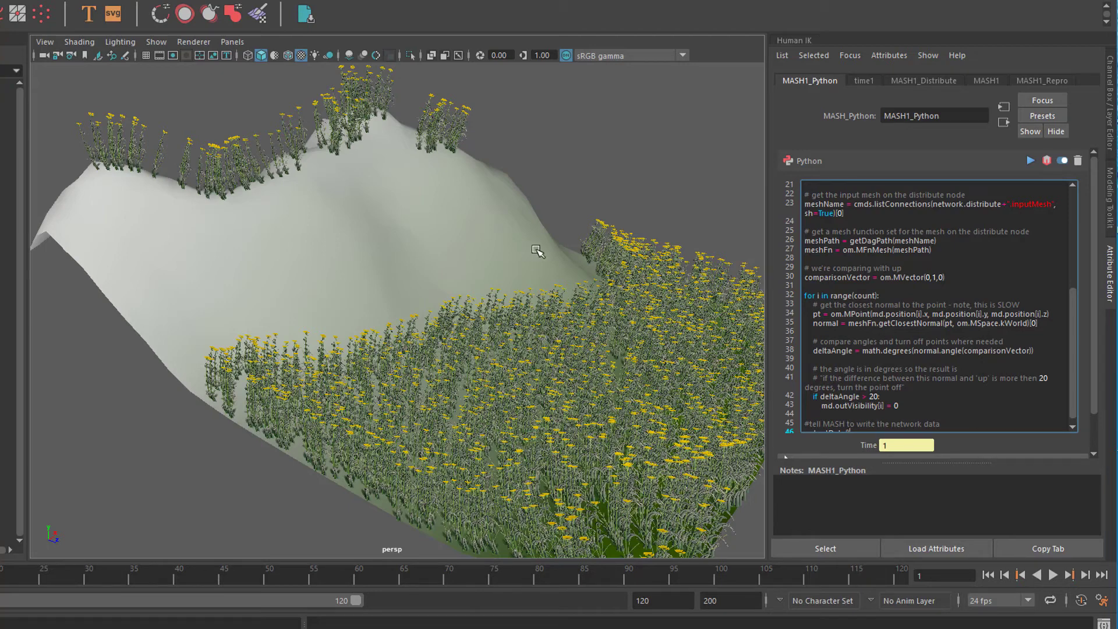
mouse_move(507, 278)
text(1)
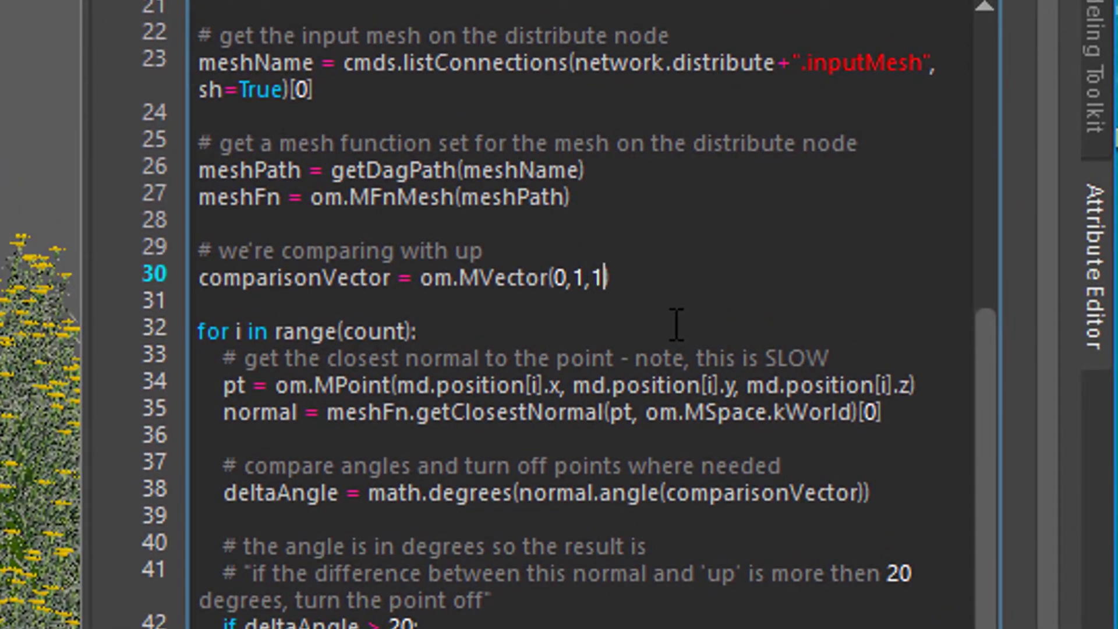
mouse_move(702, 356)
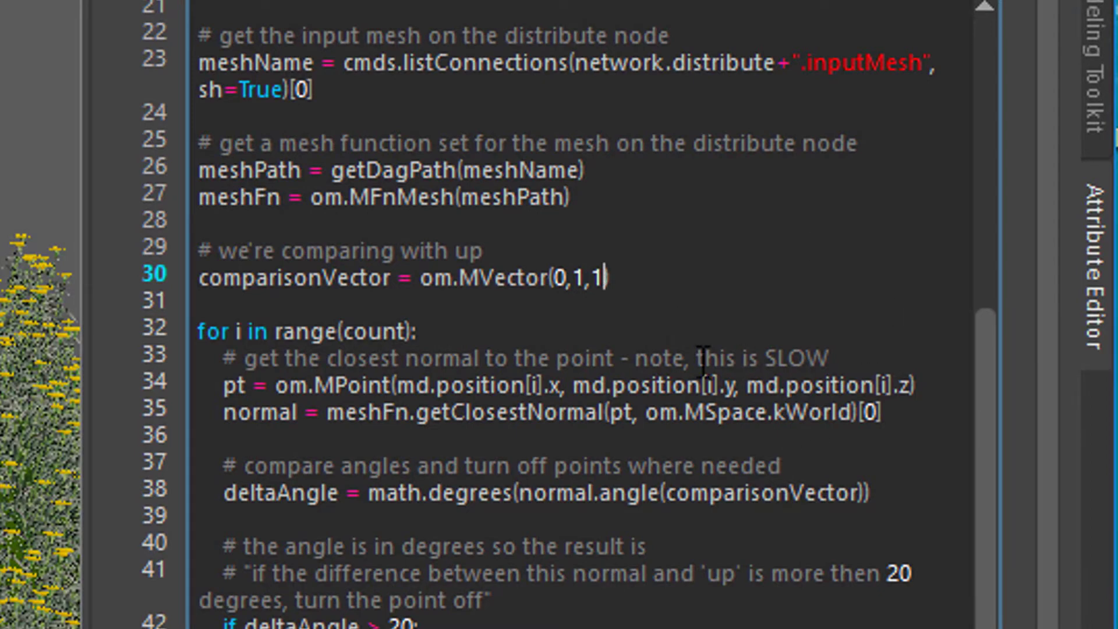
mouse_move(656, 286)
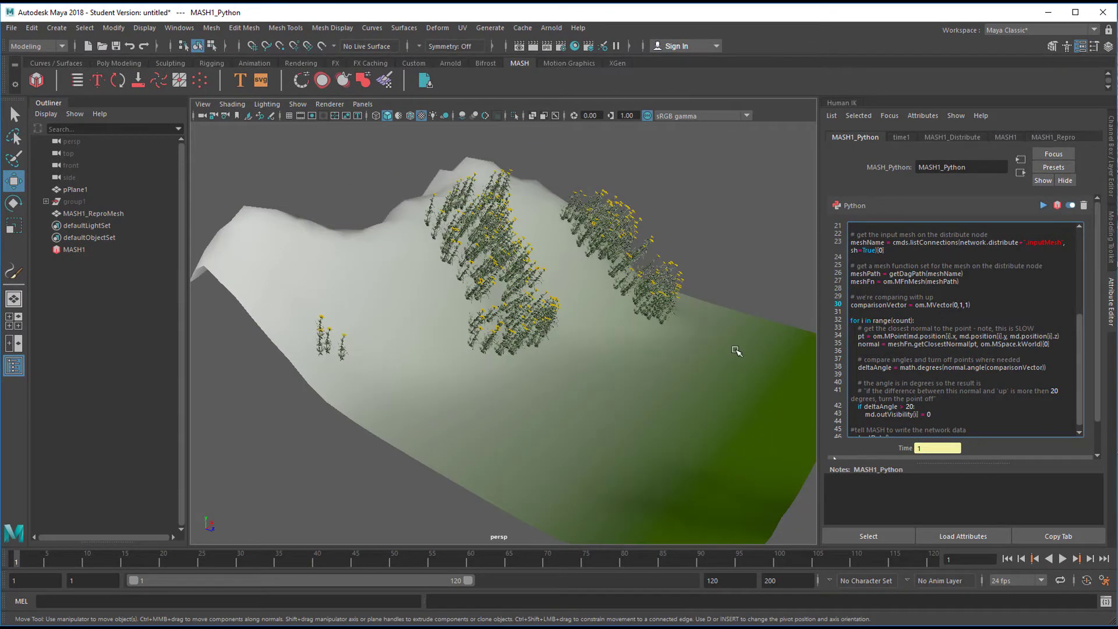
- Orbit the view to check flowers now grow only on slopes tilted toward (0,1,1)
drag(736, 350, 650, 427)
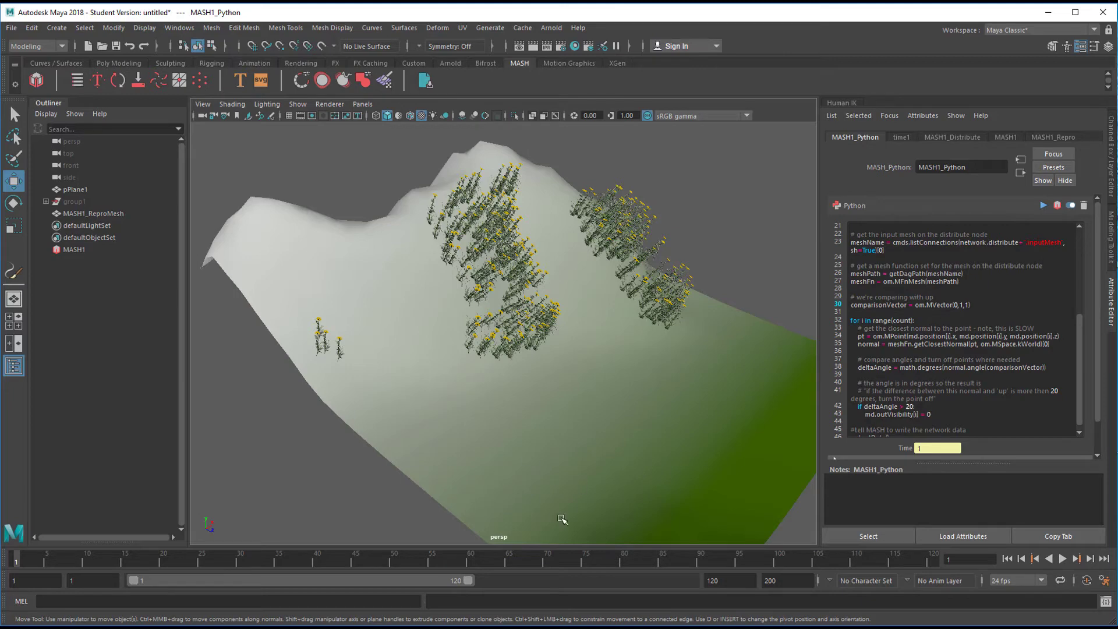
mouse_move(474, 321)
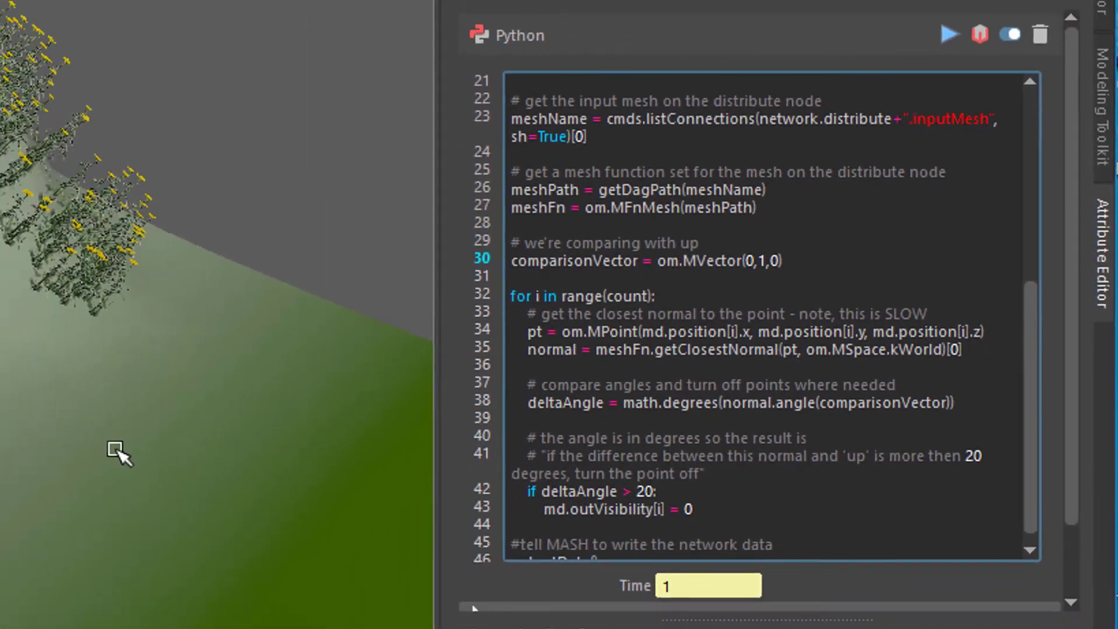
- Set the comparison vector on line 30 back to om.MVector(0,1,0) and let MASH update
click(948, 34)
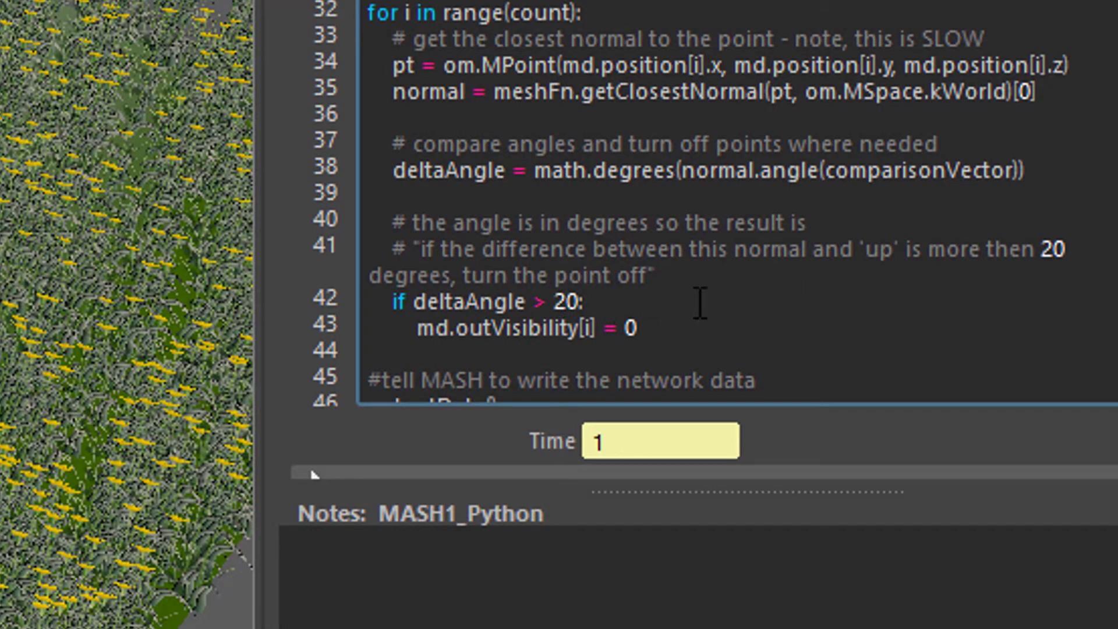
mouse_move(820, 299)
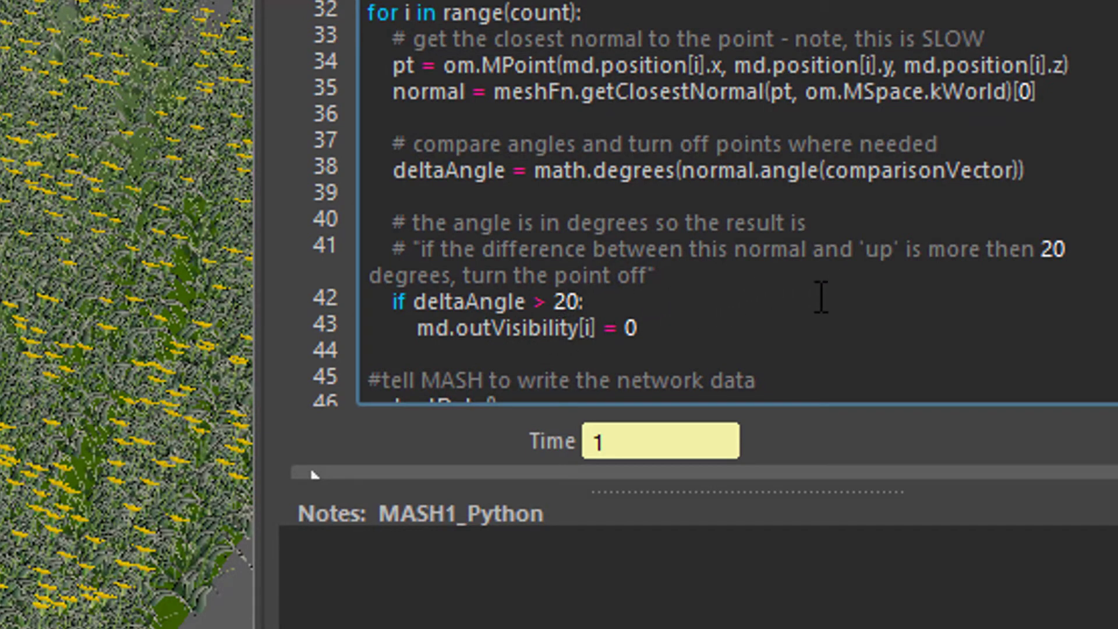
mouse_move(1002, 278)
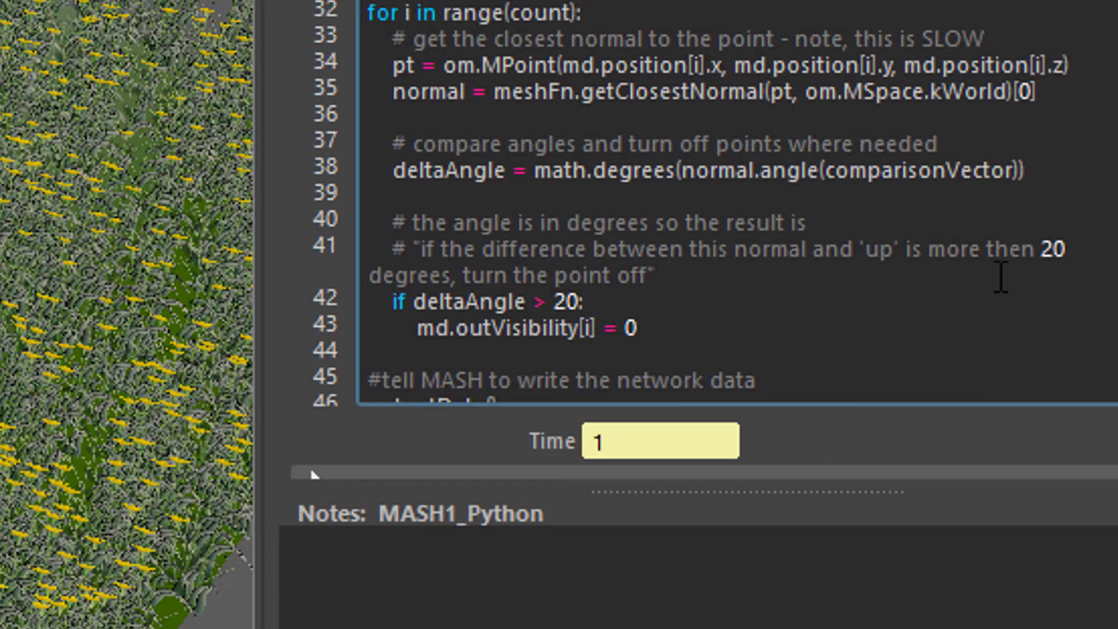
mouse_move(567, 362)
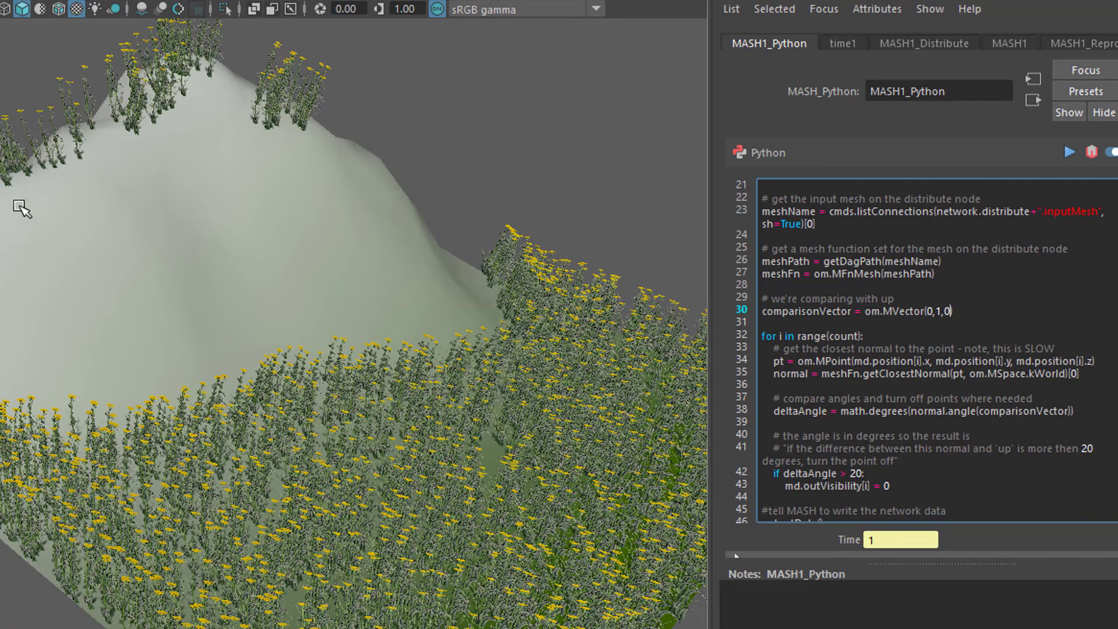
mouse_move(184, 189)
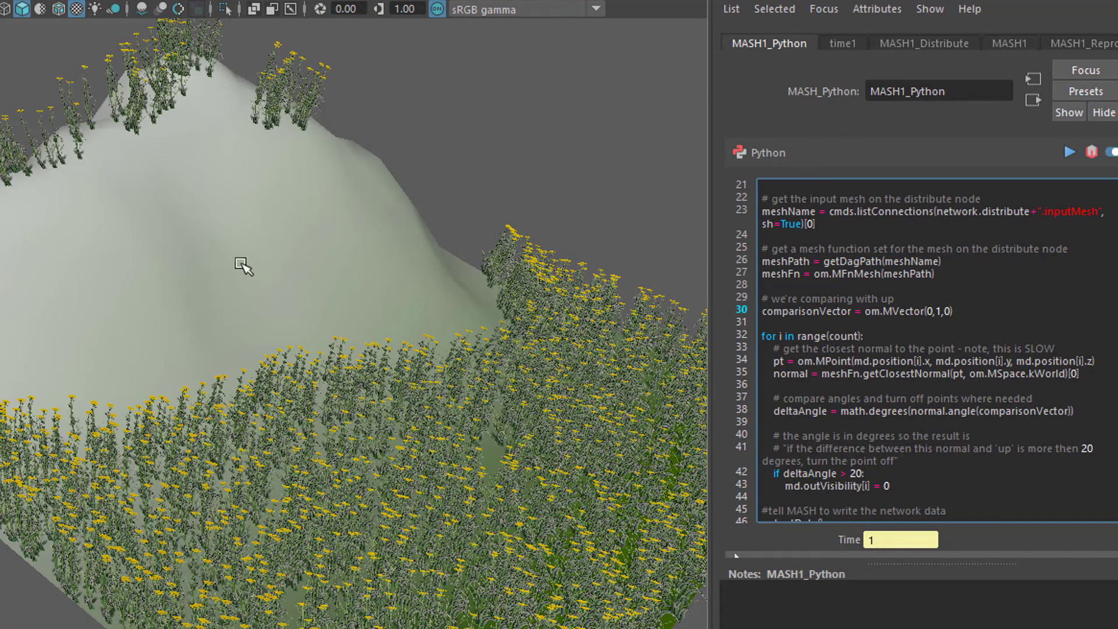
- Change 'if deltaAngle > 20' to 50 on line 42 and apply it to the scattered flowers
click(858, 474)
text(5)
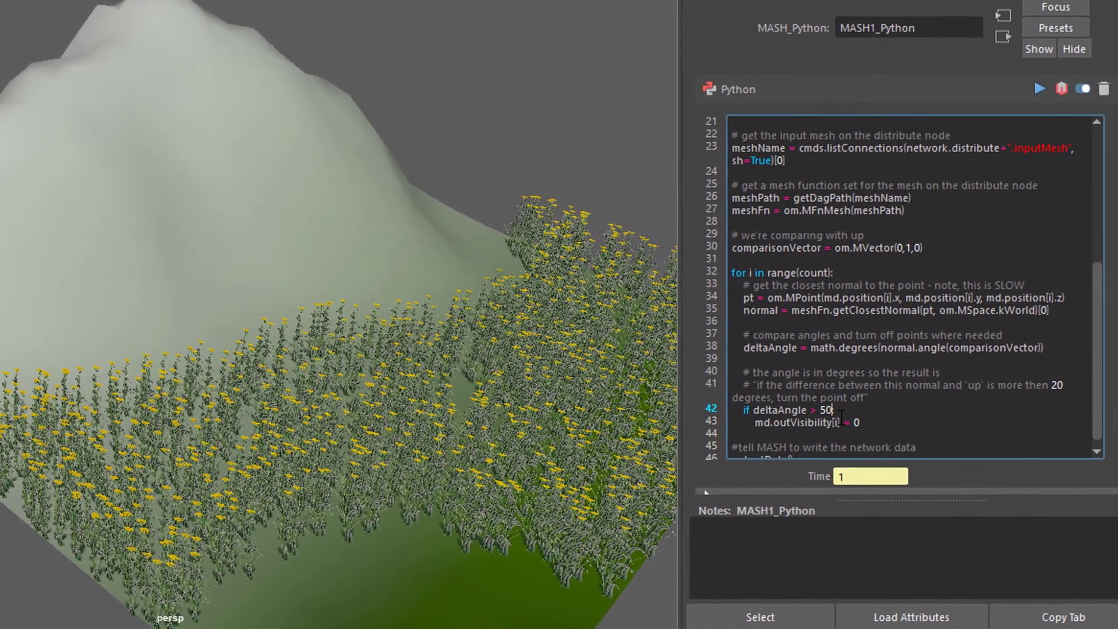
click(1037, 88)
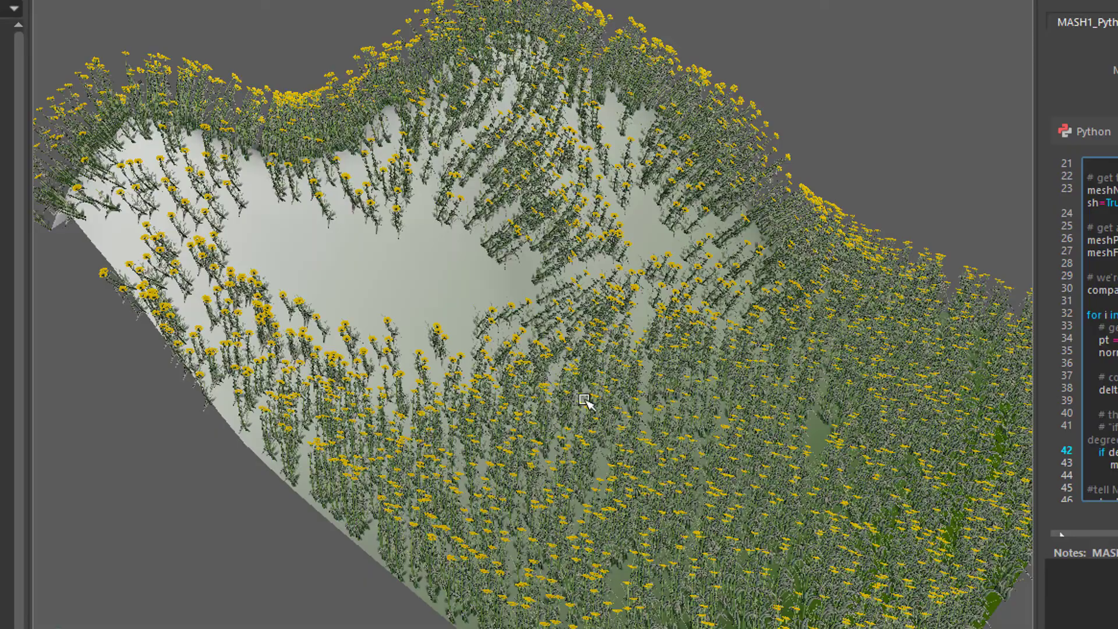
mouse_move(595, 424)
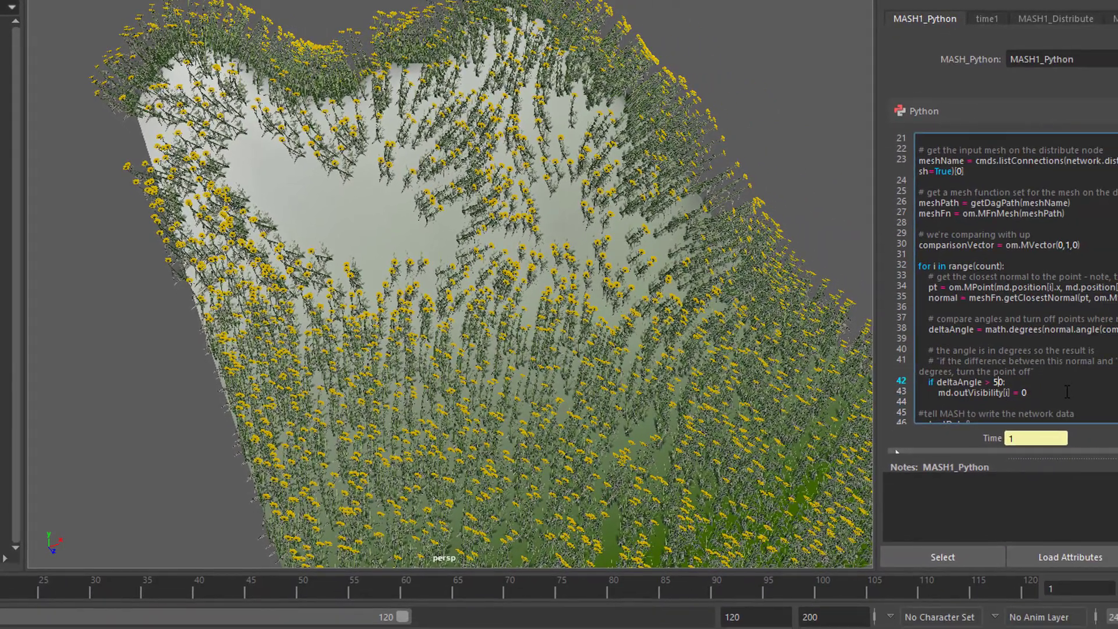
- Set line 42 to 'if deltaAngle > 80:' so flowers cover nearly every slope
text(80)
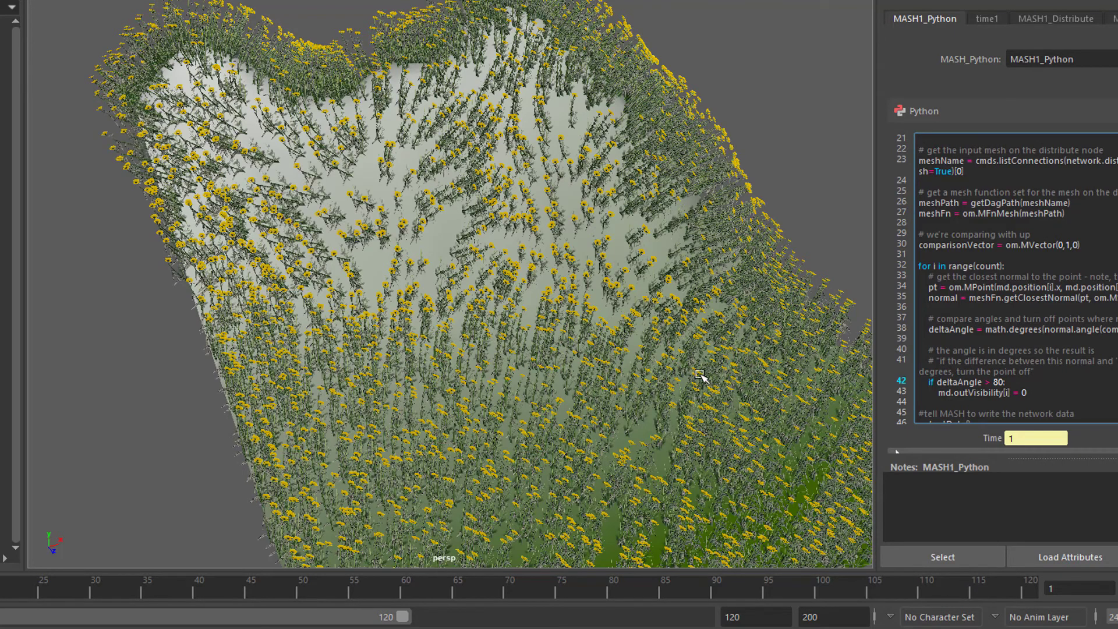
drag(699, 376, 663, 349)
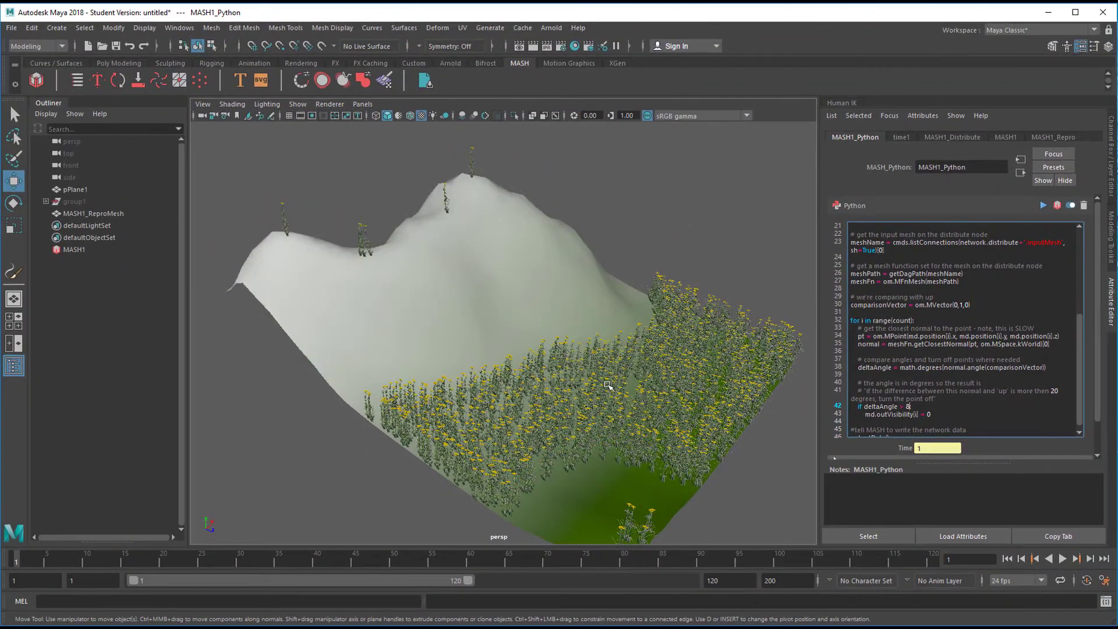
- Orbit and dolly around the terrain to inspect the 8-degree flower coverage from all sides
drag(605, 385, 691, 374)
text(:)
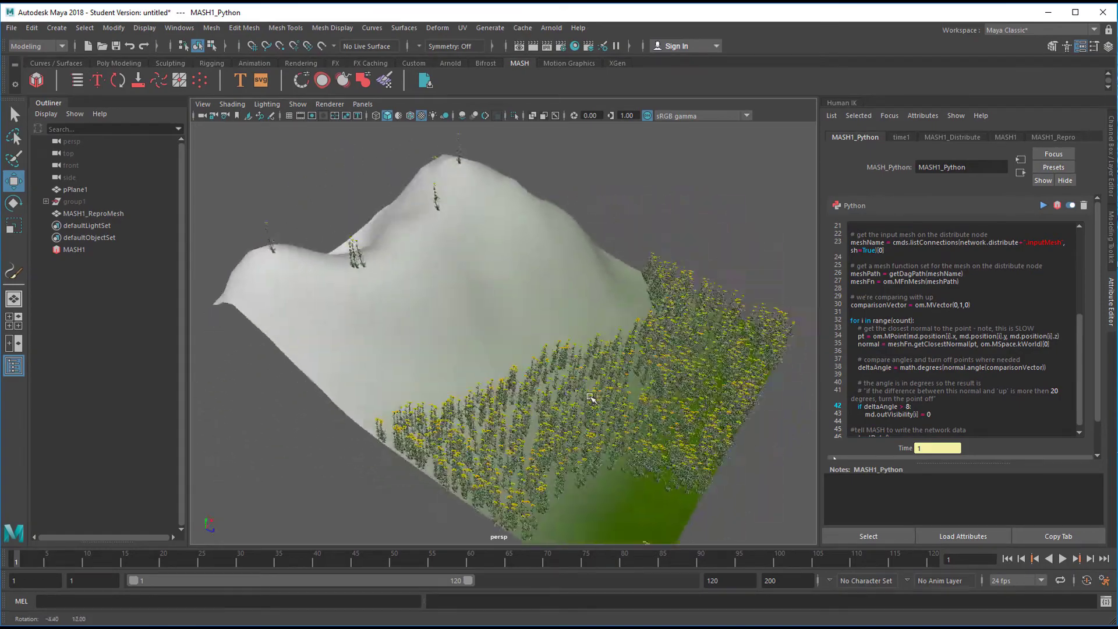
drag(591, 399, 485, 376)
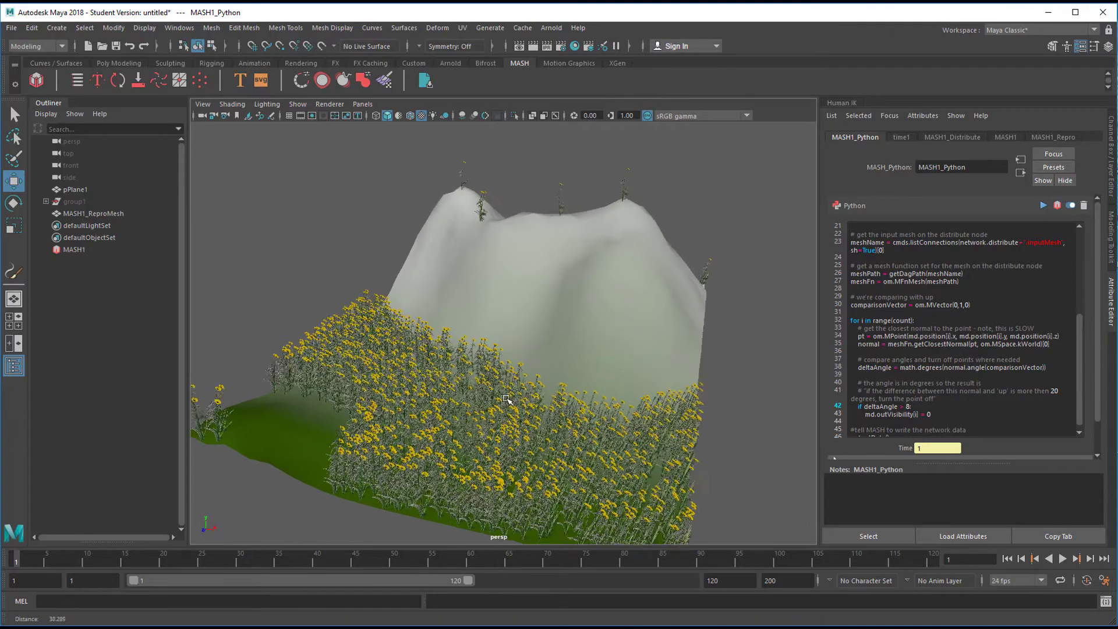
drag(506, 400, 627, 443)
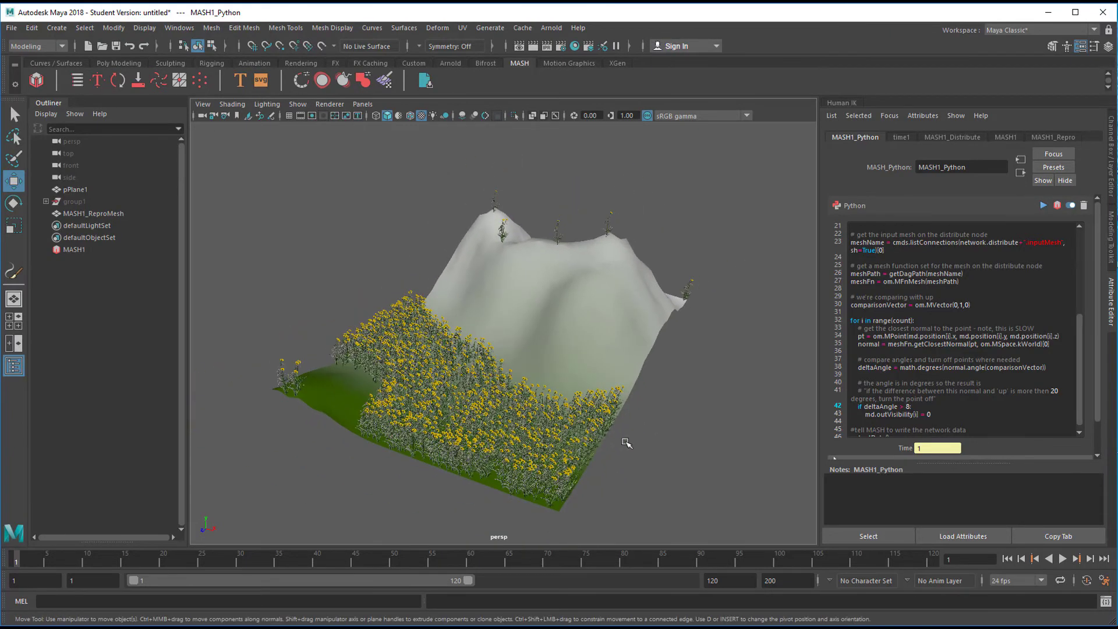
drag(625, 443, 577, 436)
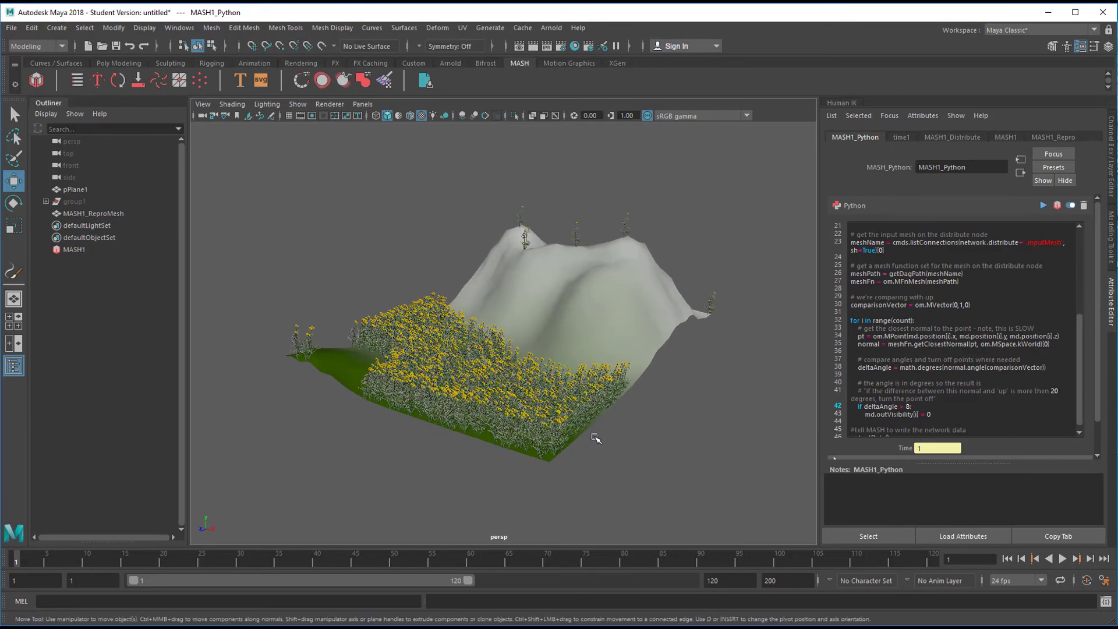
mouse_move(617, 444)
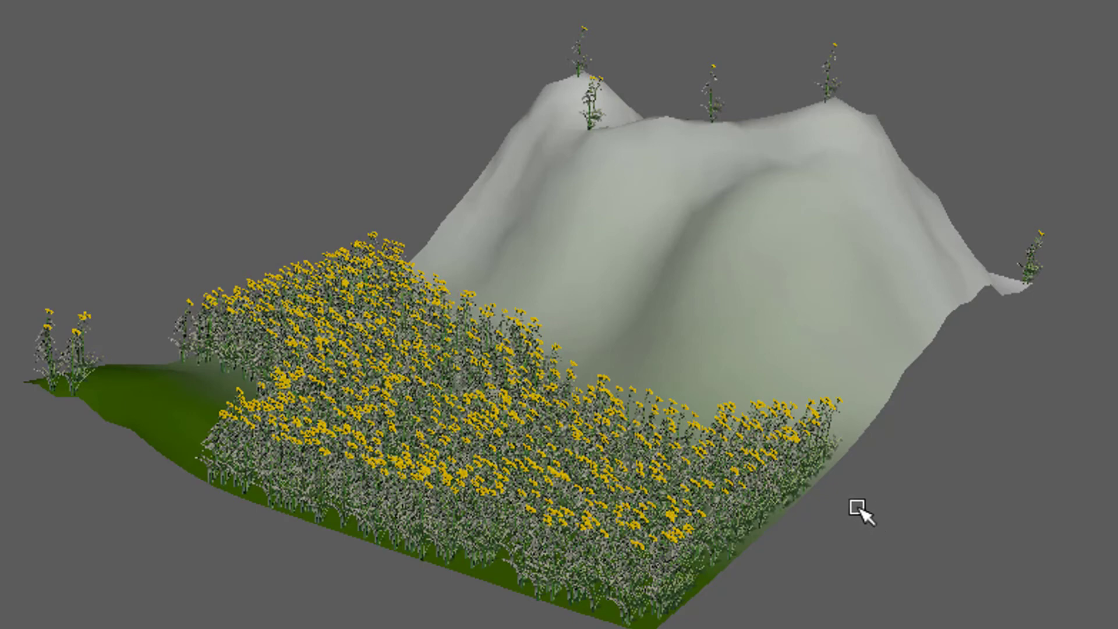
mouse_move(951, 517)
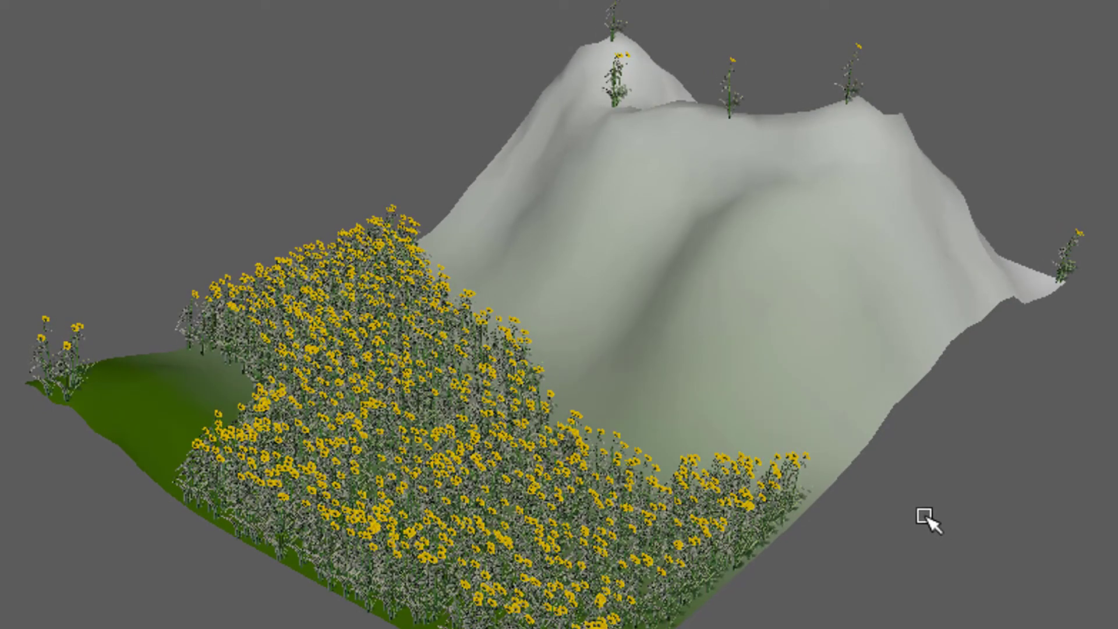
mouse_move(941, 538)
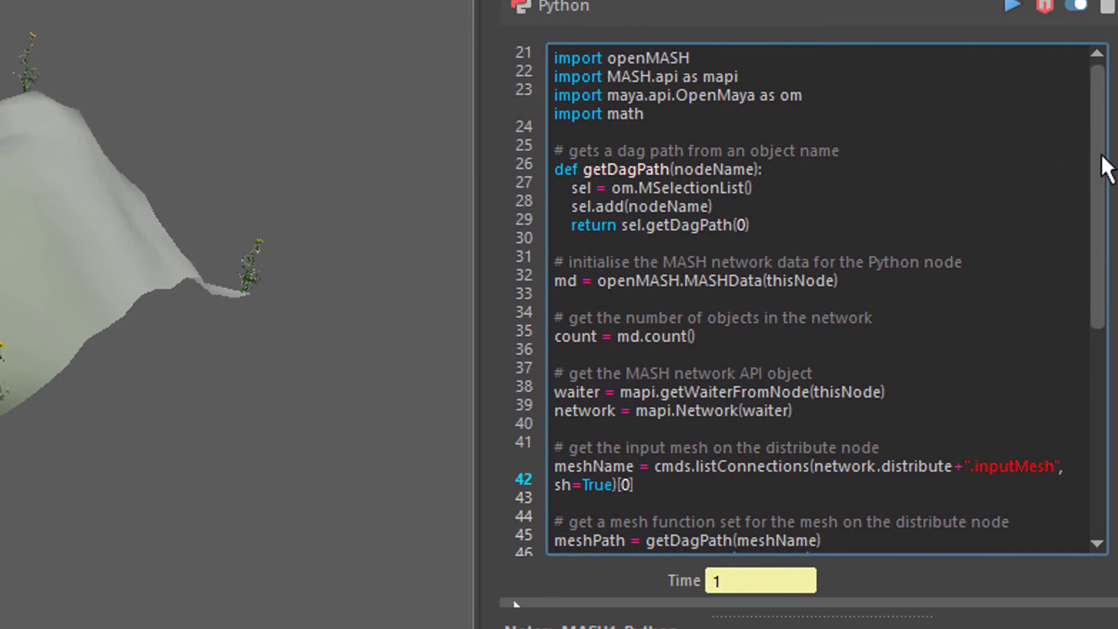
scroll(down, 3)
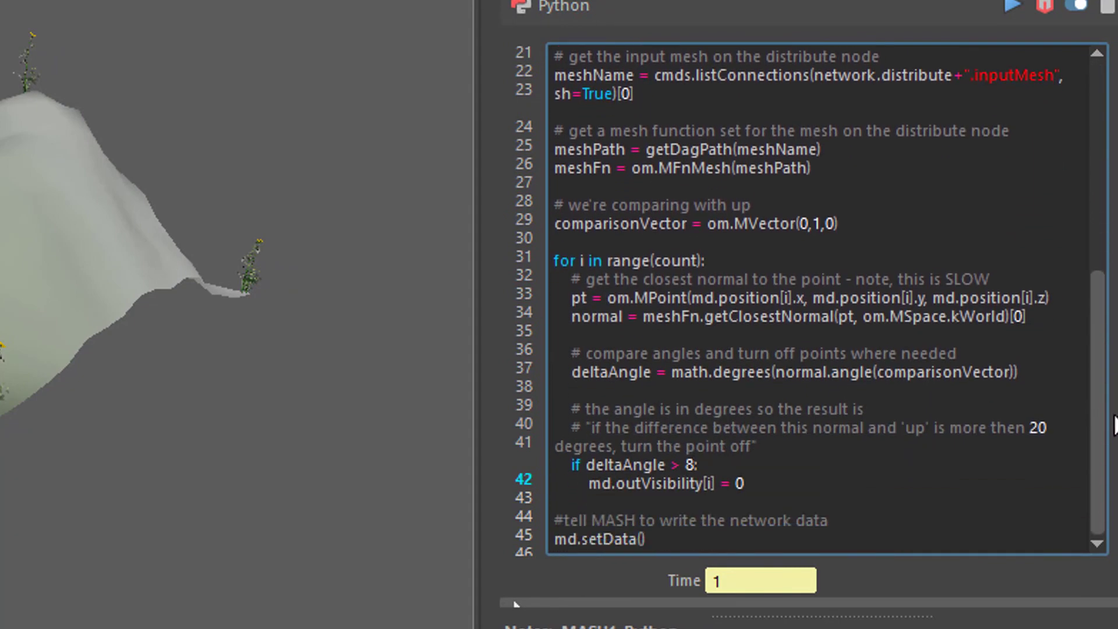